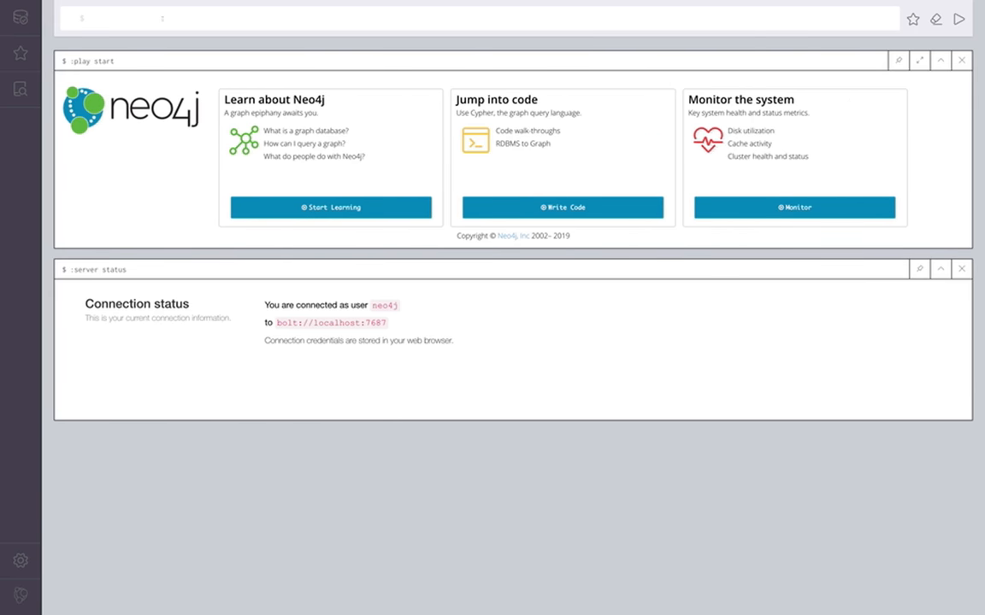
- Load the movies guide, call the database schema, then clear that schema result
{"action": "type", "text": ":play movi"}
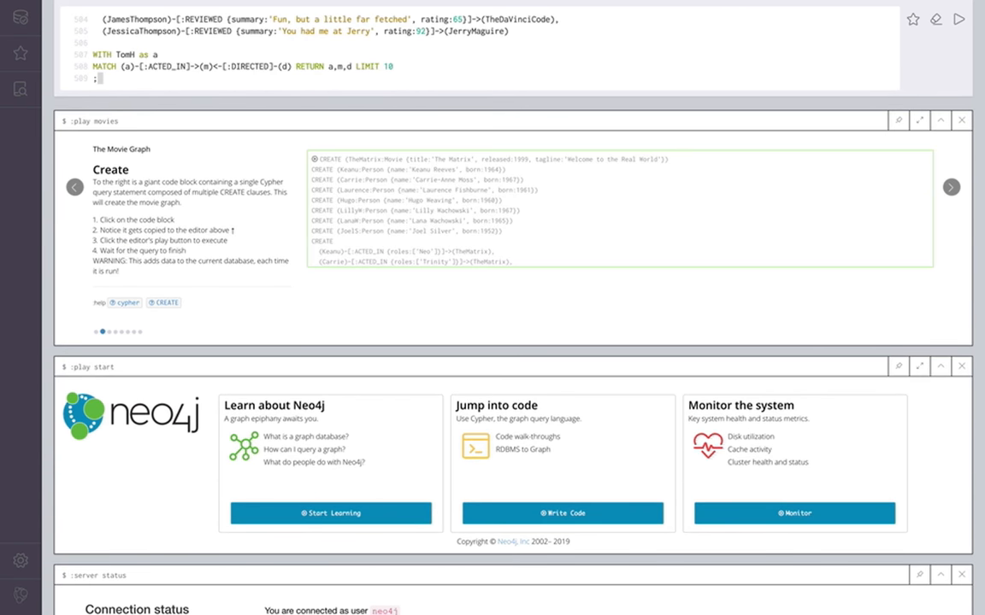
{"action": "left_click", "coordinate": [957, 19]}
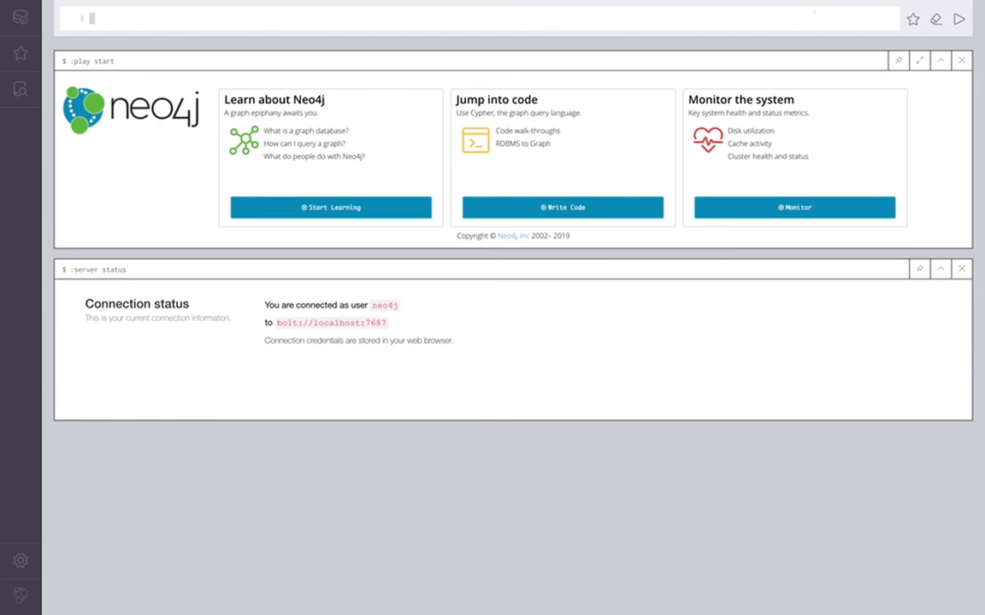
{"action": "type", "text": "call db"}
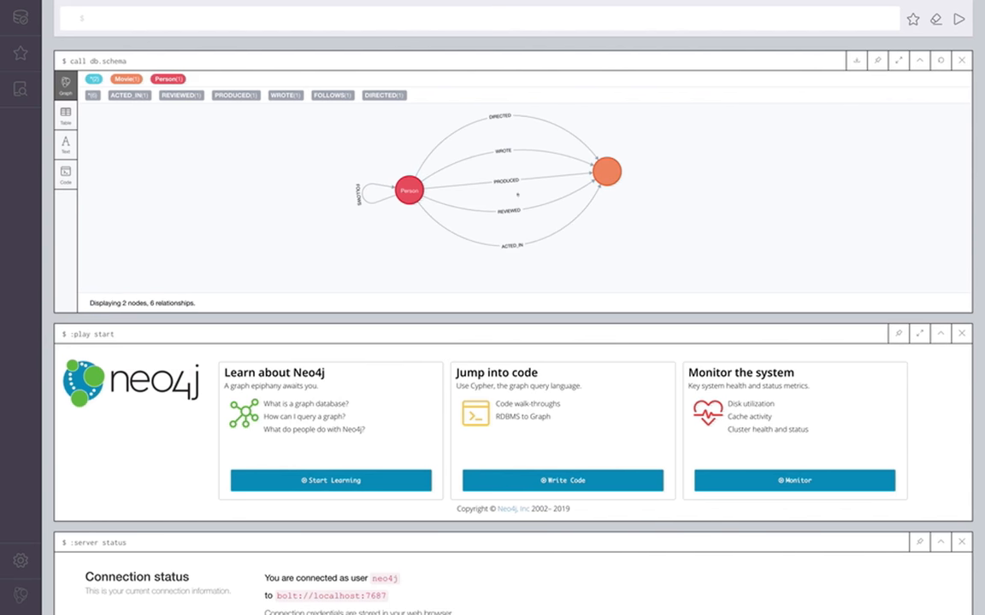
{"action": "left_click", "coordinate": [961, 60]}
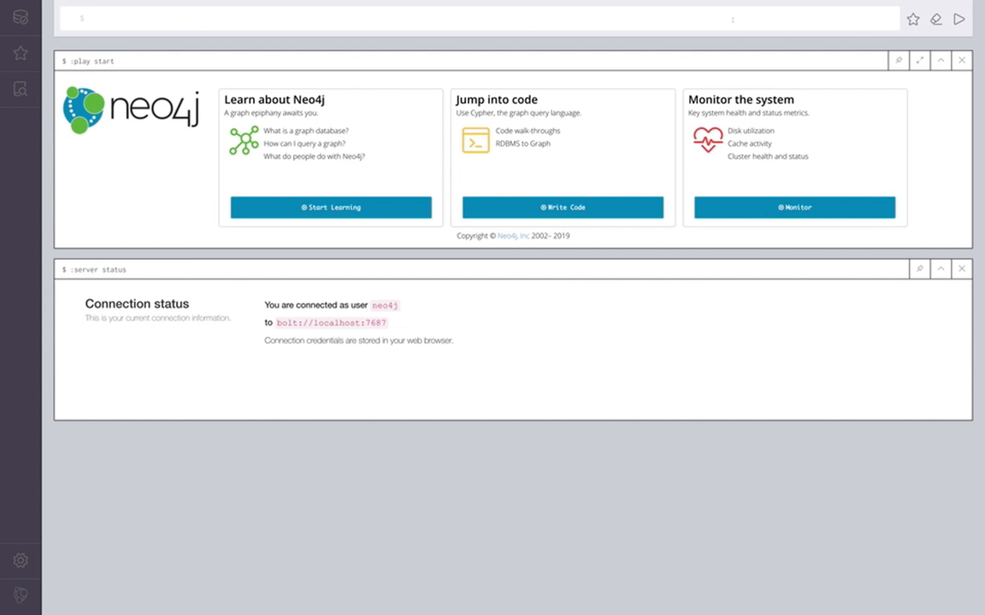
{"action": "left_click", "coordinate": [92, 17]}
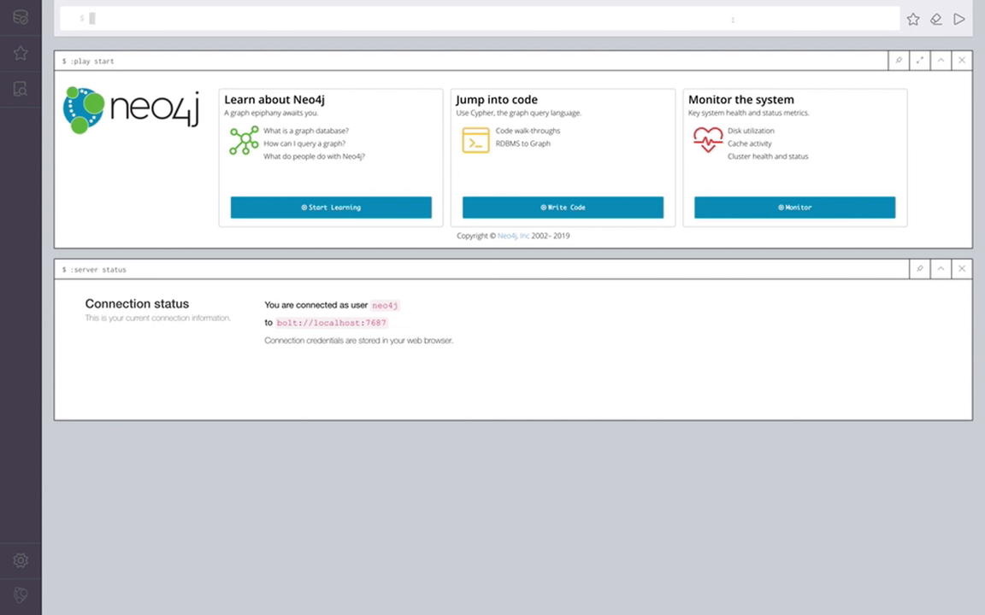
- Enter return apoc.create.vNode(['Foo'],{name:'Bar'}) as node to create a virtual Foo node
{"action": "type", "text": "return"}
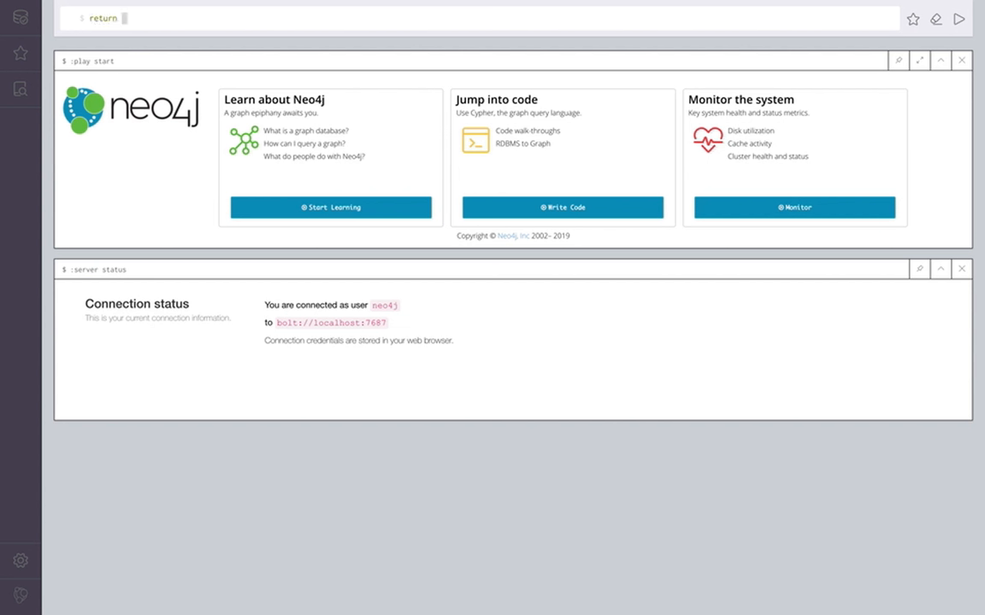
{"action": "type", "text": "apoc"}
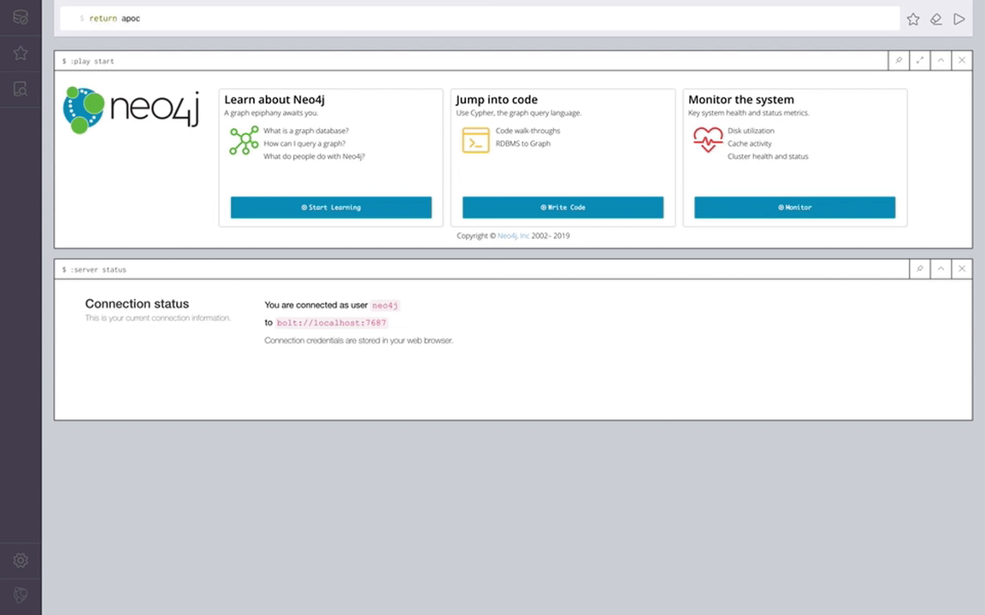
{"action": "type", "text": ".crea"}
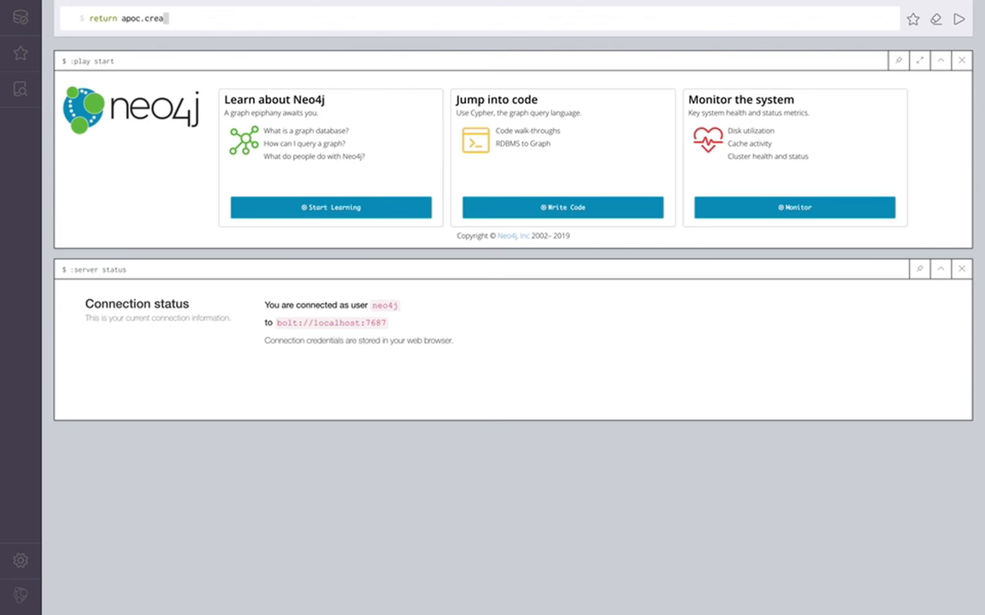
{"action": "type", "text": "te.vNod"}
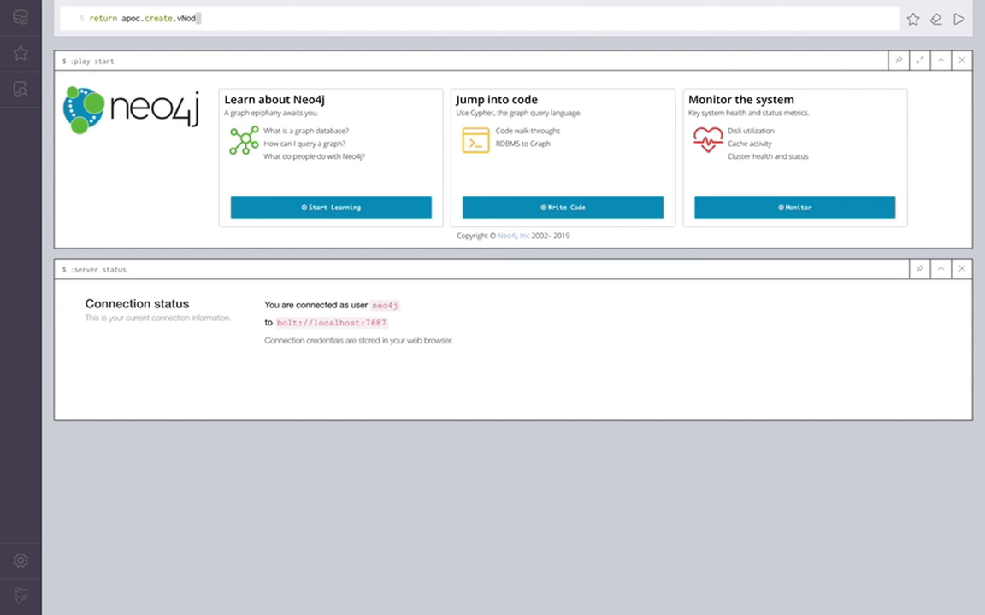
{"action": "type", "text": "e(['L'])"}
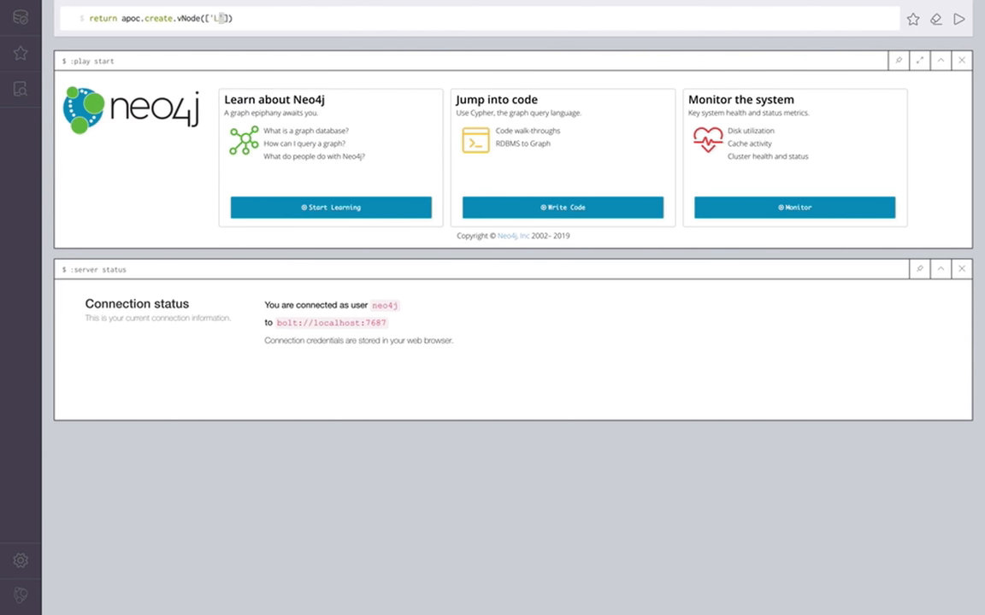
{"action": "type", "text": "Foo'],{name:'B'"}
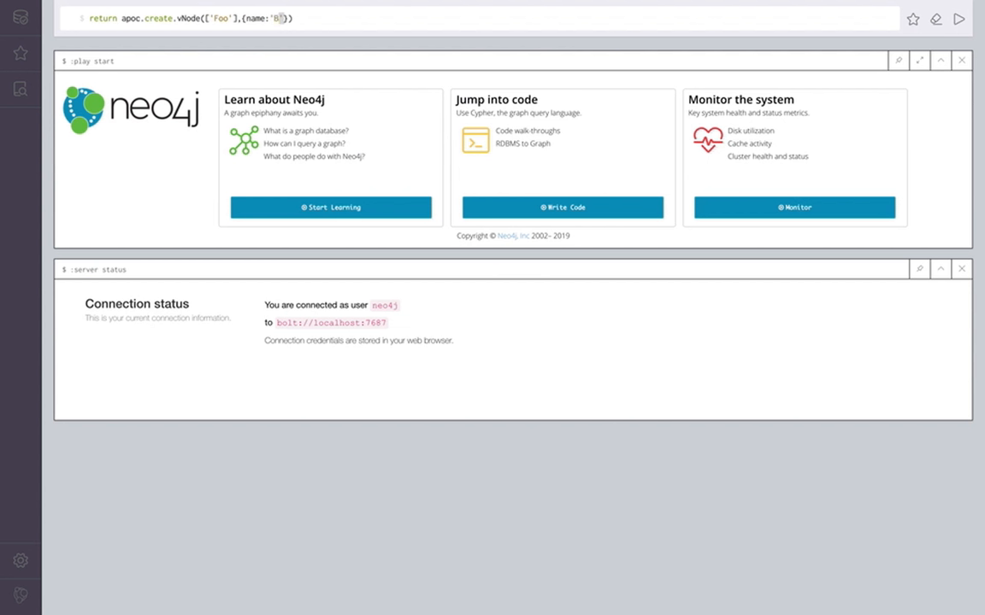
{"action": "type", "text": "ar"}
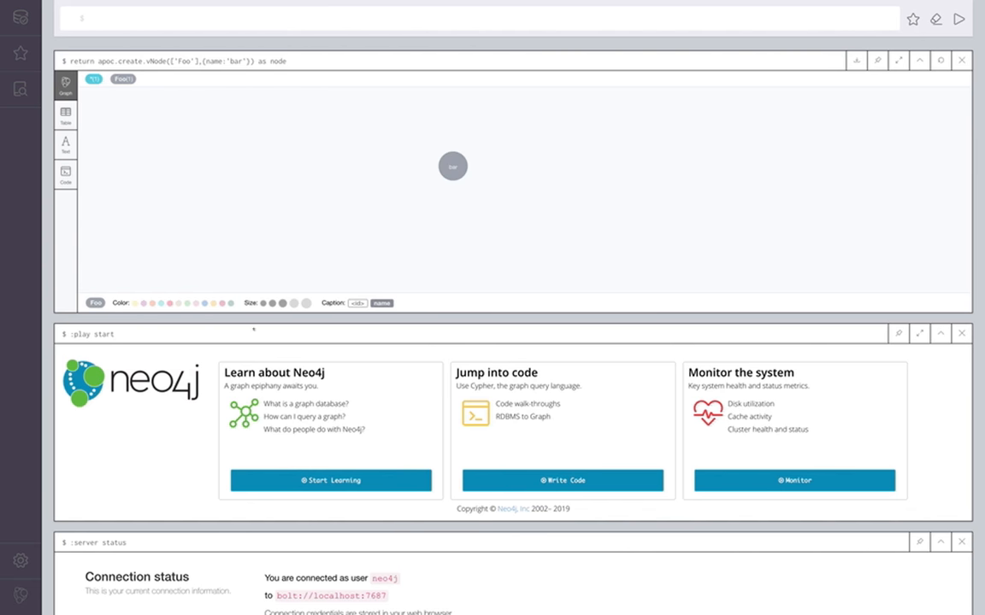
- Inspect the virtual Bar node's properties and reposition it around the canvas centre
{"action": "left_click", "coordinate": [453, 165]}
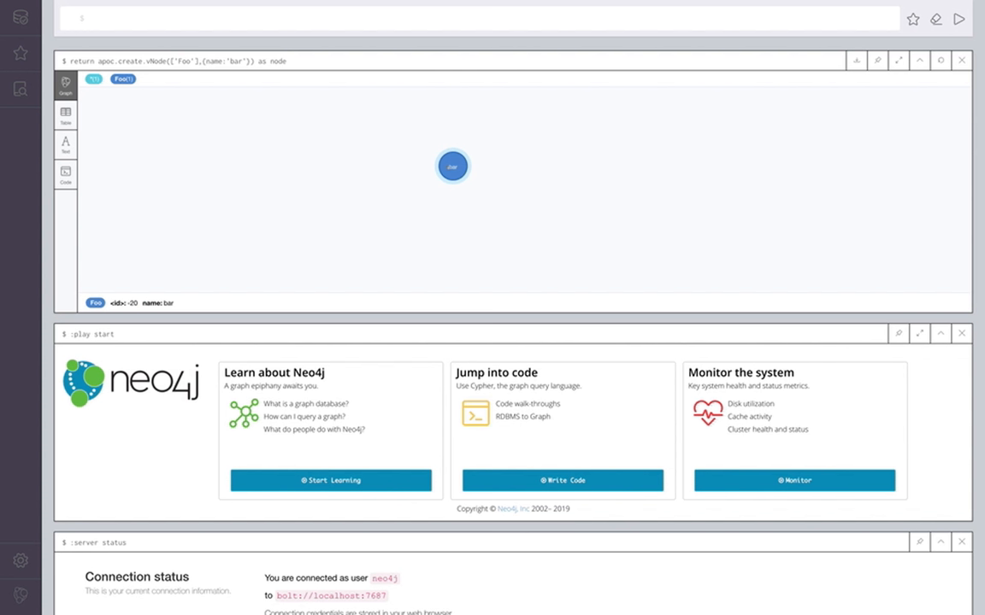
{"action": "left_click", "coordinate": [451, 165]}
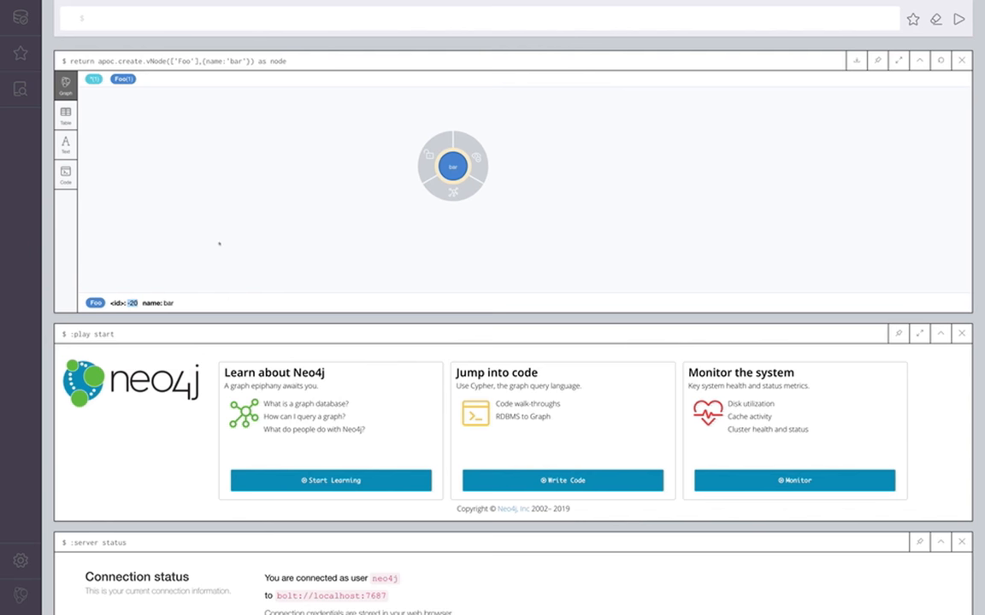
{"action": "left_click_drag", "start_coordinate": [453, 165], "coordinate": [372, 207]}
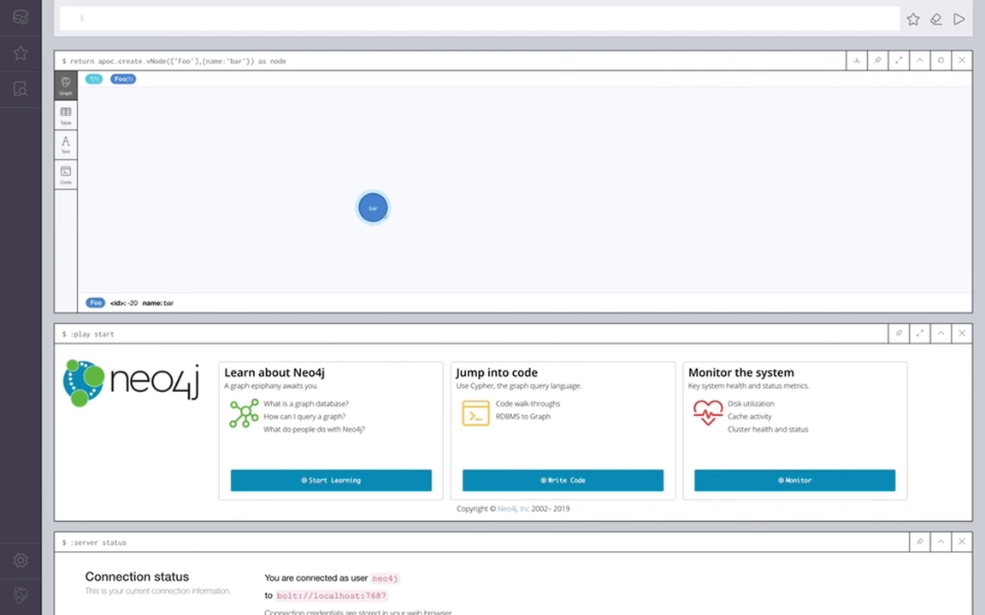
{"action": "left_click_drag", "start_coordinate": [373, 208], "coordinate": [437, 205]}
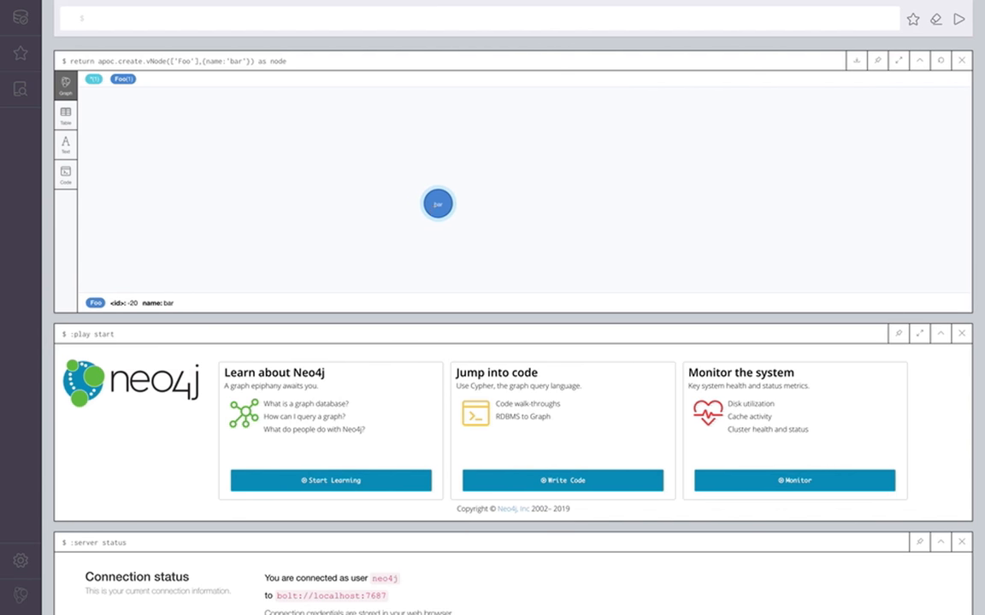
{"action": "left_click_drag", "start_coordinate": [438, 203], "coordinate": [457, 174]}
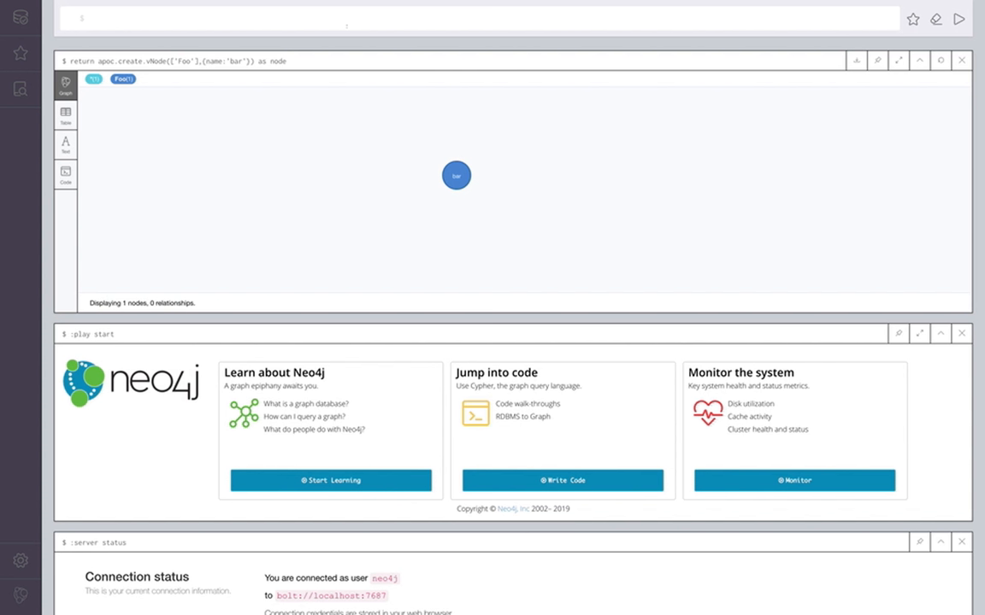
- Match Keanu Reeves by name and create a virtual Location node named US as loc
{"action": "type", "text": "match (:)"}
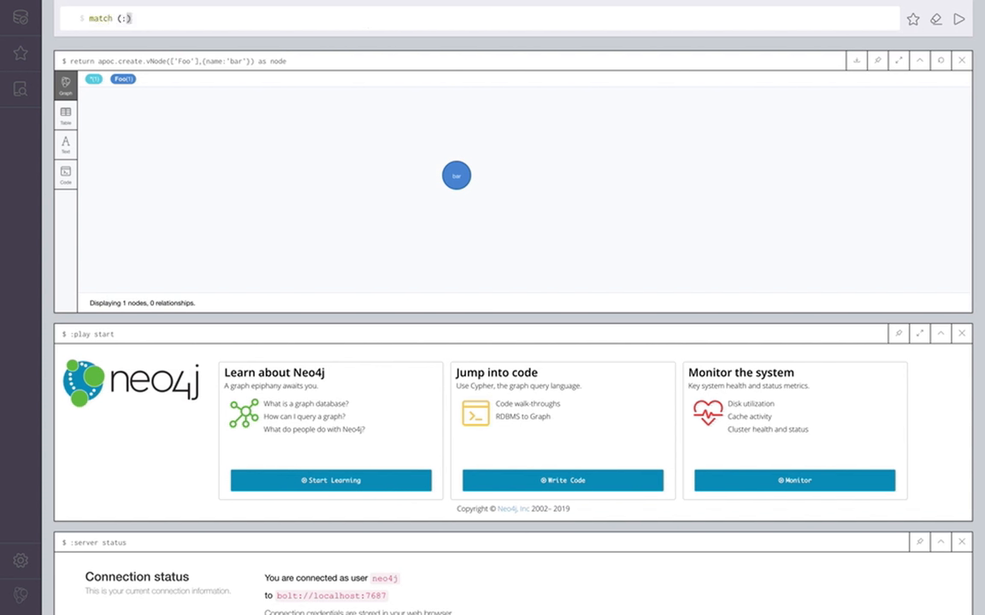
{"action": "type", "text": "a"}
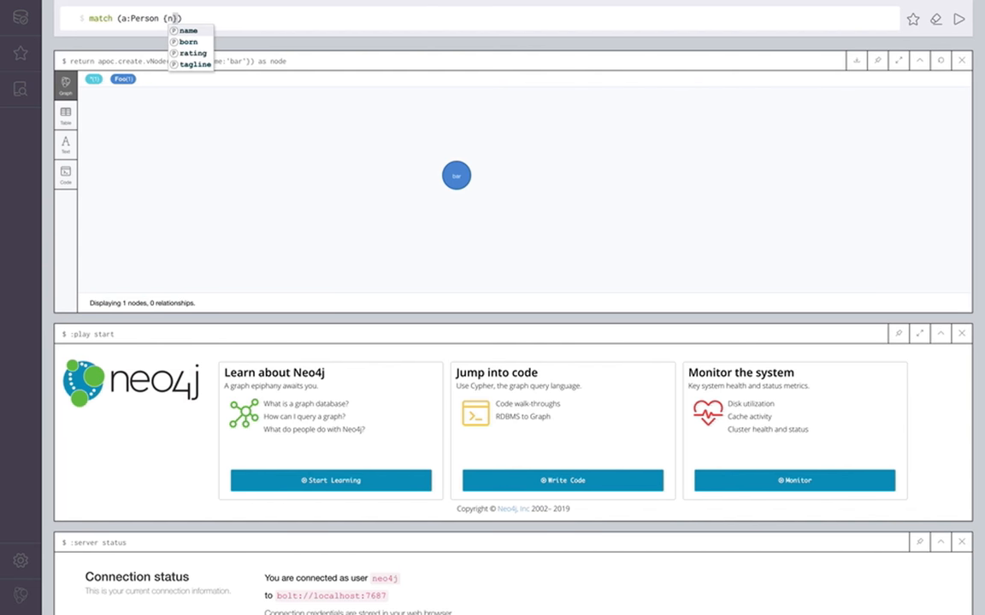
{"action": "left_click", "coordinate": [188, 31]}
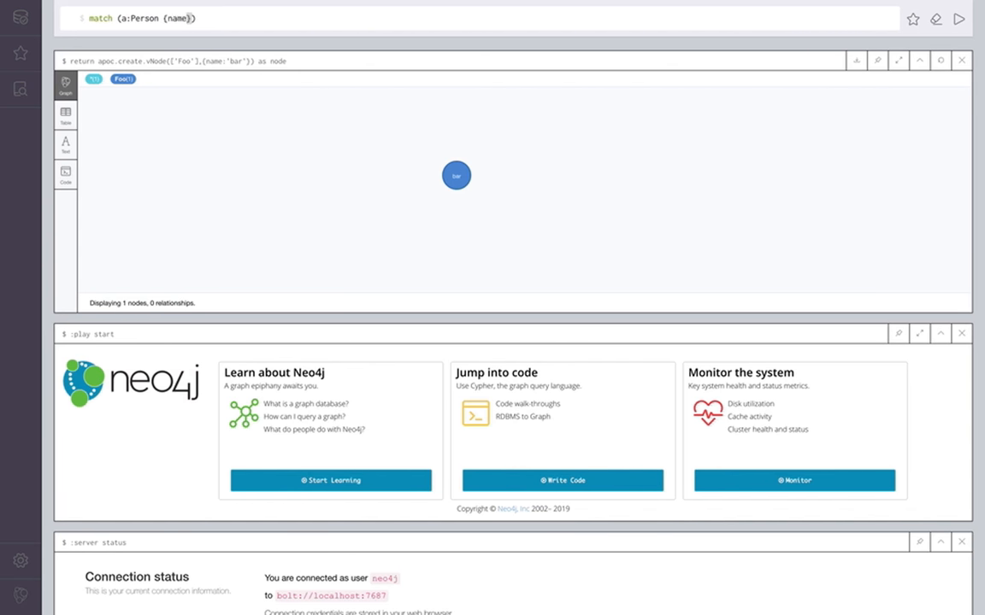
{"action": "type", "text": "\"Keanu Reeves"}
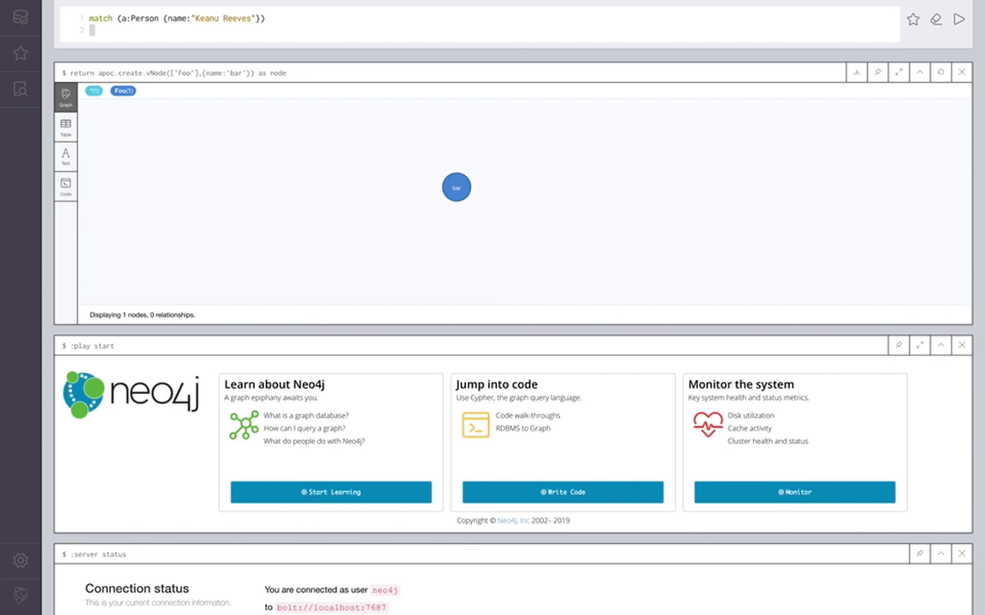
{"action": "type", "text": "with a, create"}
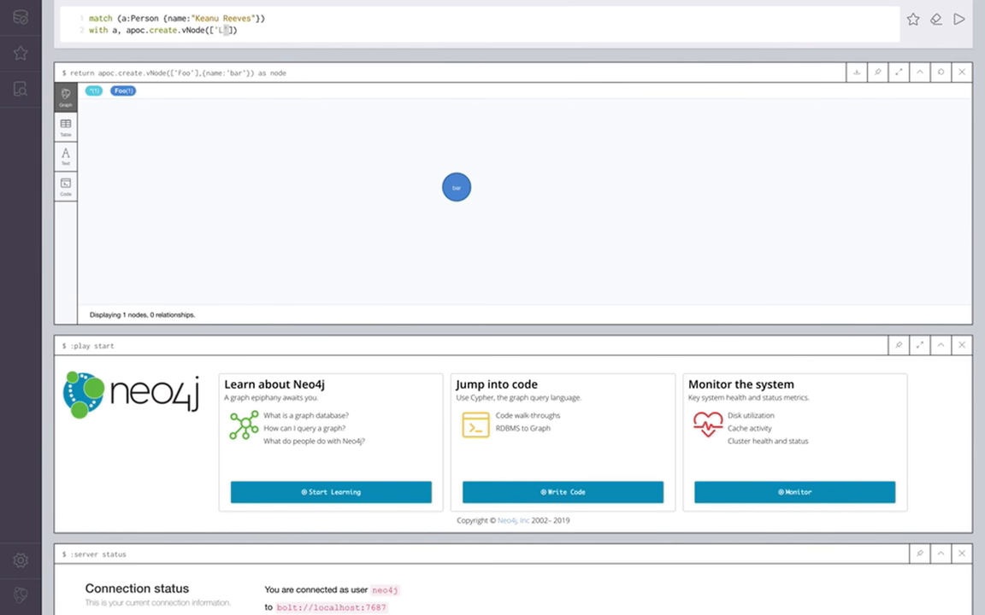
{"action": "type", "text": "ocation'],"}
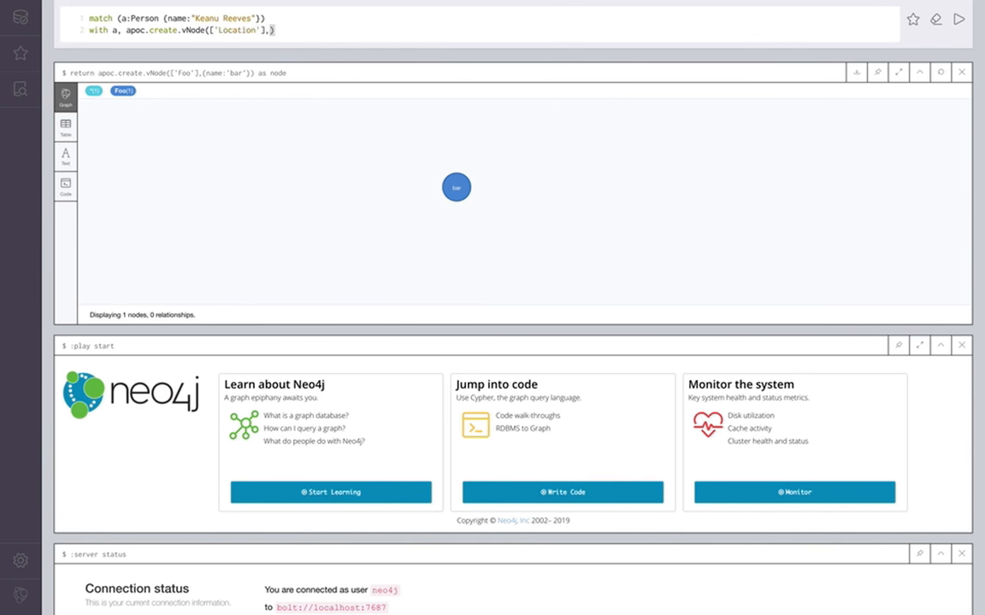
{"action": "type", "text": "{name}"}
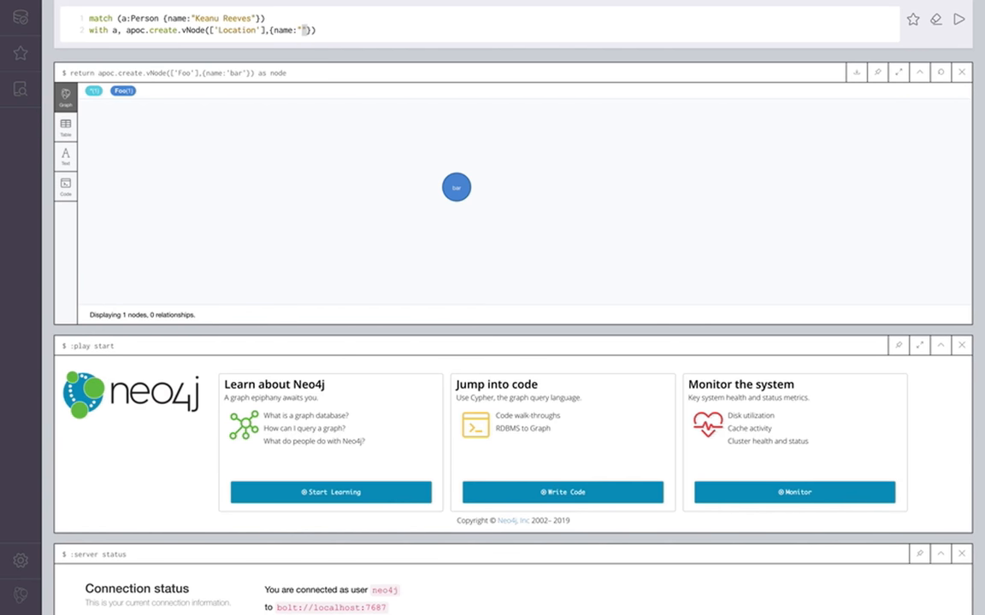
{"action": "type", "text": "US"}
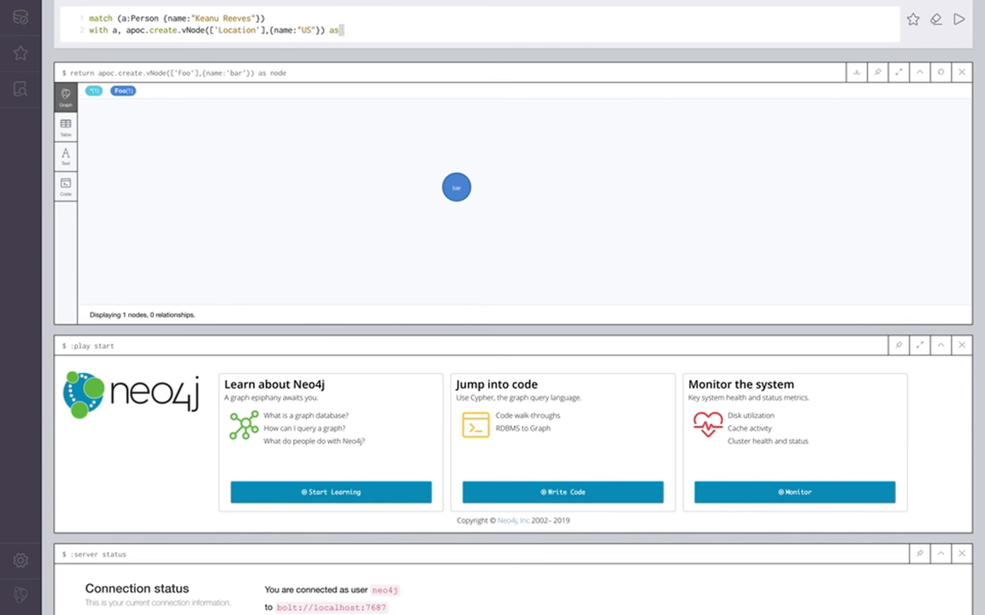
{"action": "type", "text": "loc"}
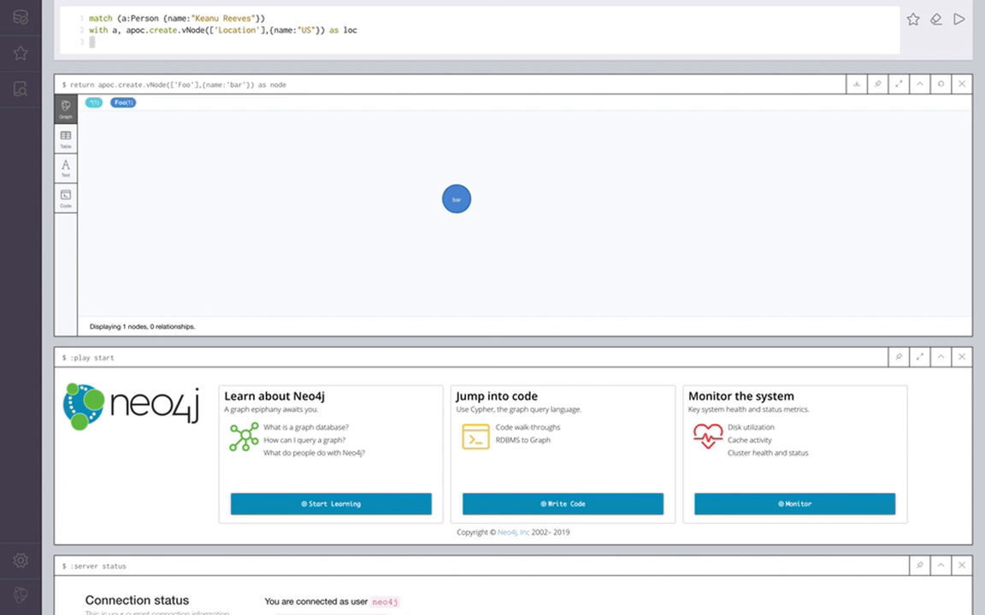
- Return a, loc and a virtual LIVES_IN relationship {since:2014} from a to loc as rel
{"action": "type", "text": "return a,"}
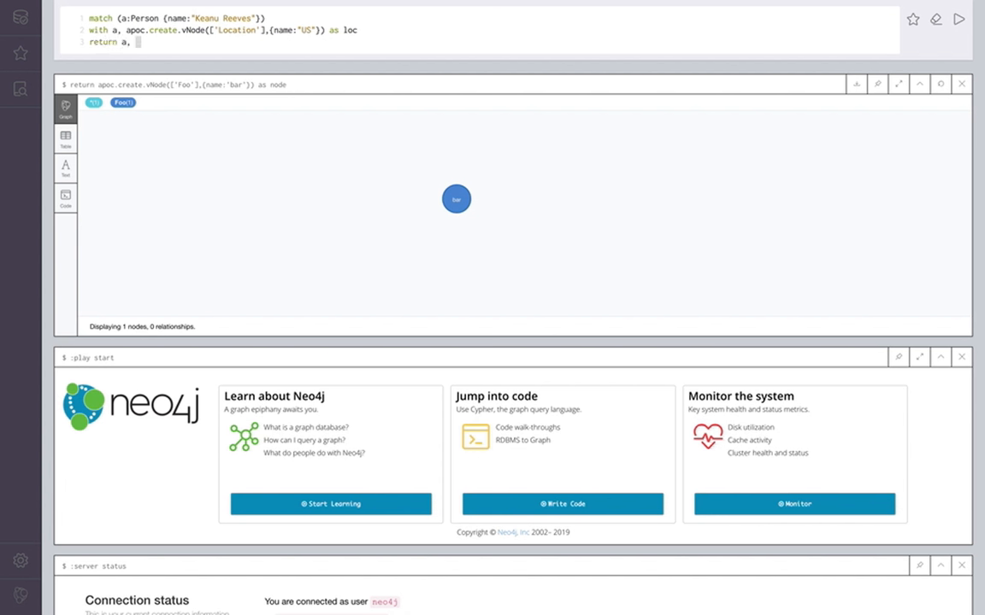
{"action": "type", "text": "loc,"}
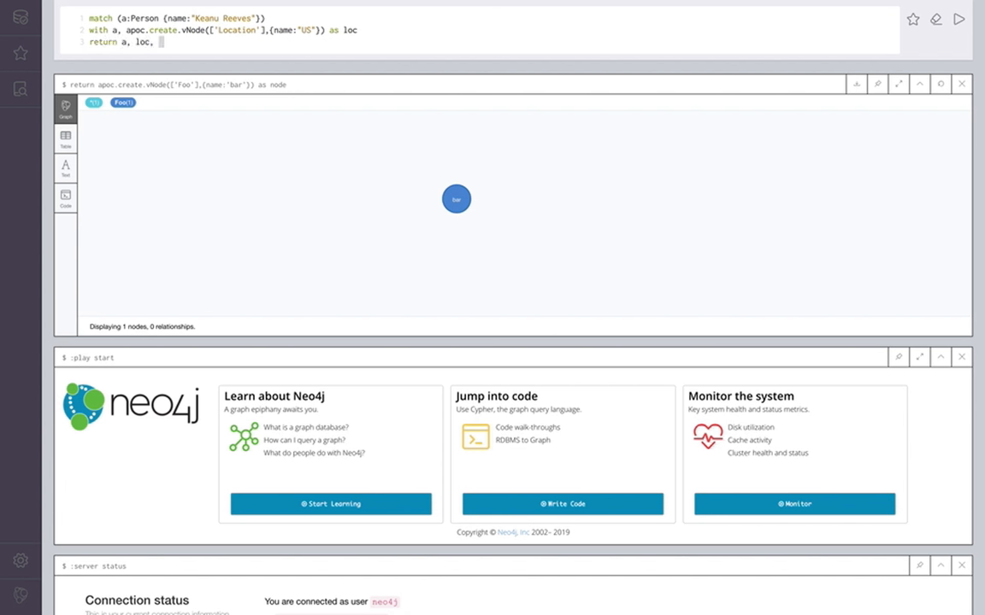
{"action": "type", "text": "apoc.create.vRelationship(a,"}
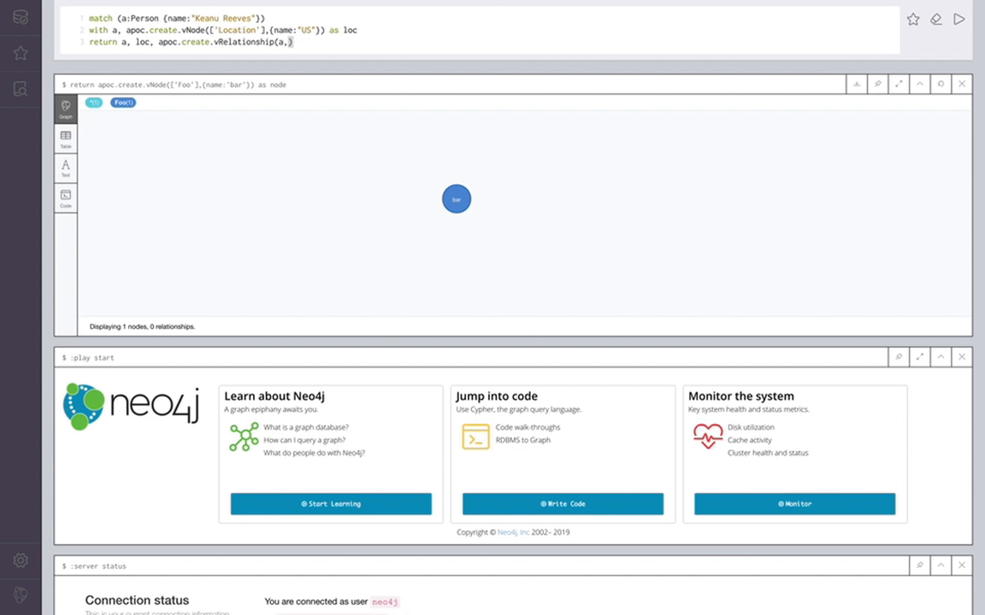
{"action": "type", "text": "'LIVES_IN'"}
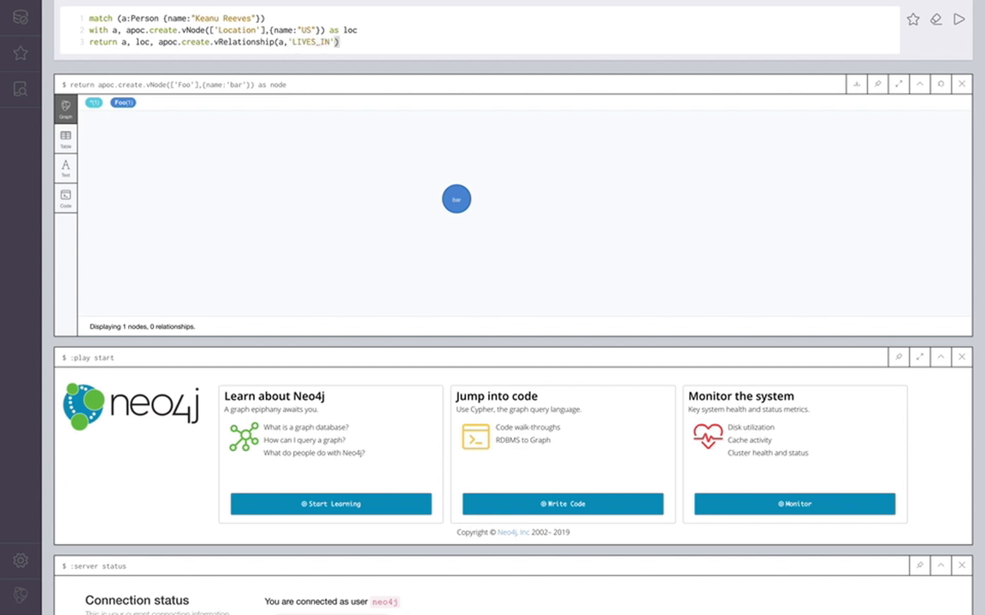
{"action": "type", "text": ","}
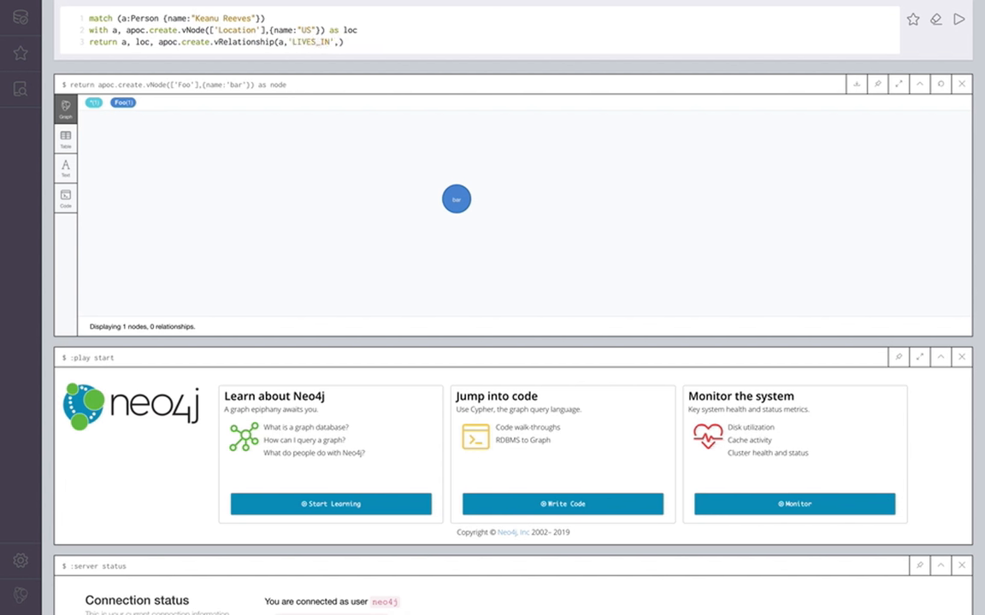
{"action": "type", "text": "{}"}
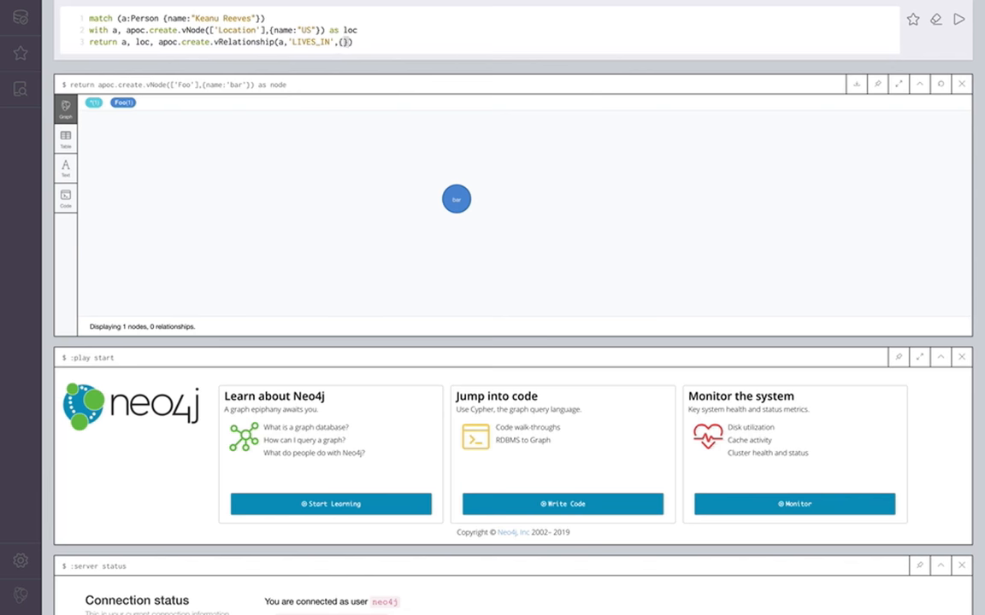
{"action": "type", "text": "since:2014"}
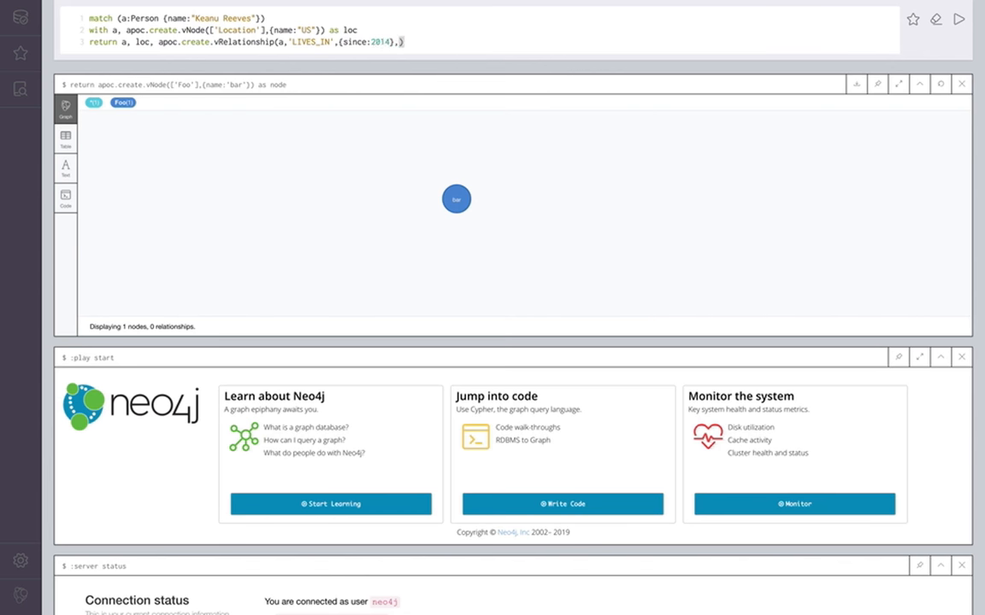
{"action": "type", "text": "loc)"}
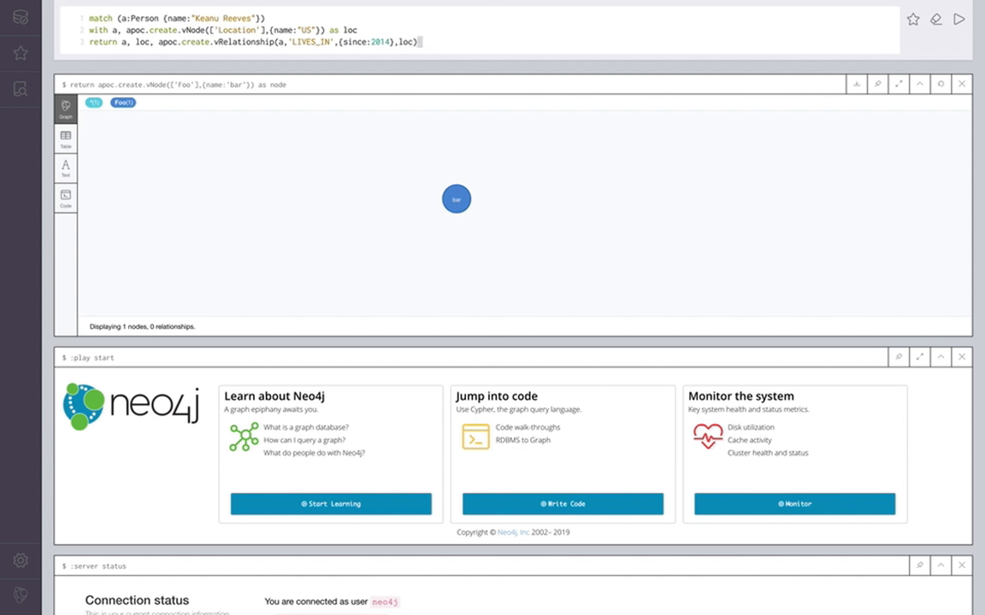
{"action": "type", "text": "as rel"}
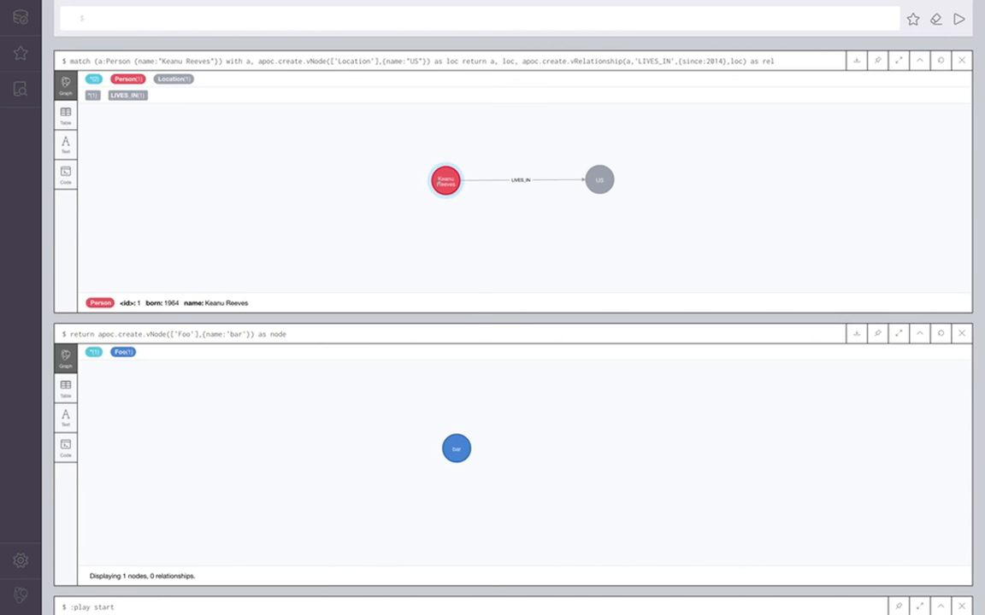
- Check the LIVES_IN since value and the Location name, then dismiss that result frame
{"action": "left_click", "coordinate": [525, 181]}
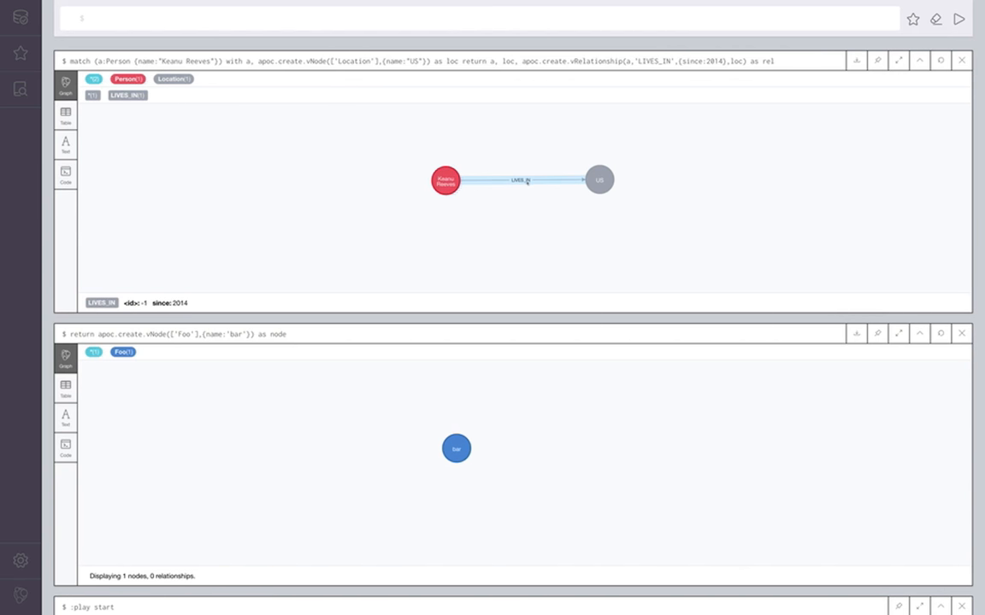
{"action": "left_click", "coordinate": [599, 179]}
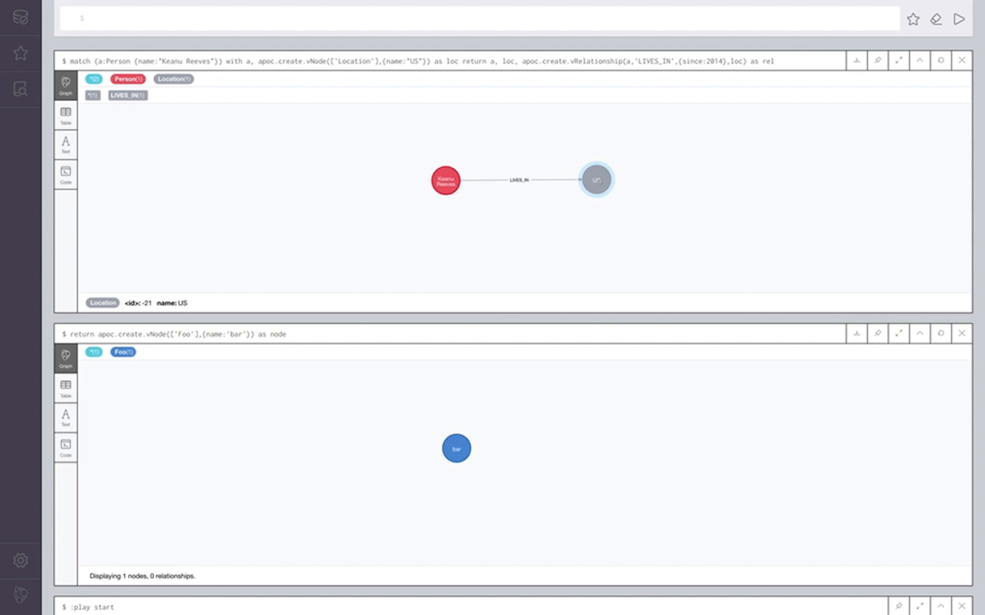
{"action": "left_click", "coordinate": [961, 60]}
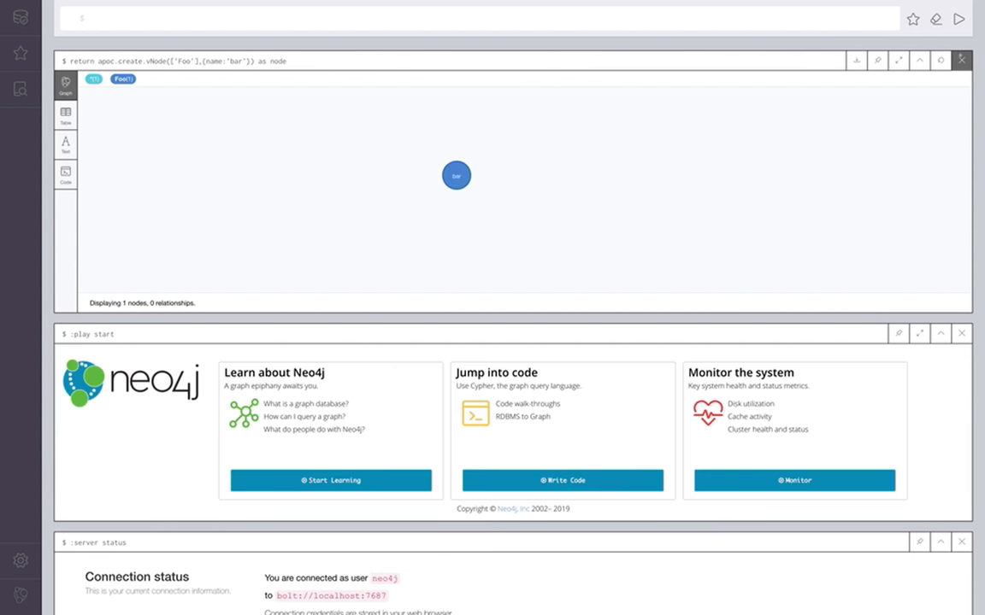
- Clear the Foo result and match Movie nodes aggregating m.released as year with count
{"action": "left_click", "coordinate": [961, 60]}
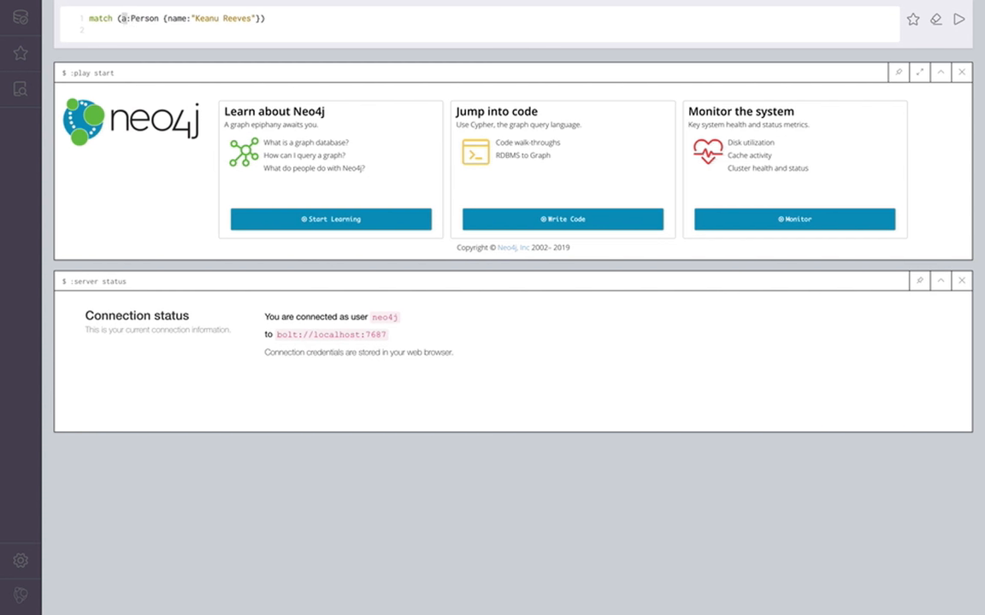
{"action": "type", "text": "match (m:Movis"}
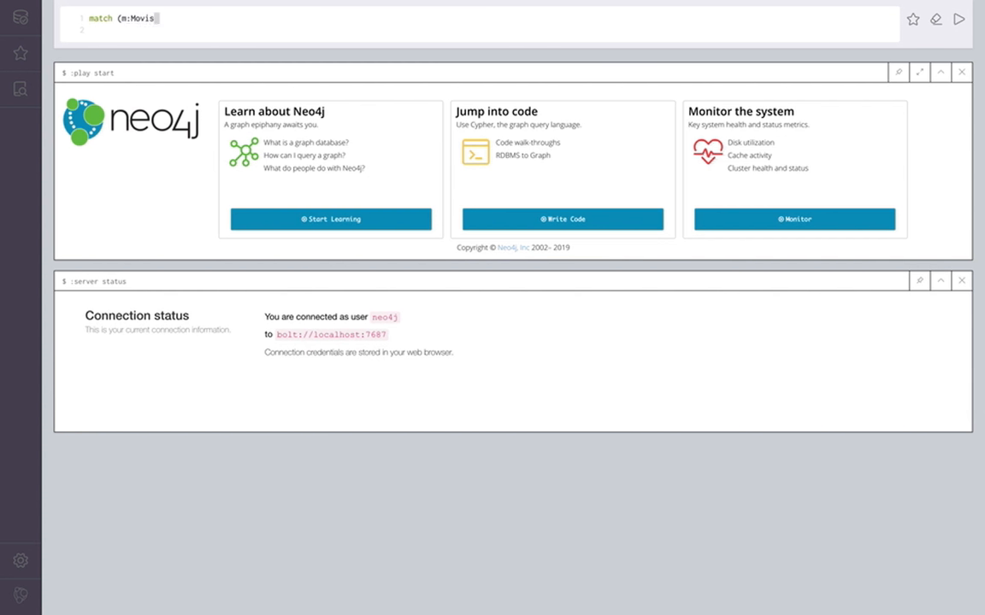
{"action": "type", "text": "Movie)"}
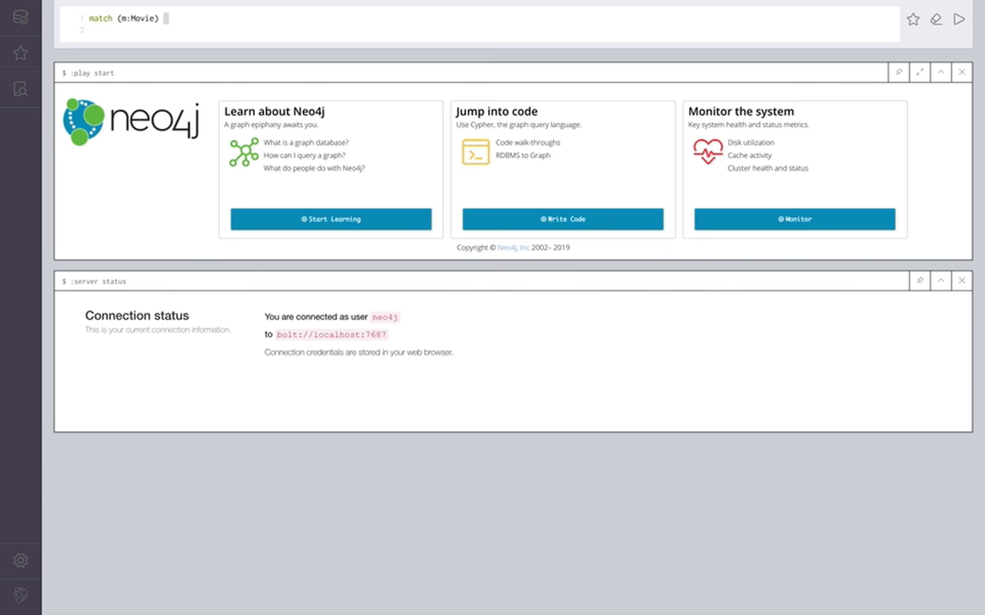
{"action": "type", "text": "with"}
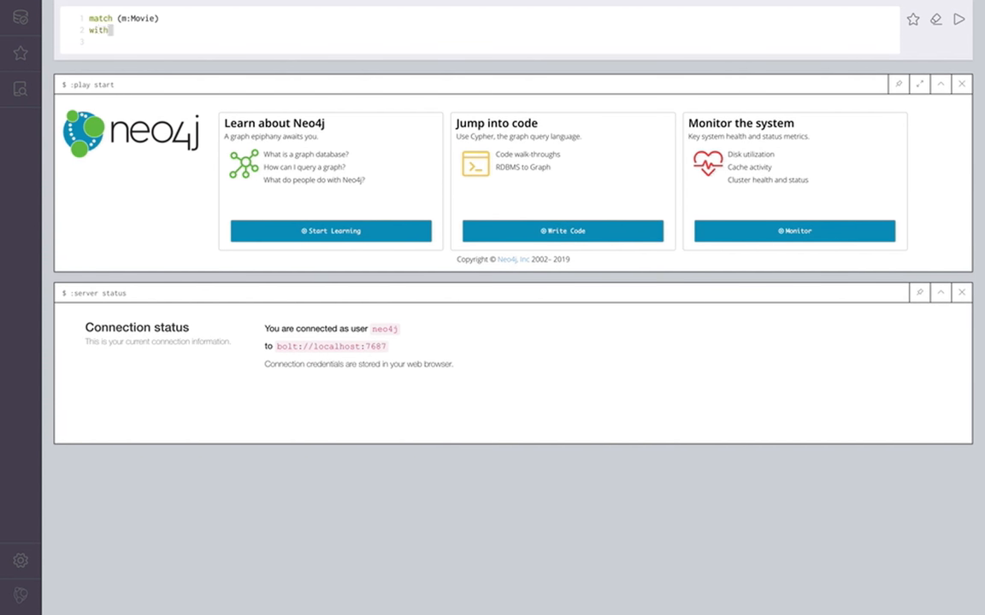
{"action": "type", "text": "m.year, count(*"}
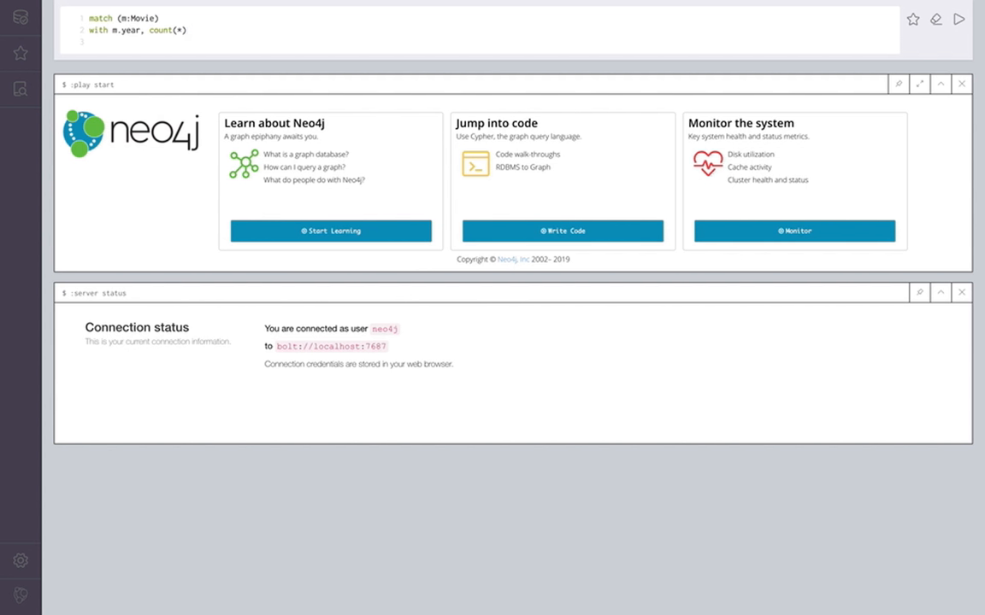
{"action": "type", "text": "as count"}
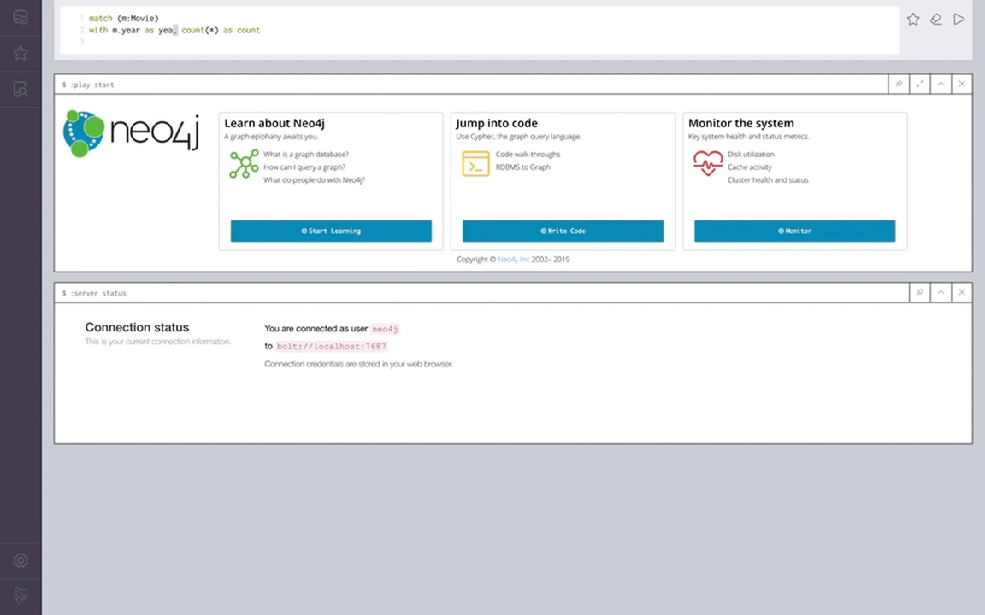
- Return apoc.create.vNode(['Movies'],{year:year,count:count}) as movies, one virtual node per year
{"action": "type", "text": "return"}
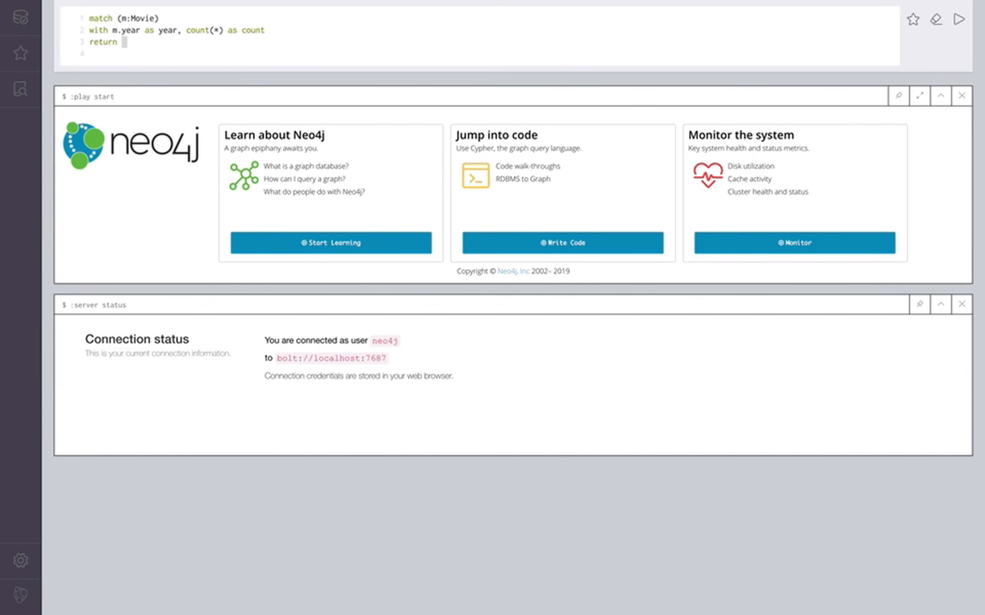
{"action": "type", "text": "apoc.create"}
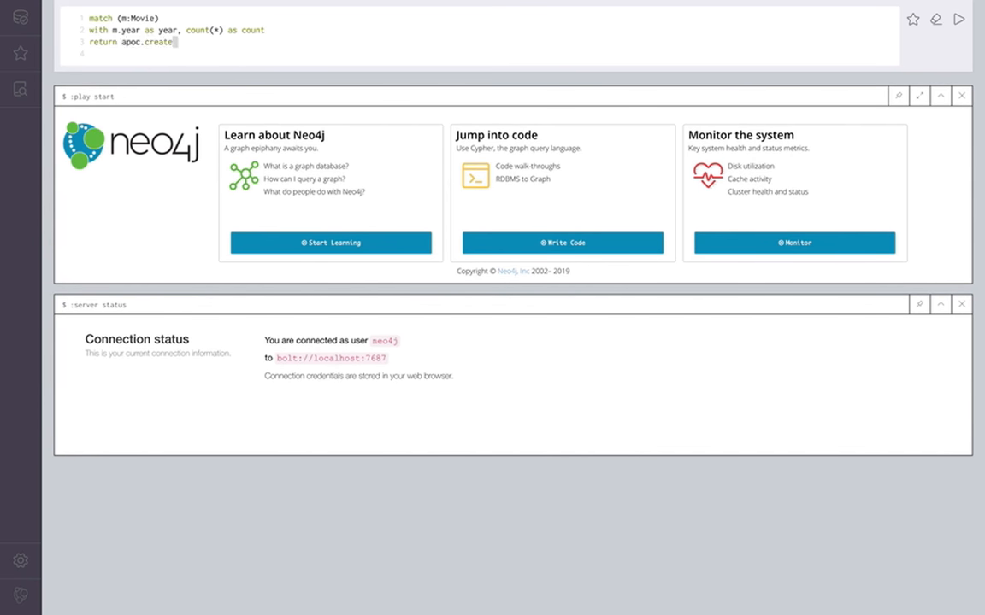
{"action": "type", "text": "vNode(['"}
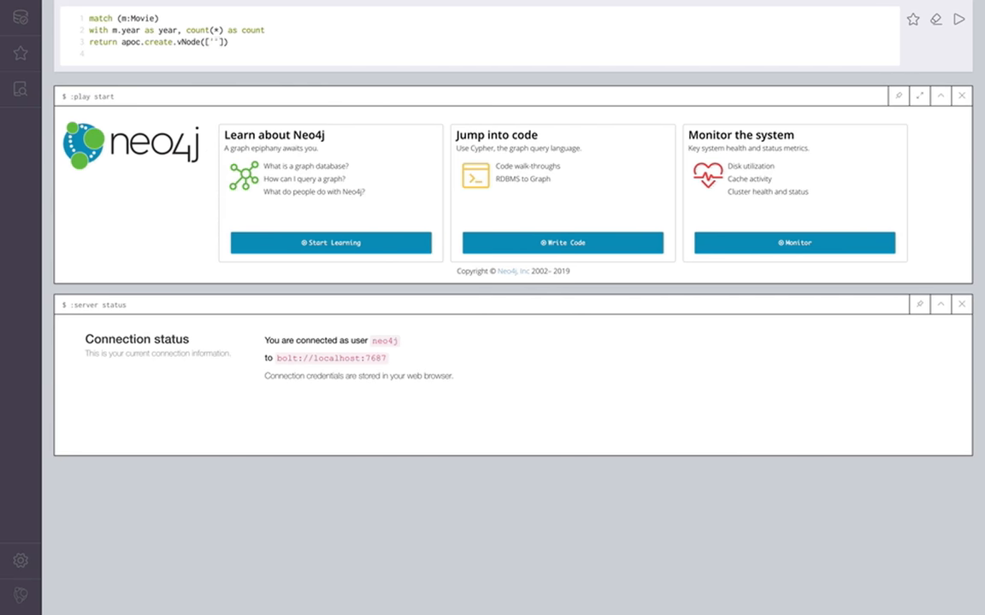
{"action": "type", "text": "Movies"}
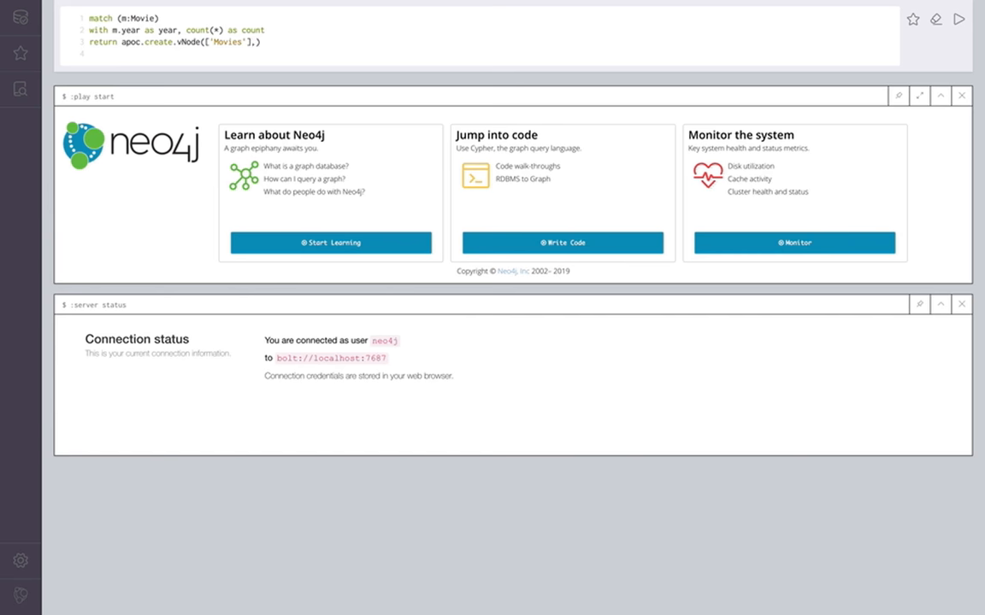
{"action": "type", "text": "(y)"}
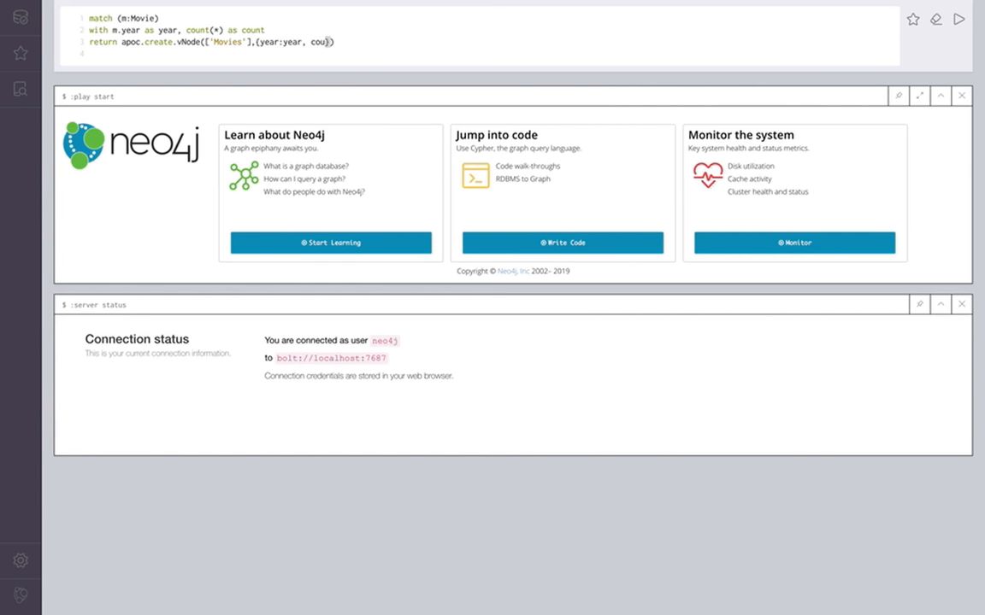
{"action": "type", "text": "nt:count))"}
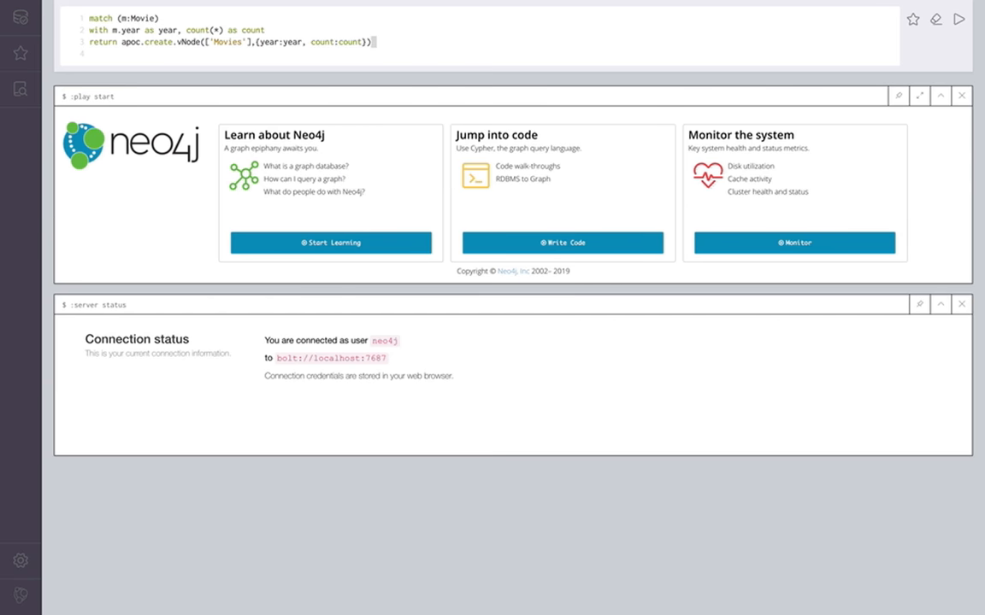
{"action": "type", "text": "as movies"}
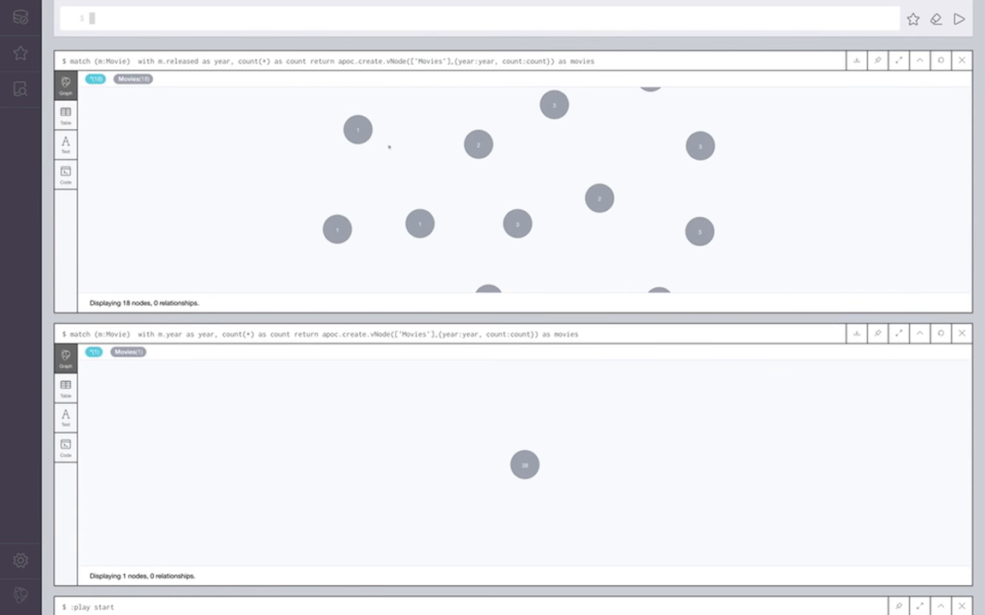
- Inspect a year node, then rerun the query with WHERE exists(m.released) added
{"action": "left_click", "coordinate": [358, 130]}
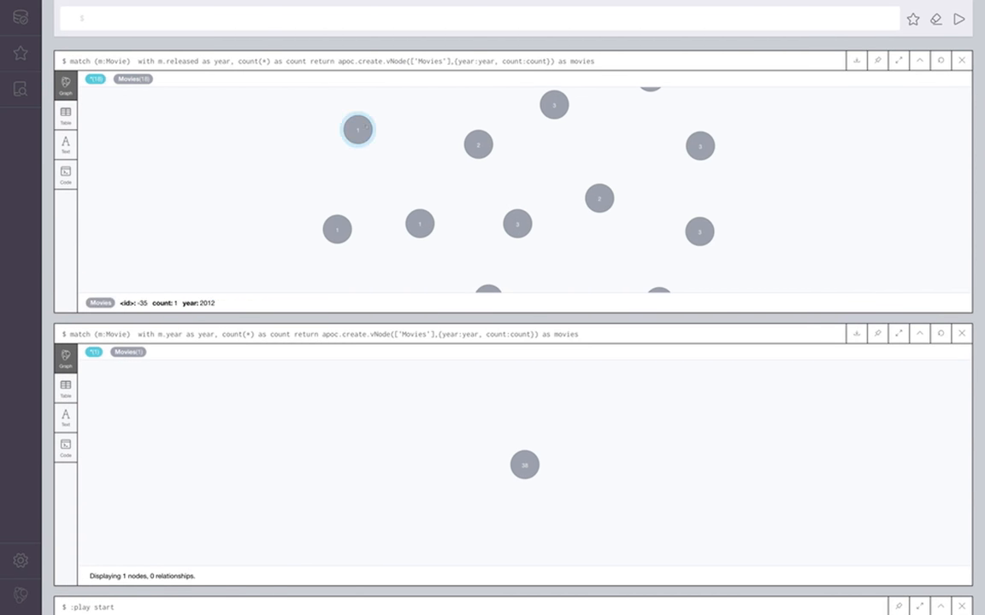
{"action": "left_click", "coordinate": [357, 130]}
{"action": "type", "text": "where exist"}
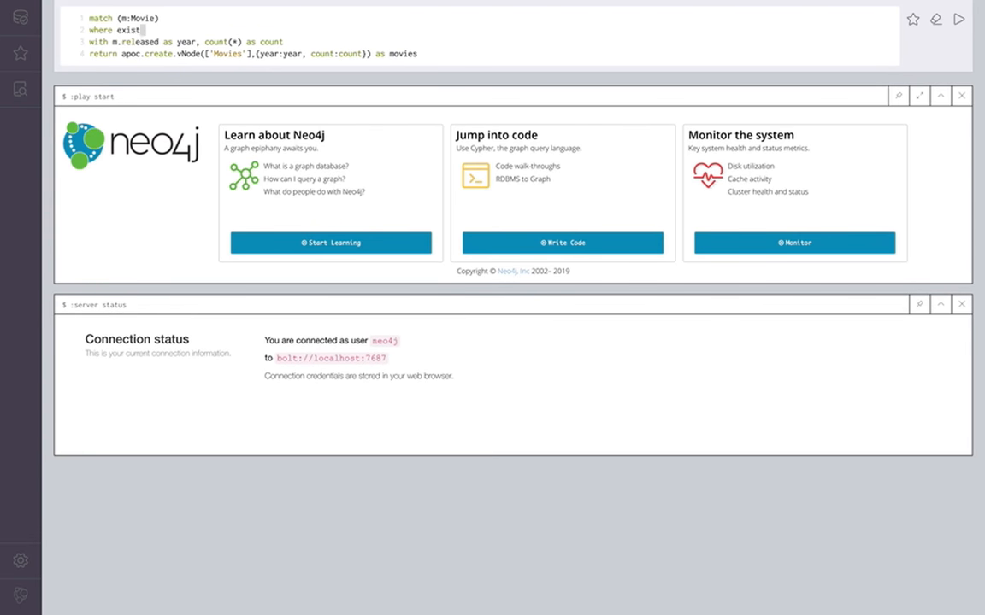
{"action": "type", "text": "s(m"}
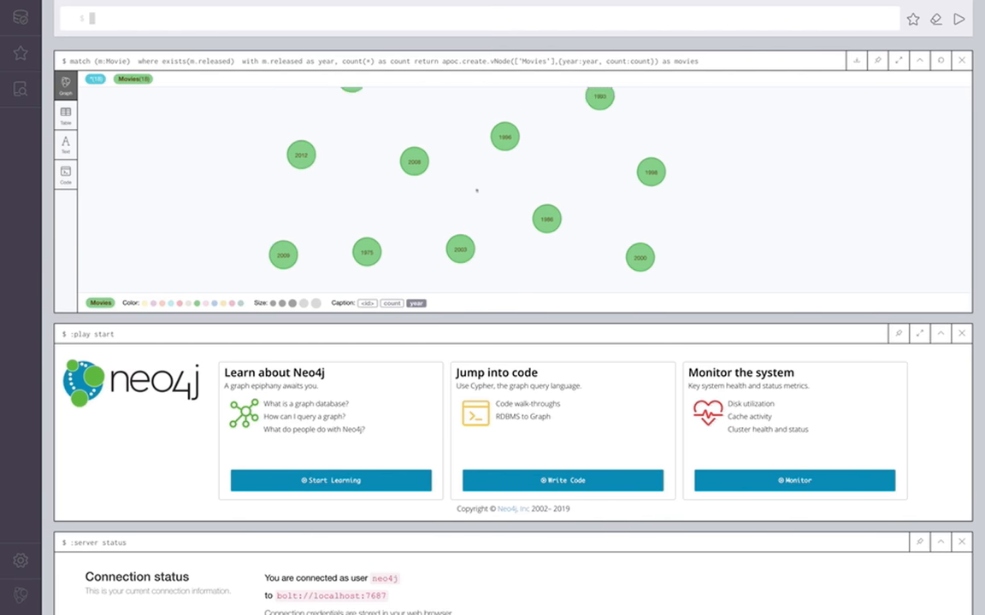
- Review movie counts on several year nodes, including 2008, then clear the selection
{"action": "left_click", "coordinate": [462, 110]}
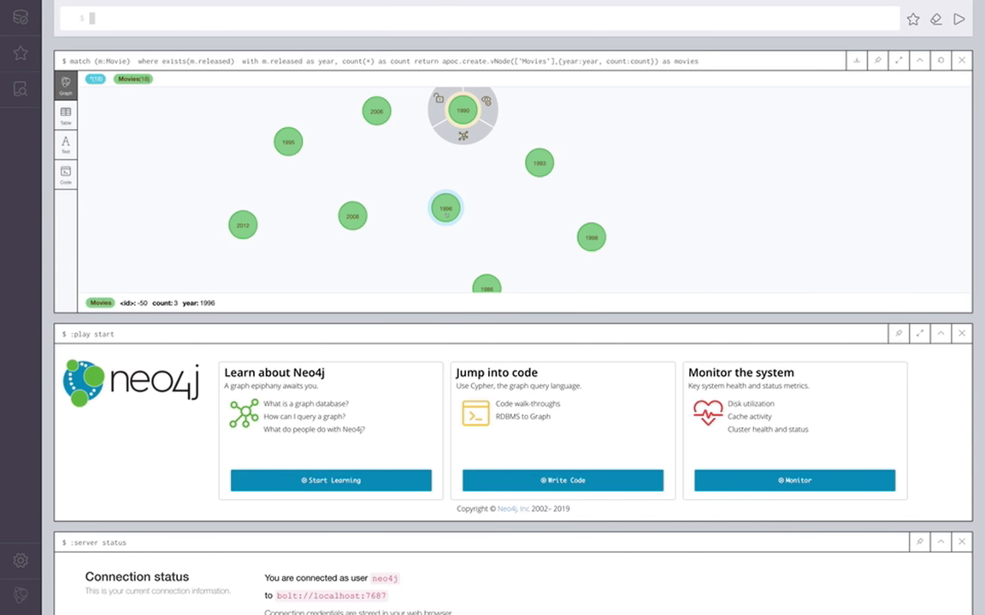
{"action": "left_click", "coordinate": [352, 215]}
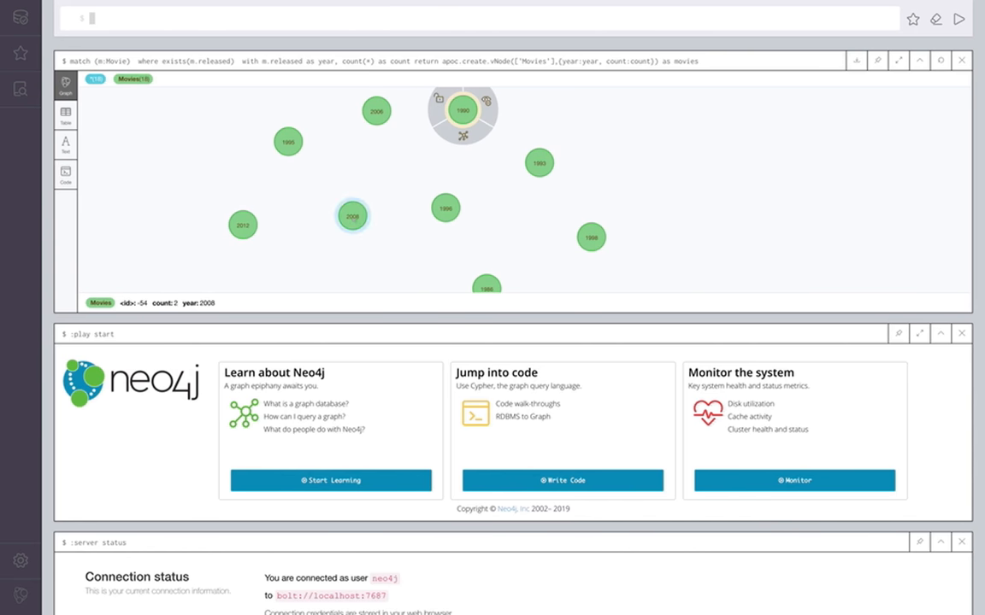
{"action": "left_click", "coordinate": [377, 111]}
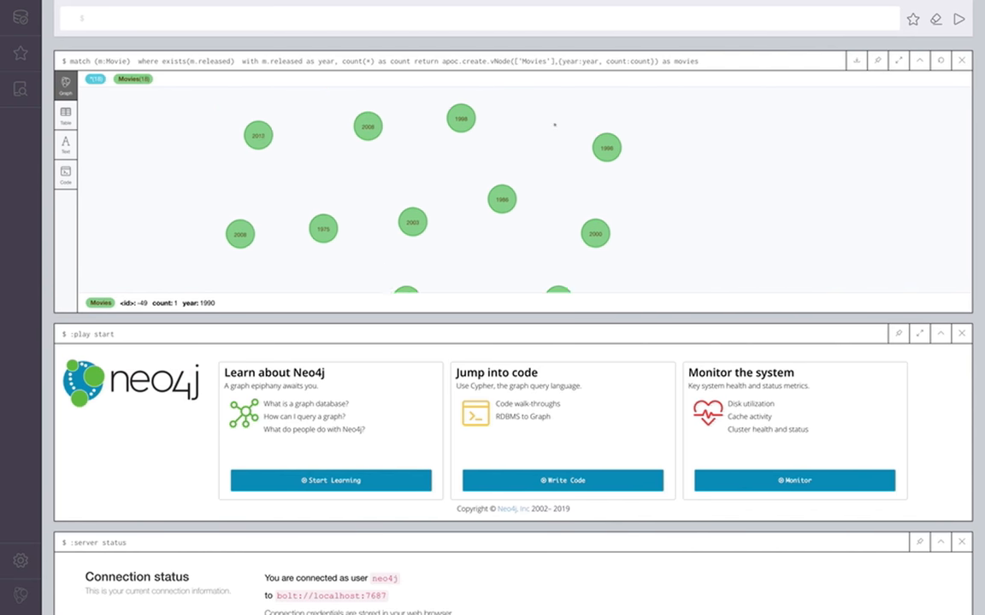
{"action": "left_click", "coordinate": [519, 103]}
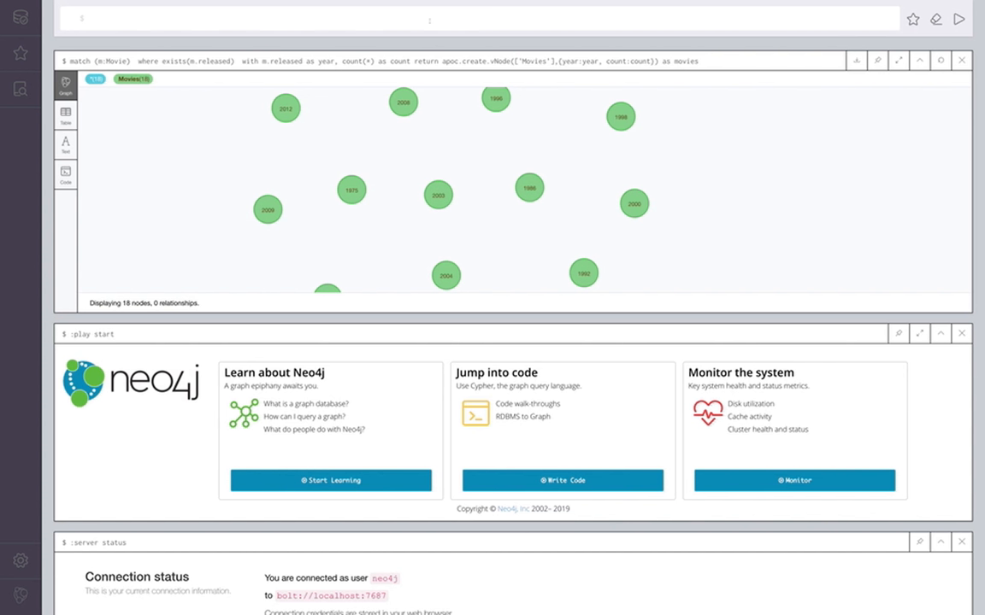
- Check the 2012 node's movie count and return to the editor for a new query
{"action": "left_click", "coordinate": [103, 18]}
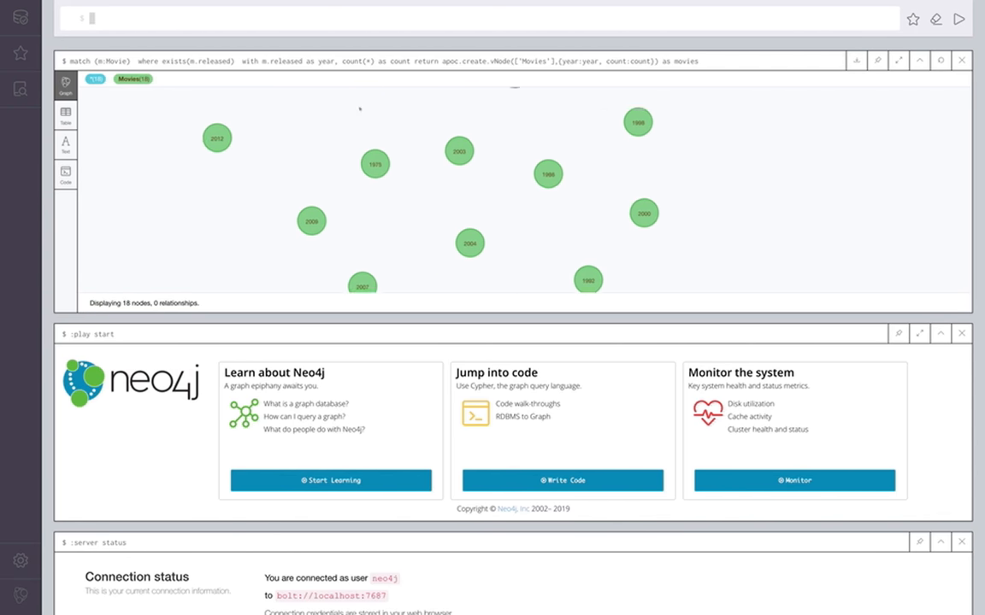
{"action": "left_click", "coordinate": [174, 198]}
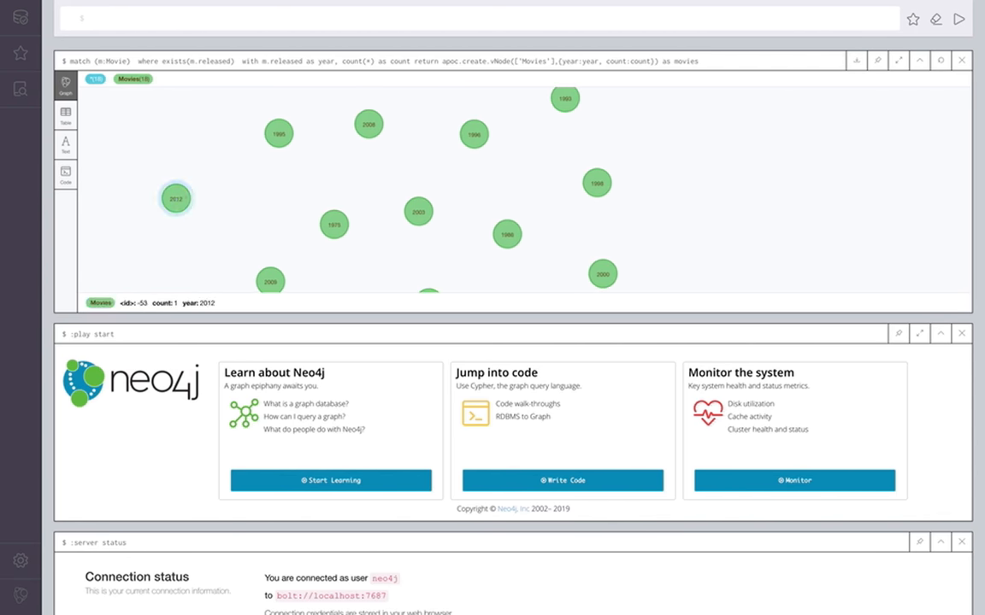
{"action": "left_click", "coordinate": [174, 199]}
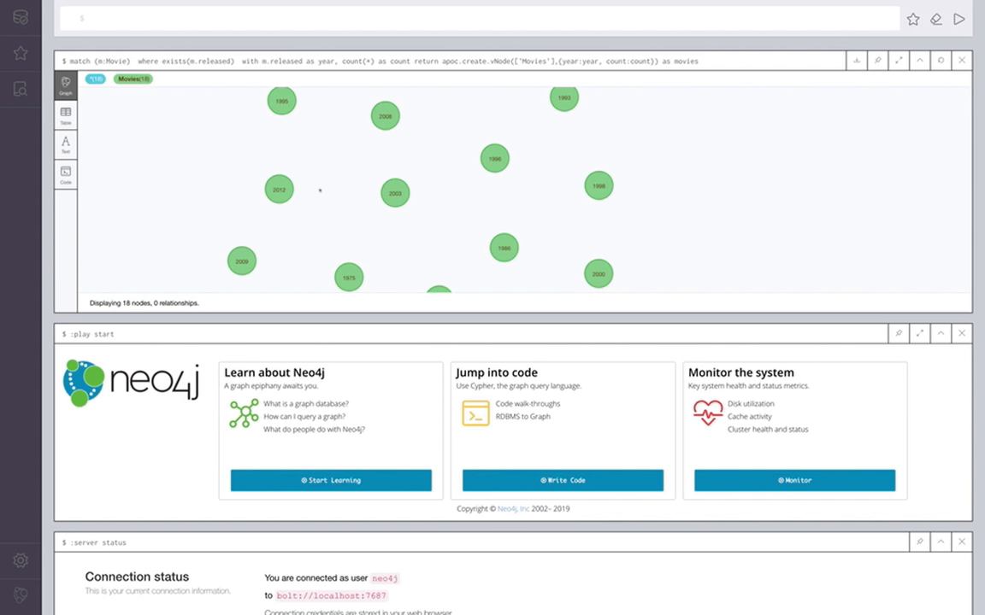
{"action": "left_click", "coordinate": [92, 17]}
{"action": "type", "text": "match (p1)(m:Movie"}
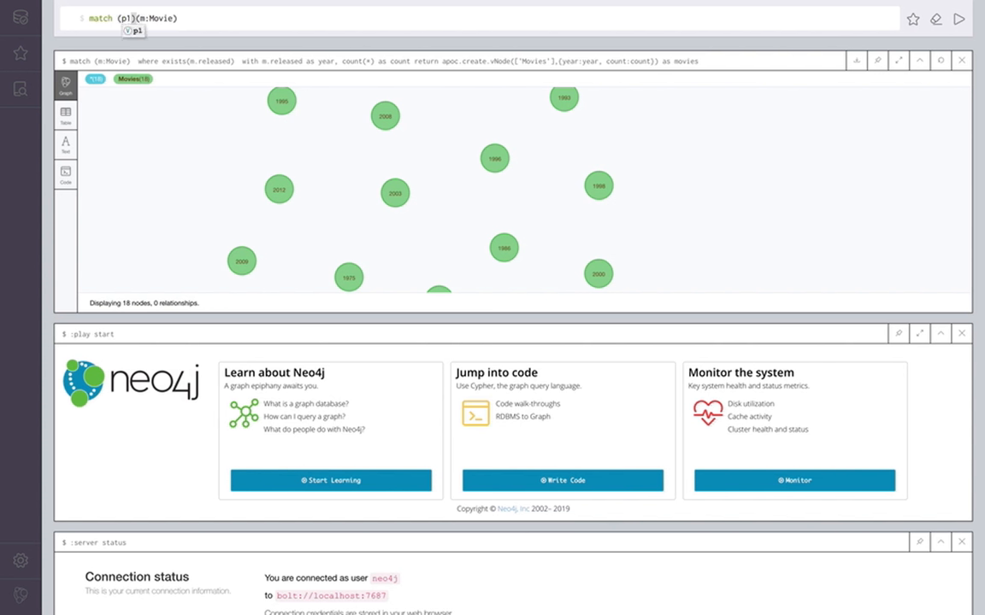
- Match Person pairs p1 and p2 co-acting in Movie nodes and return p1, p2
{"action": "type", "text": ":Person"}
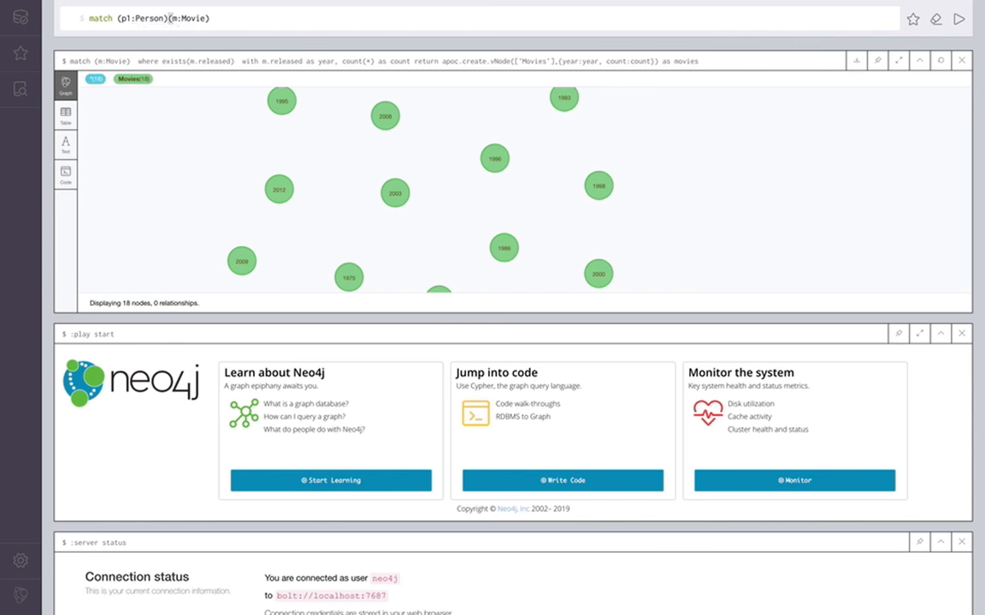
{"action": "type", "text": "-->"}
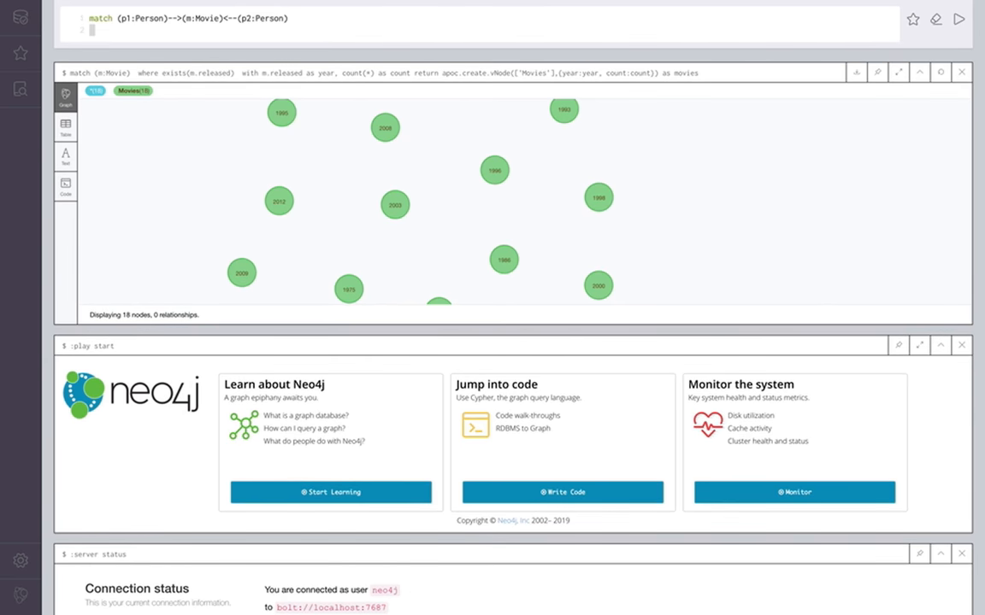
{"action": "type", "text": "return"}
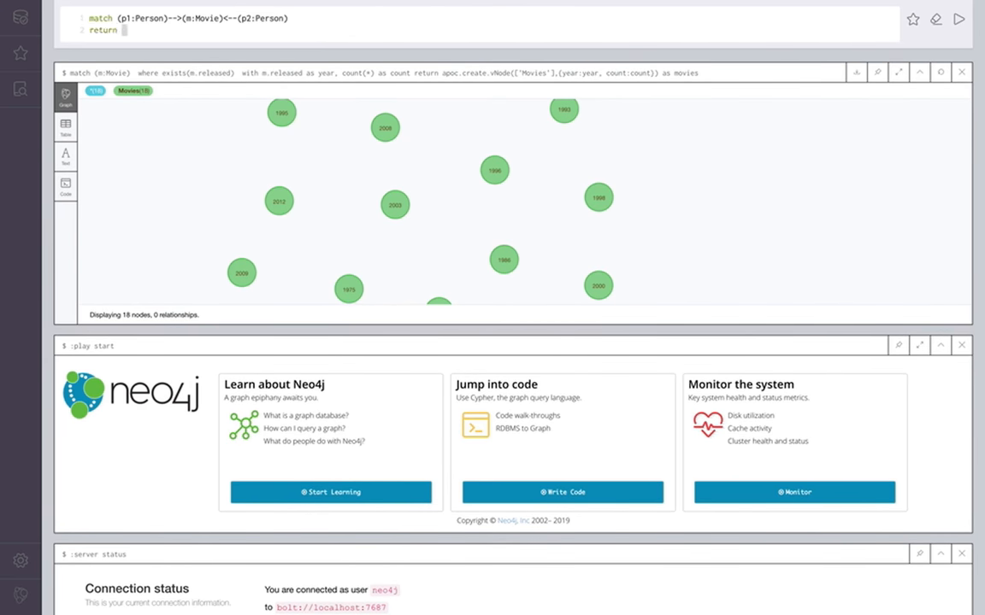
{"action": "type", "text": "p1,p2,"}
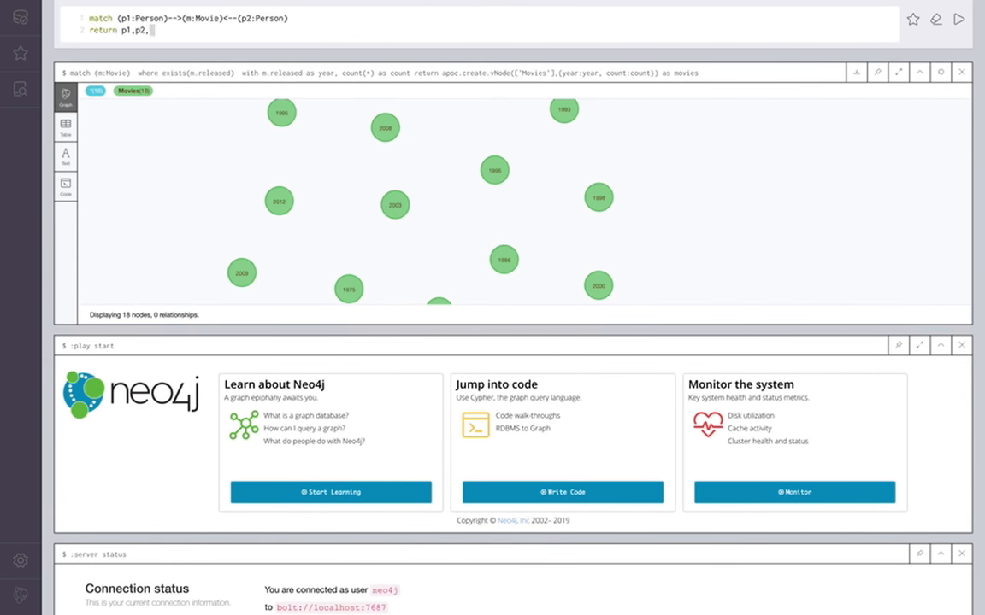
- Add apoc.create.vRelationship('KNOWS',{count:count(*)}) as rel and run, getting a missing-arguments error
{"action": "type", "text": "apoc.create."}
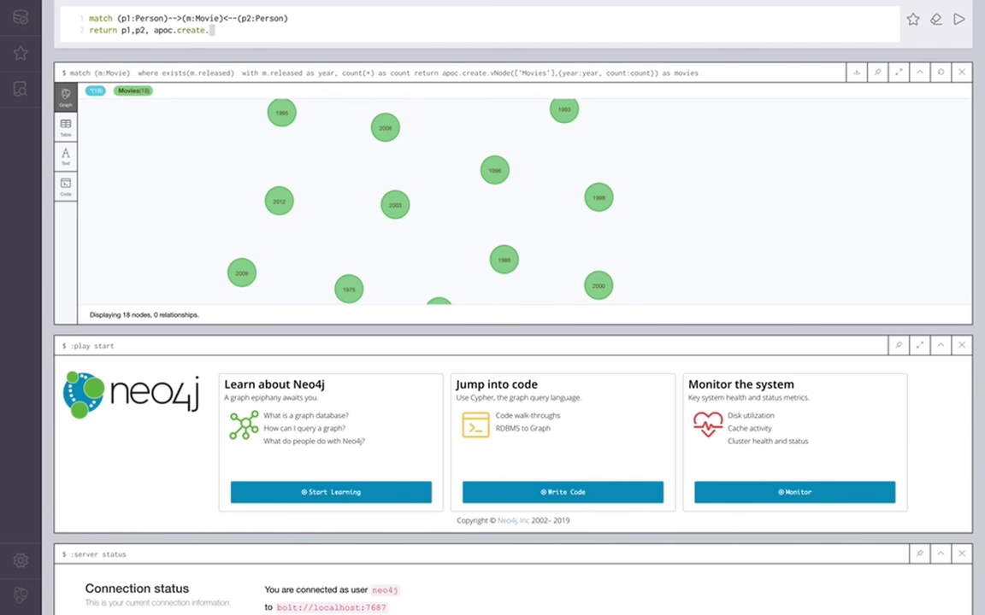
{"action": "type", "text": "vRelationship('"}
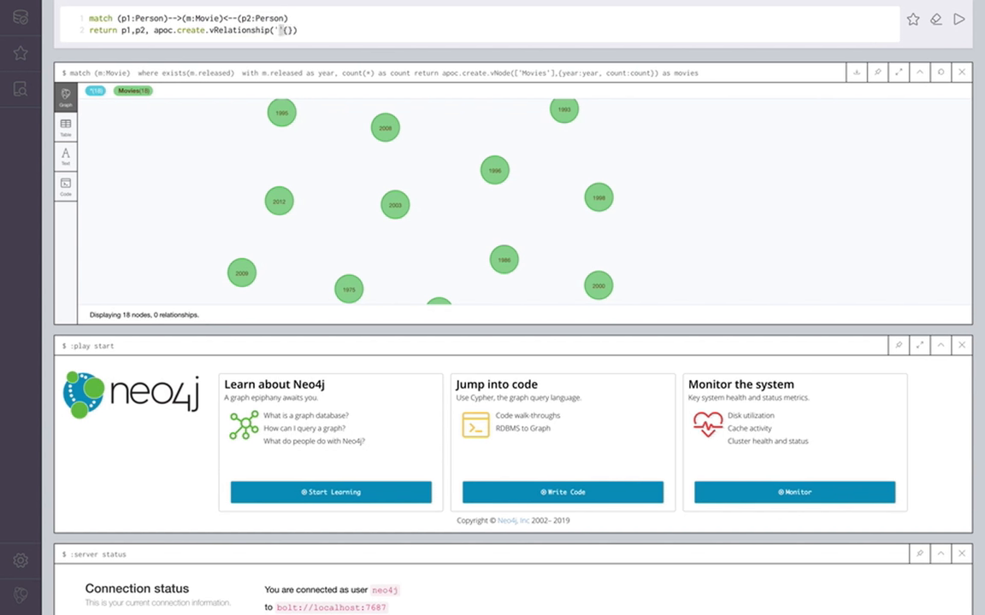
{"action": "type", "text": "KNOWS"}
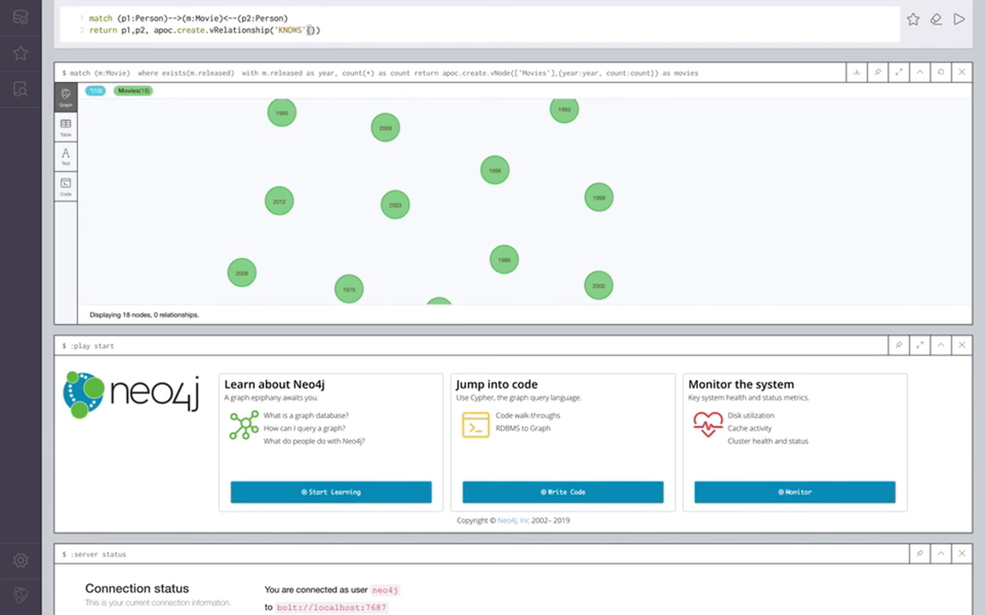
{"action": "type", "text": ",(coun}"}
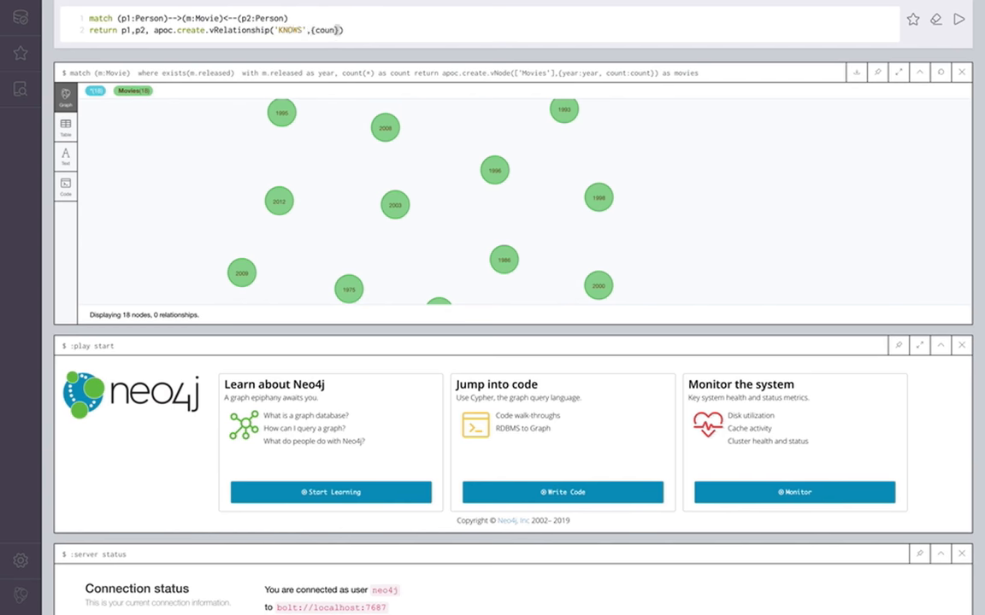
{"action": "type", "text": ":count(*)"}
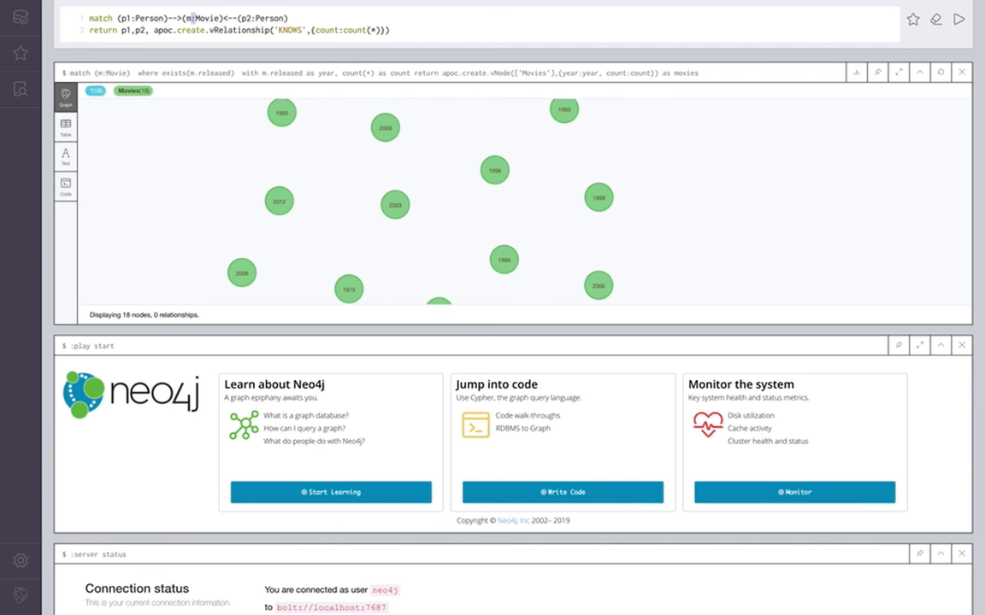
{"action": "type", "text": "as rel"}
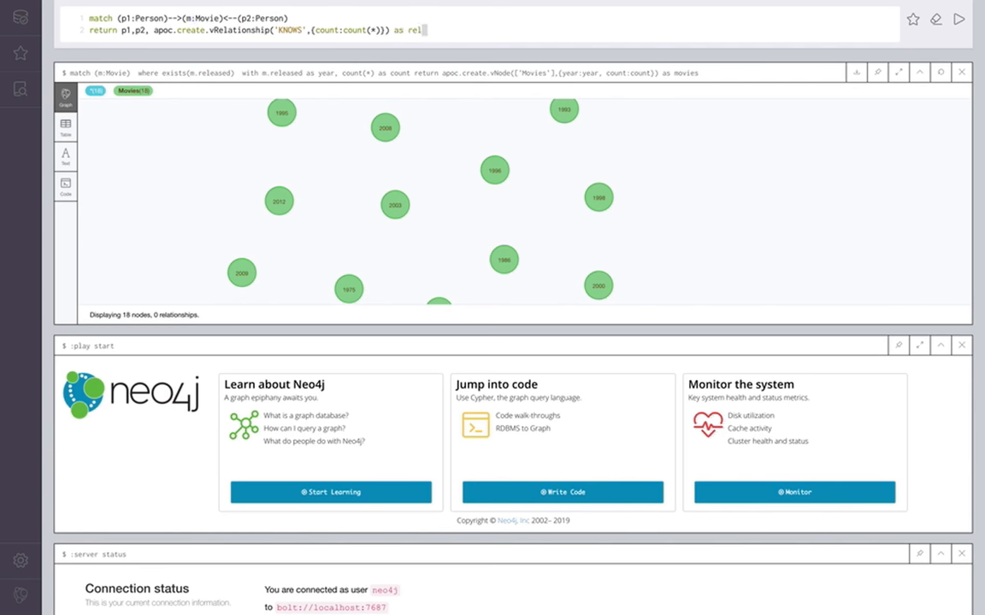
{"action": "left_click", "coordinate": [957, 19]}
{"action": "type", "text": "p1"}
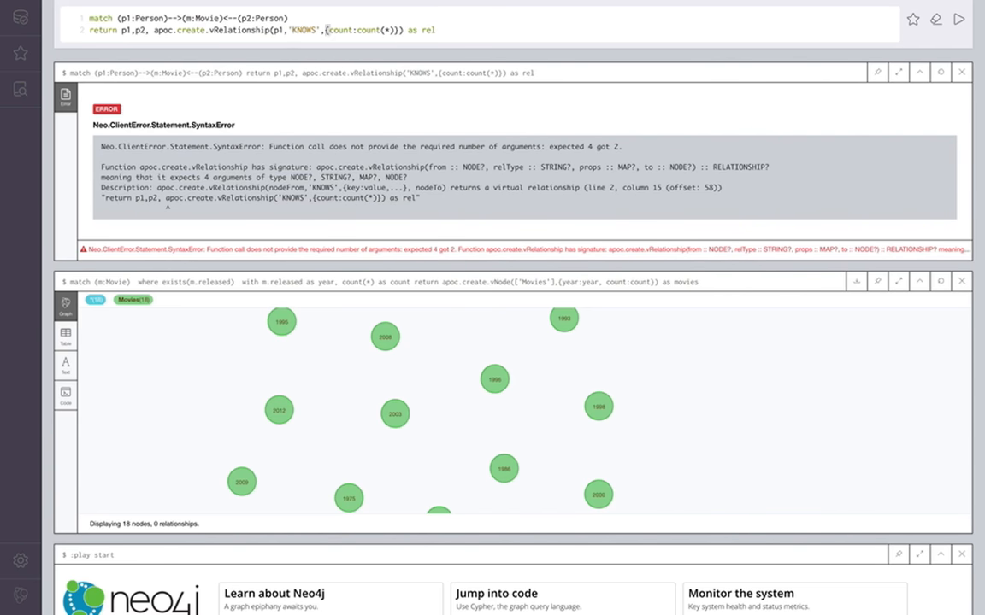
- Add p1, p2 endpoints, where p1 <> p2 and count(*) as c where c > 4, then rerun
{"action": "type", "text": ",p2"}
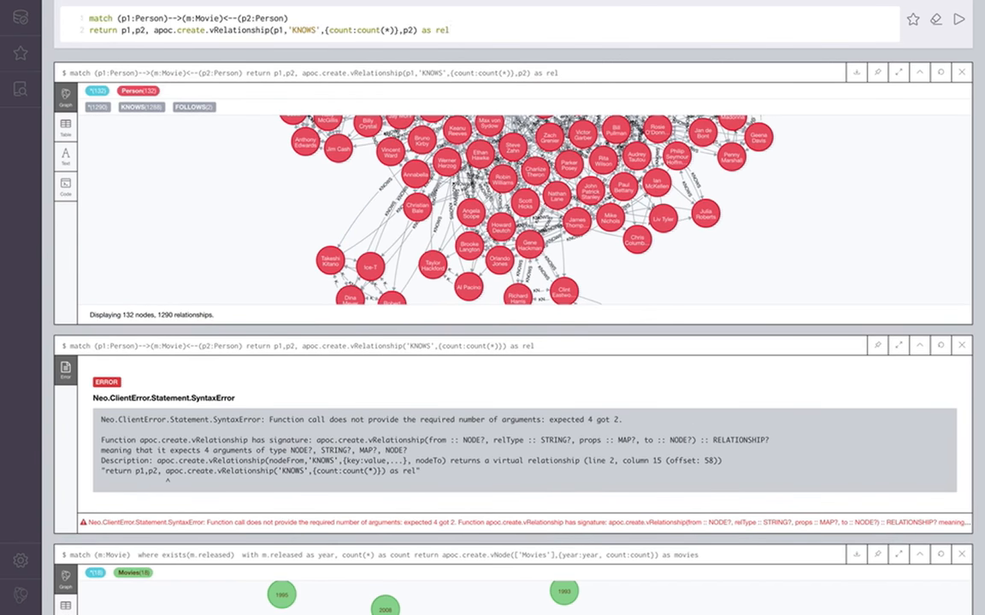
{"action": "type", "text": "with p1,p2, c"}
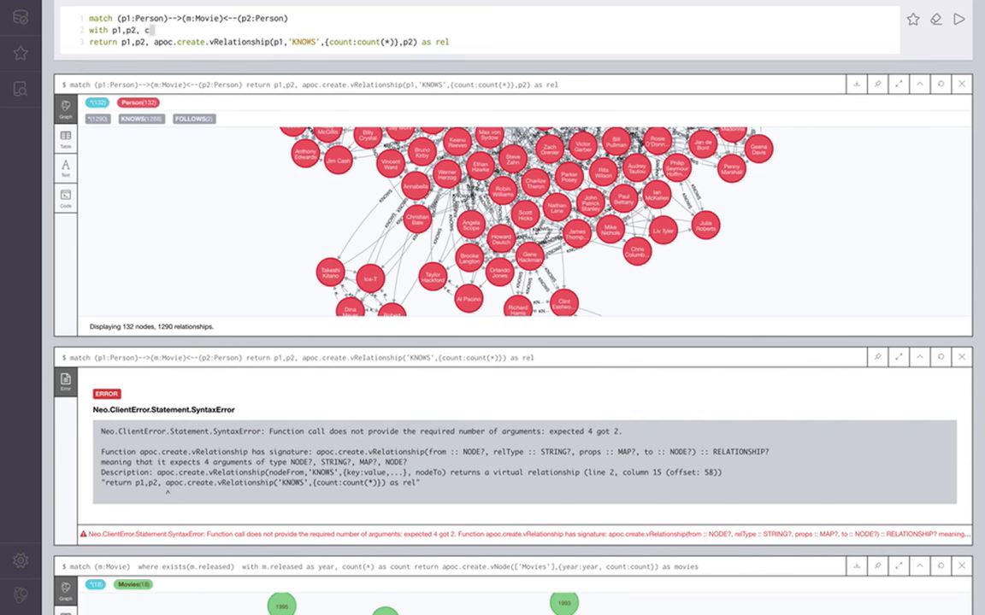
{"action": "type", "text": "ount(*) as"}
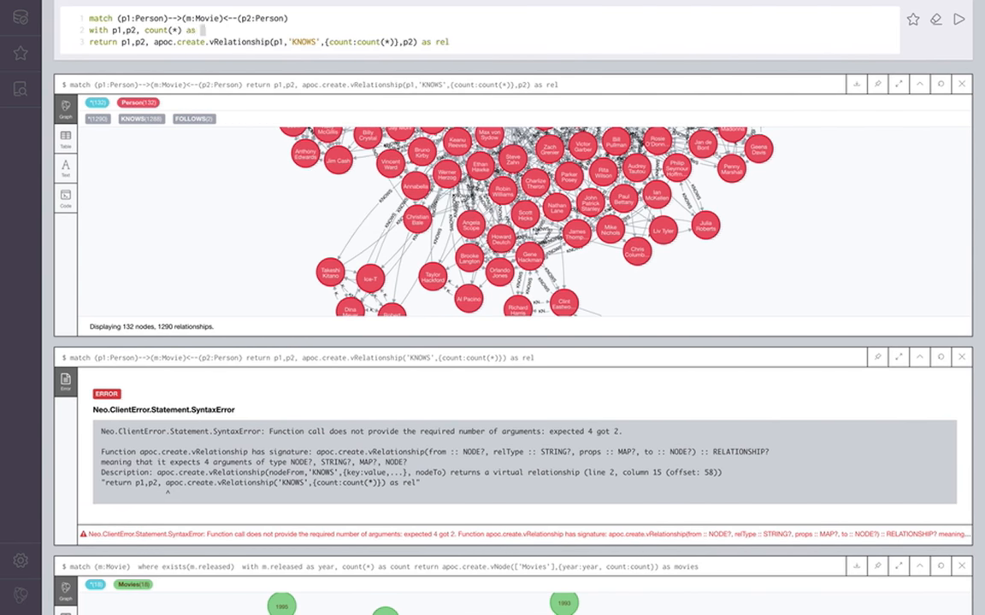
{"action": "type", "text": "where c"}
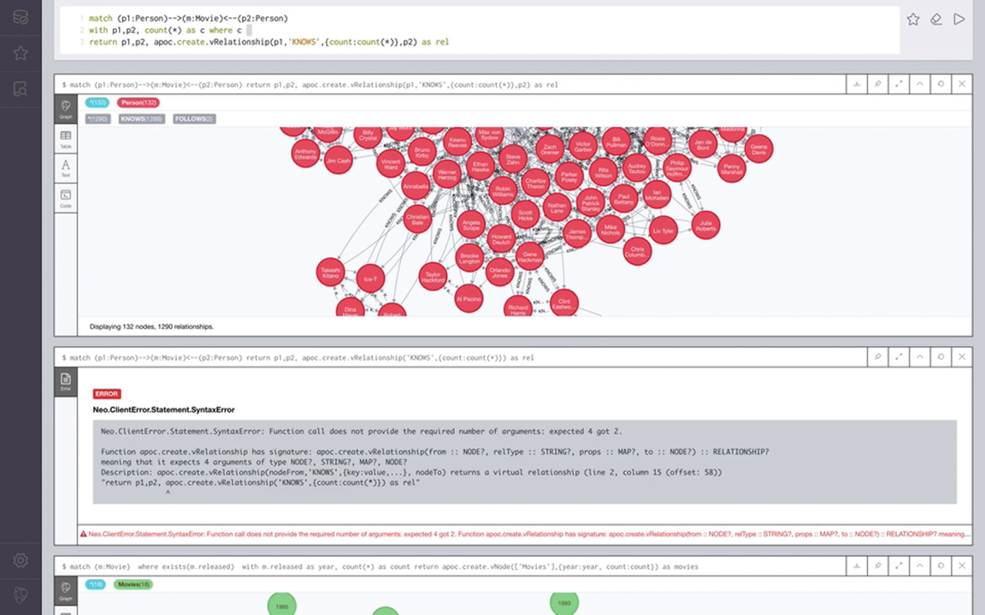
{"action": "type", "text": ">"}
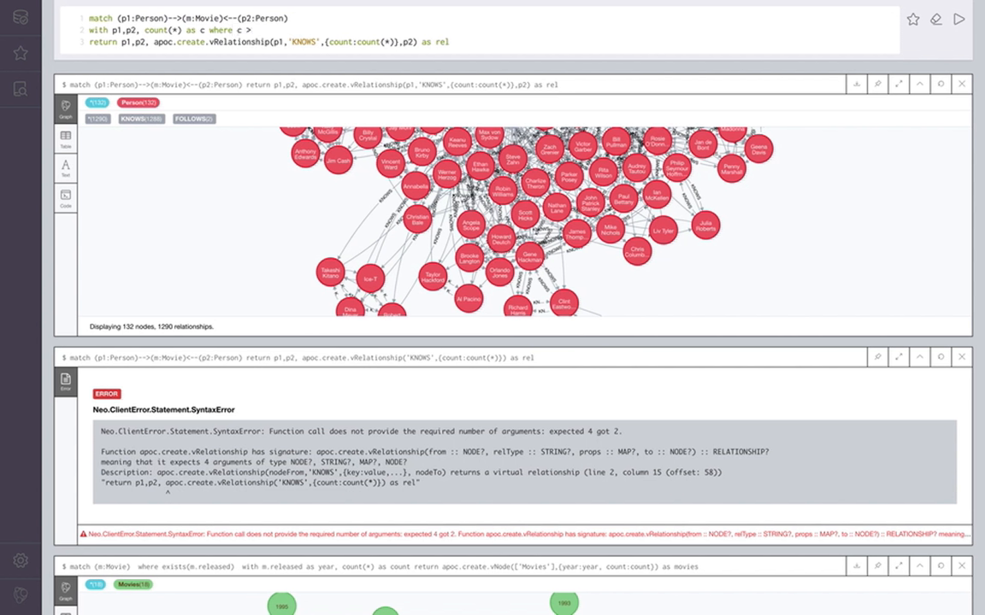
{"action": "type", "text": "4"}
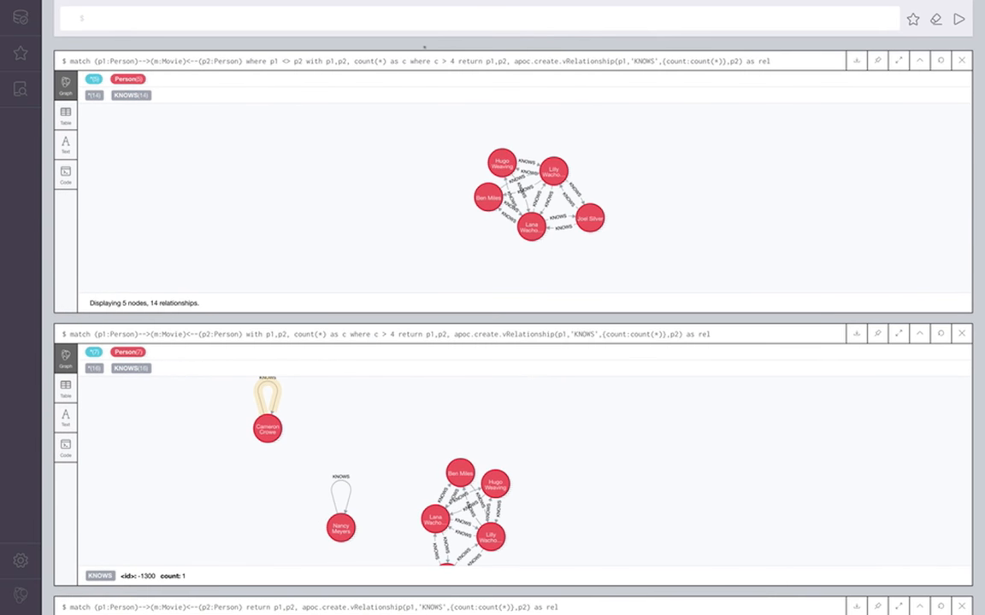
- Inspect Person nodes in the co-actor graph and change the KNOWS relationship caption
{"action": "left_click", "coordinate": [402, 164]}
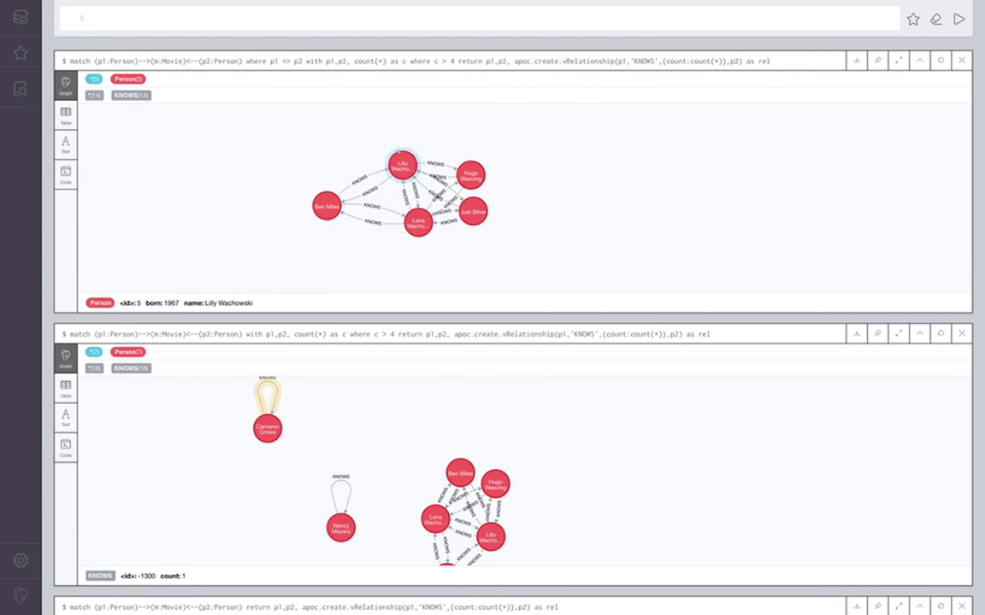
{"action": "left_click", "coordinate": [429, 157]}
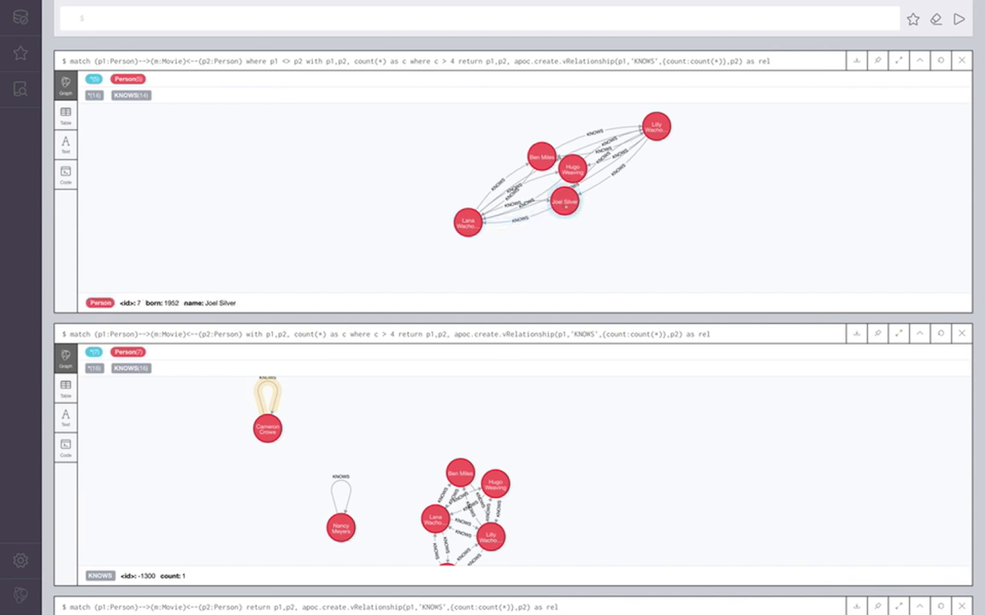
{"action": "left_click", "coordinate": [598, 192]}
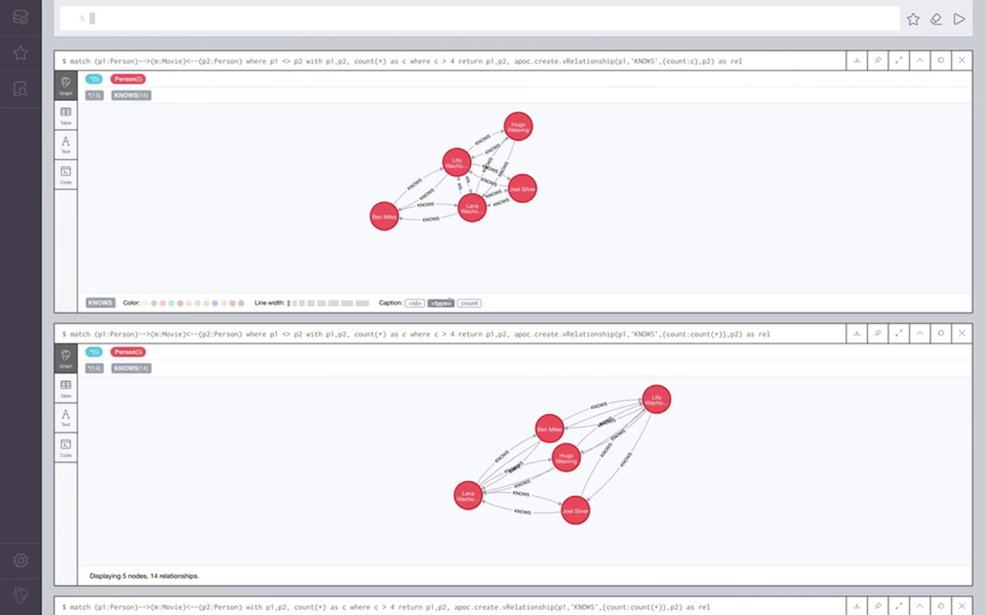
{"action": "left_click", "coordinate": [522, 188]}
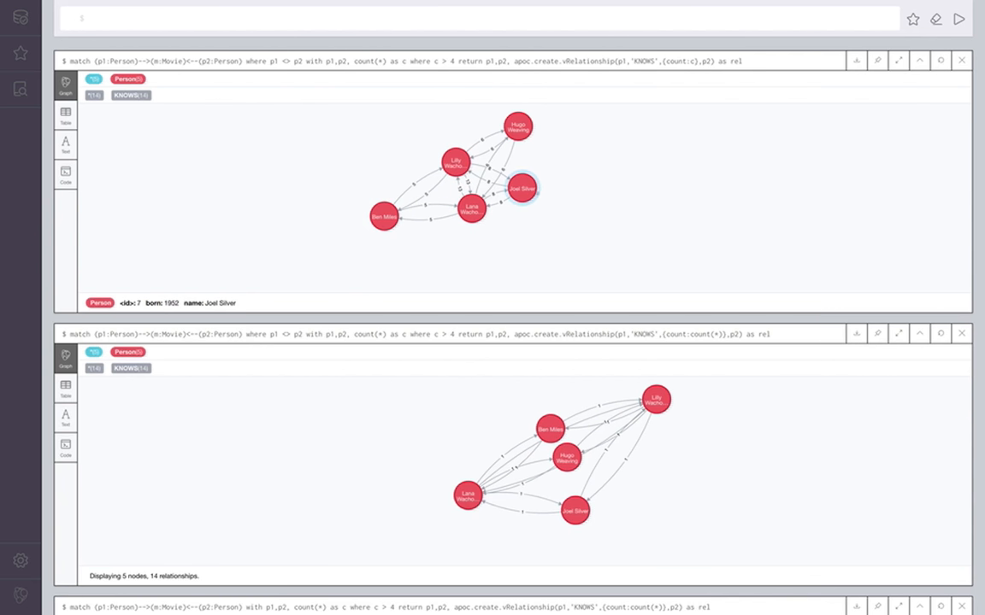
{"action": "left_click", "coordinate": [461, 166]}
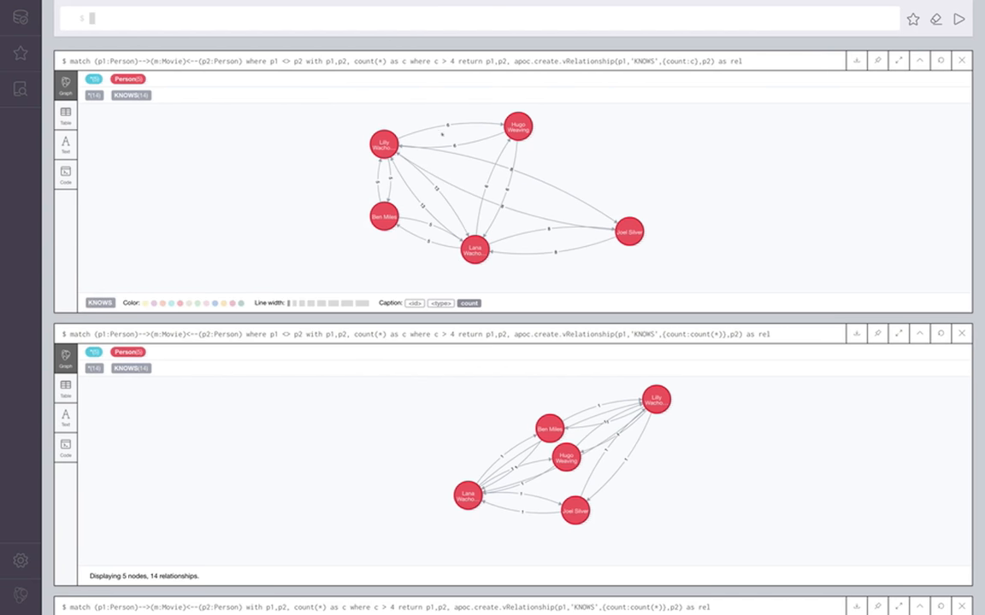
- Check a KNOWS relationship's count, set the property to {count:c} and rerun the query
{"action": "left_click", "coordinate": [436, 186]}
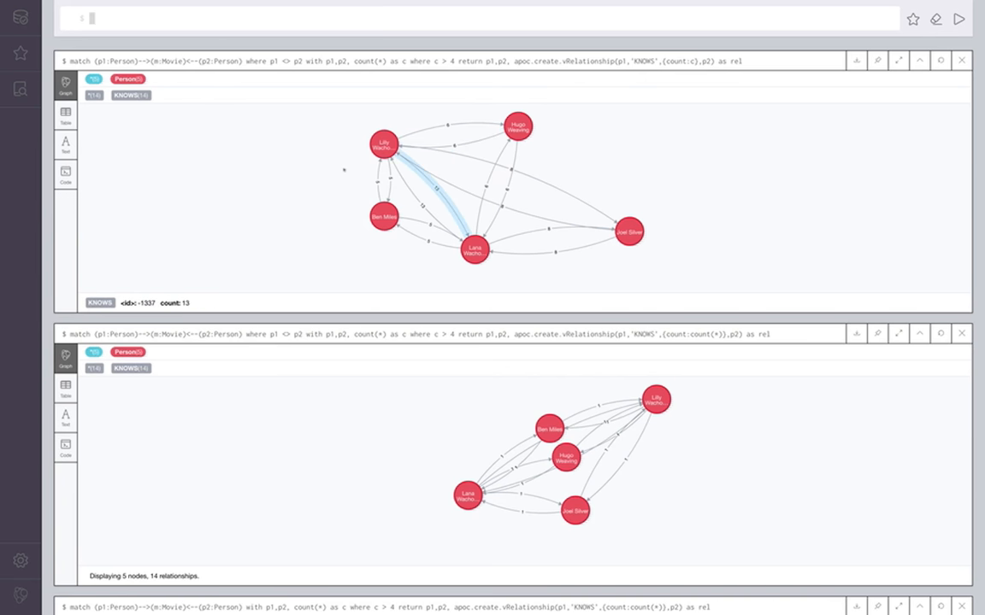
{"action": "left_click", "coordinate": [407, 144]}
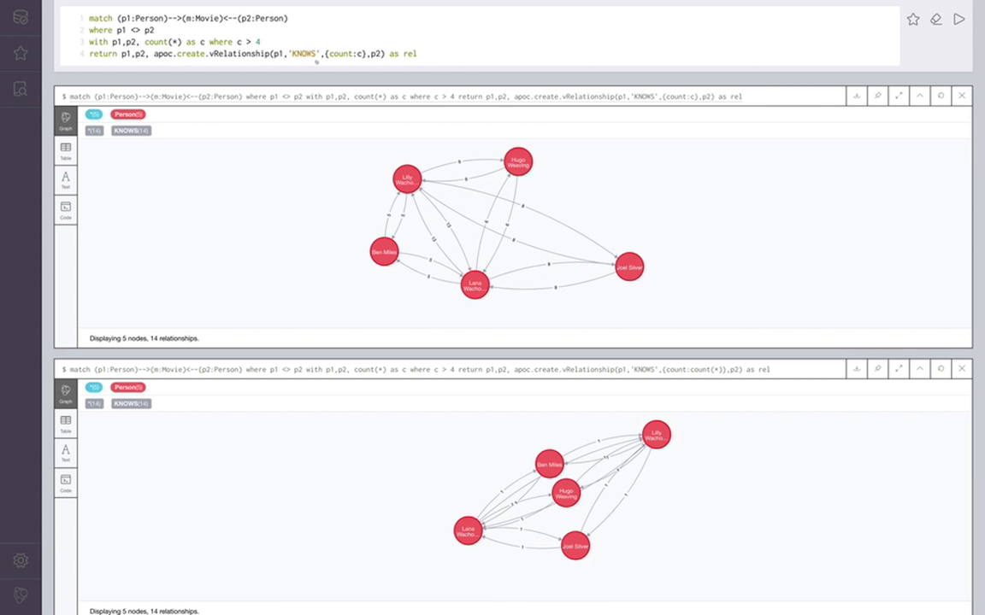
{"action": "left_click", "coordinate": [419, 53]}
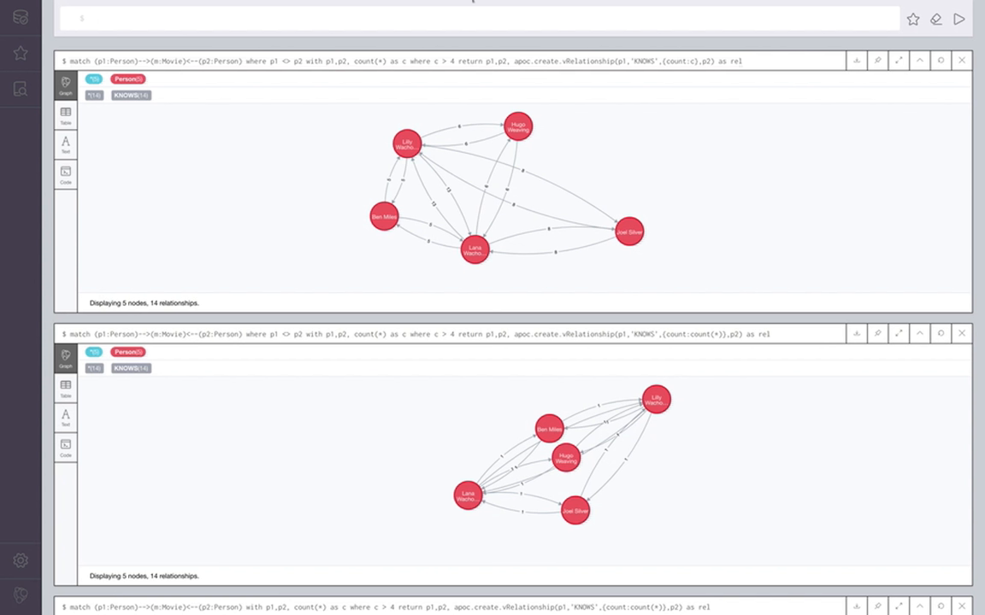
- Run match (m:Movie) return m.released, count(*) for an 18-row year/count table
{"action": "left_click", "coordinate": [390, 179]}
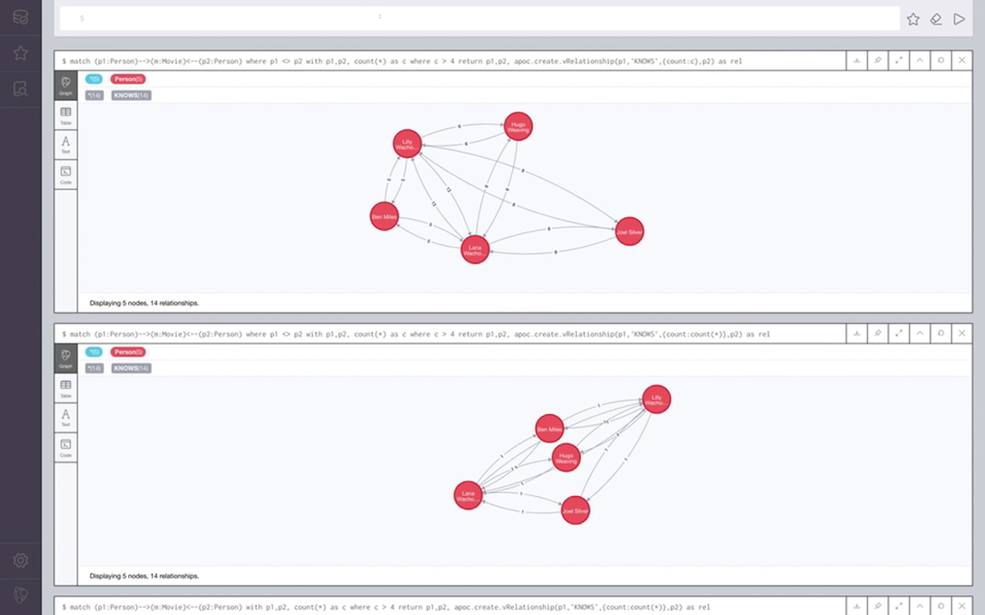
{"action": "type", "text": "match (m:Movie) return m"}
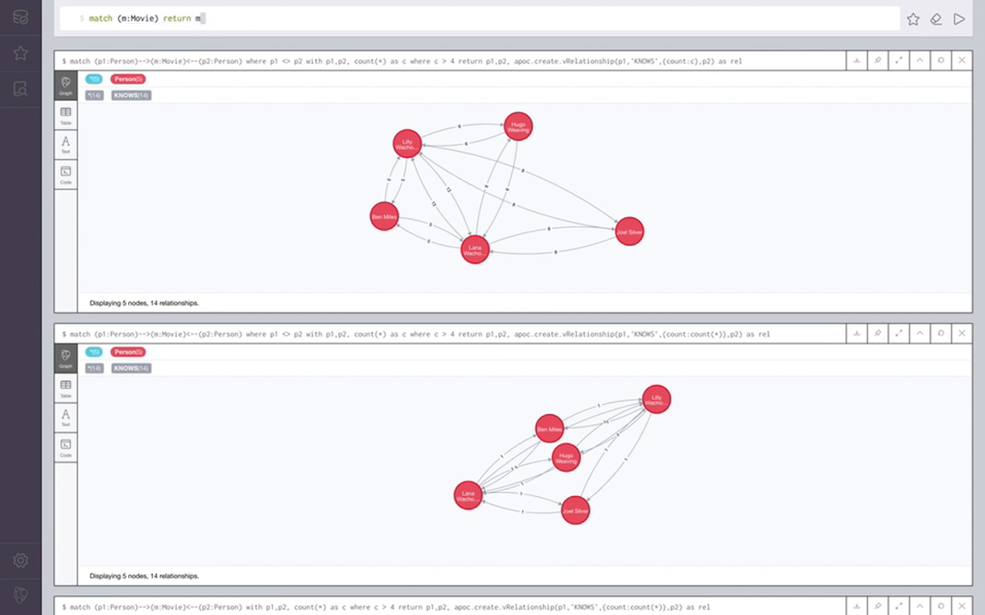
{"action": "type", "text": "relea"}
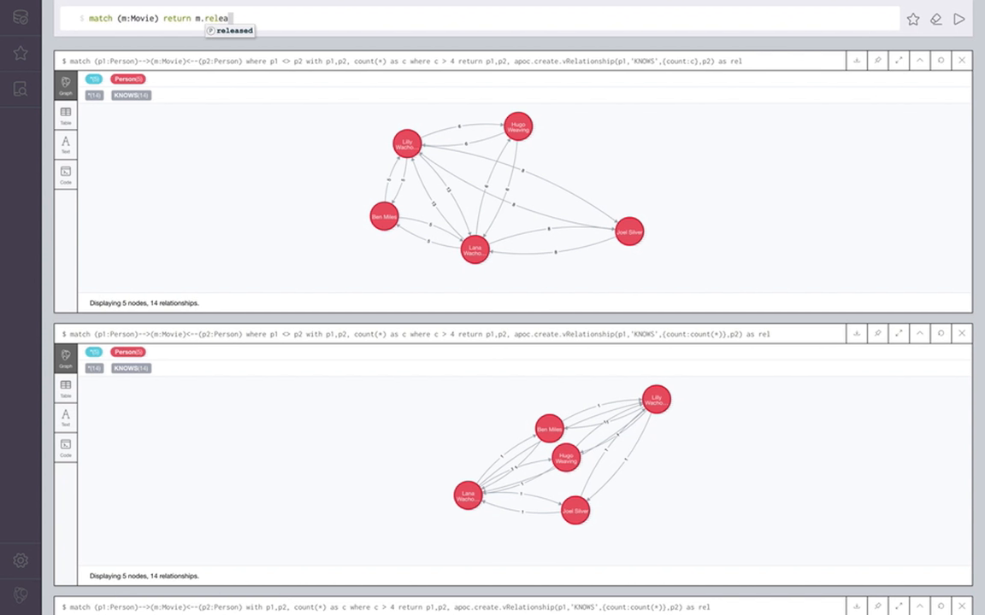
{"action": "type", "text": ", count(*)"}
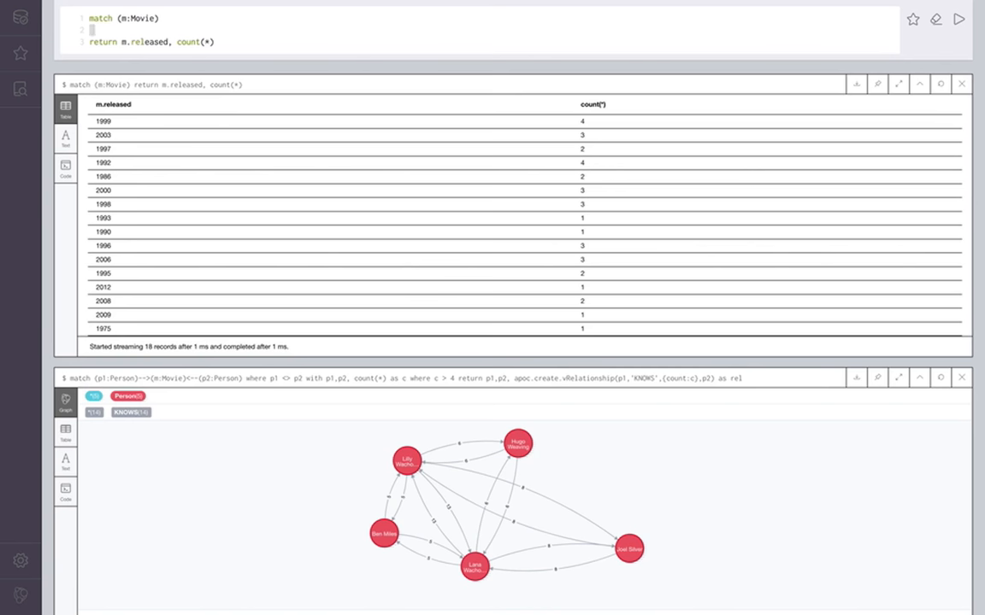
- Draft a WITH clause creating virtual Year nodes with apoc.create.vNode(['Year'],{year:...})
{"action": "type", "text": "with apo"}
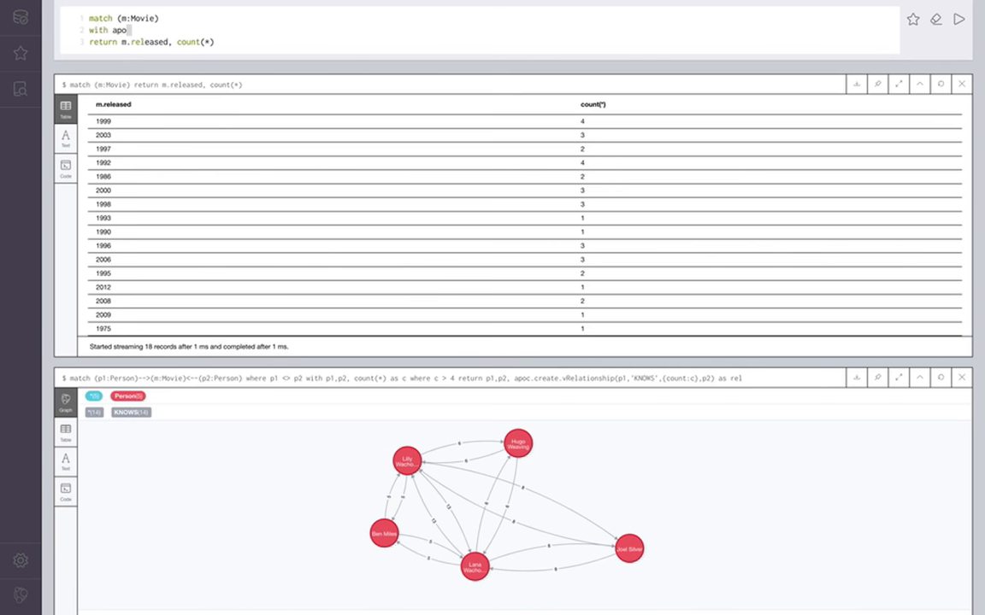
{"action": "type", "text": "c.create"}
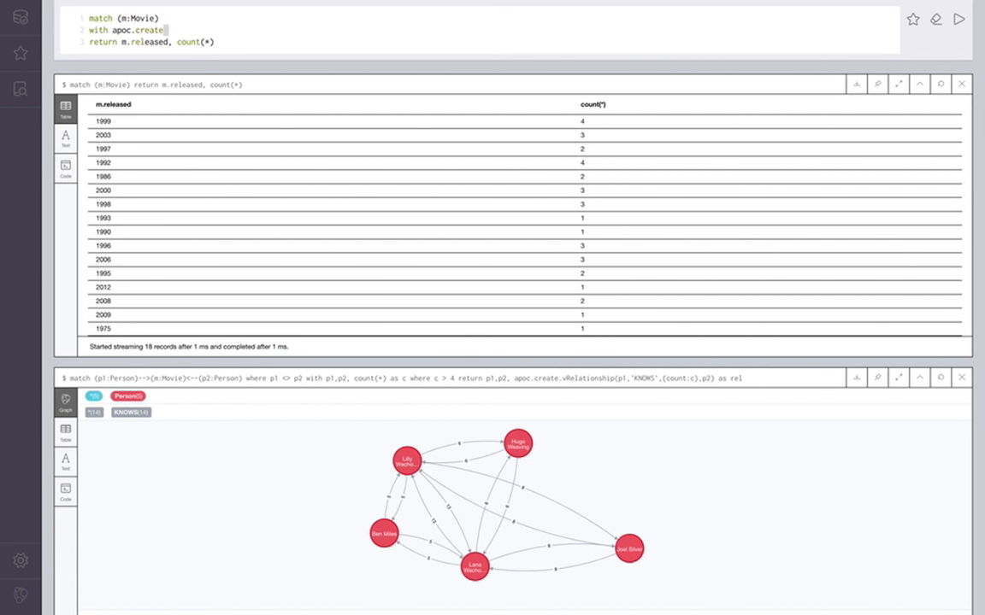
{"action": "type", "text": "v"}
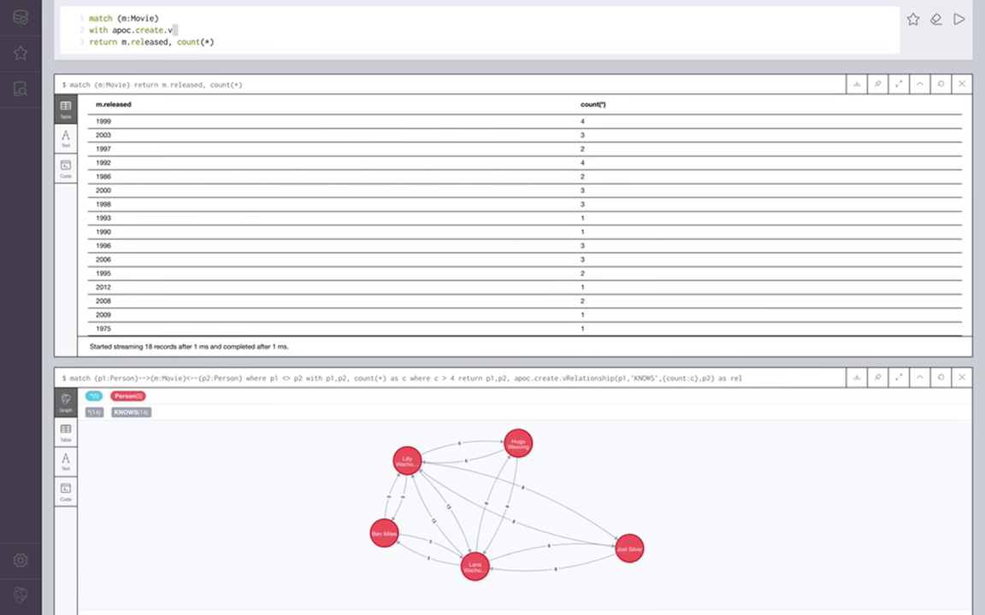
{"action": "type", "text": "Node(['Year'],"}
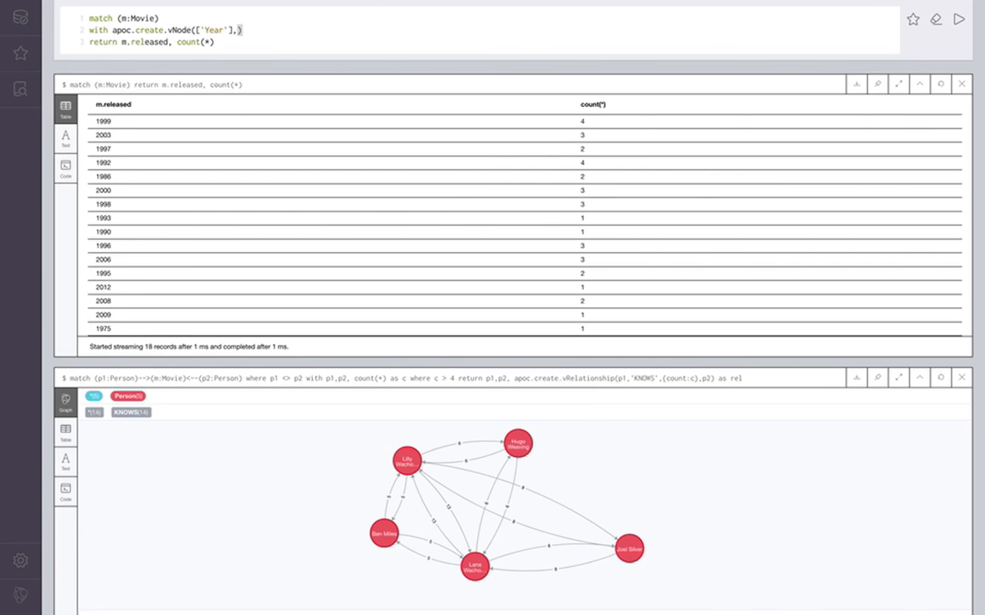
{"action": "type", "text": "{m.year"}
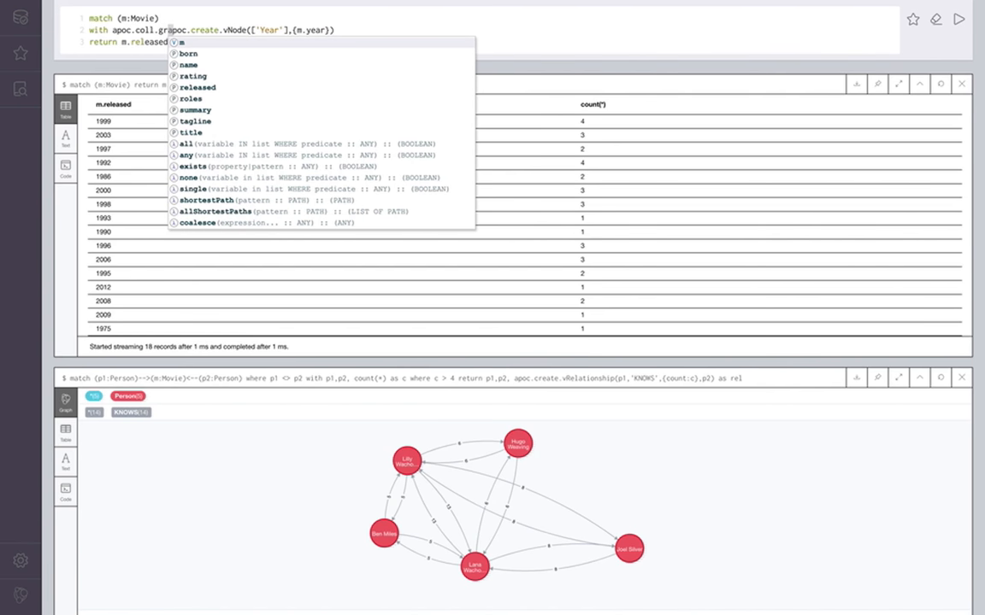
- Wrap the collected Year vNodes in groupBy keyed by 'year', run it, and correct the erroring name
{"action": "type", "text": "groupBy("}
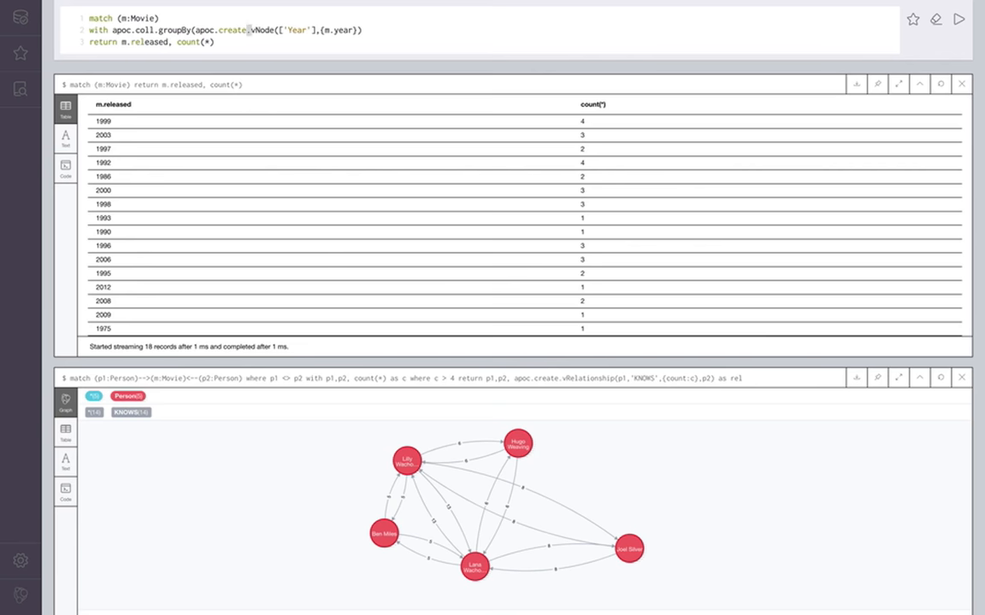
{"action": "type", "text": "collect"}
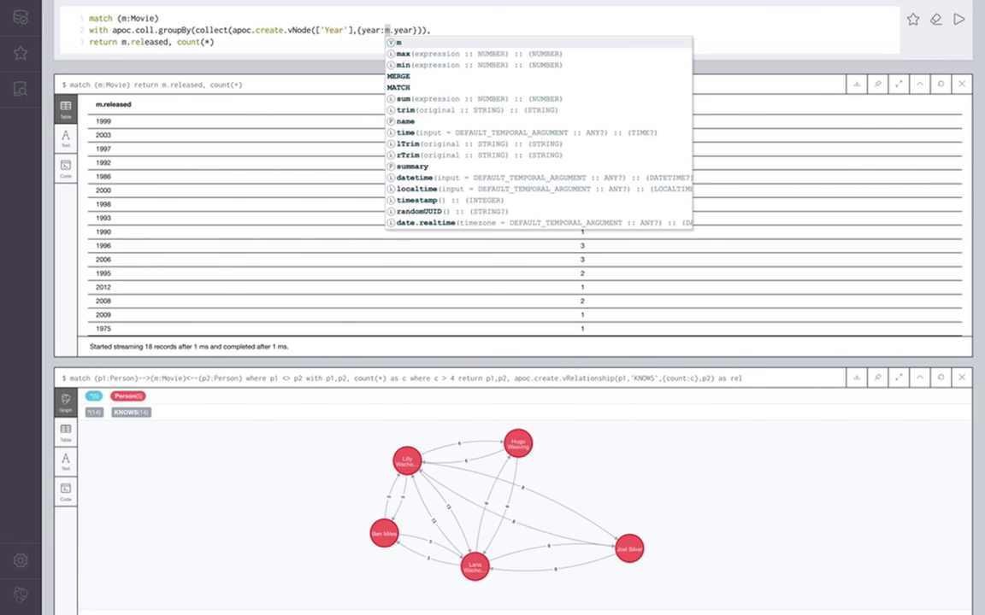
{"action": "type", "text": ",'year'"}
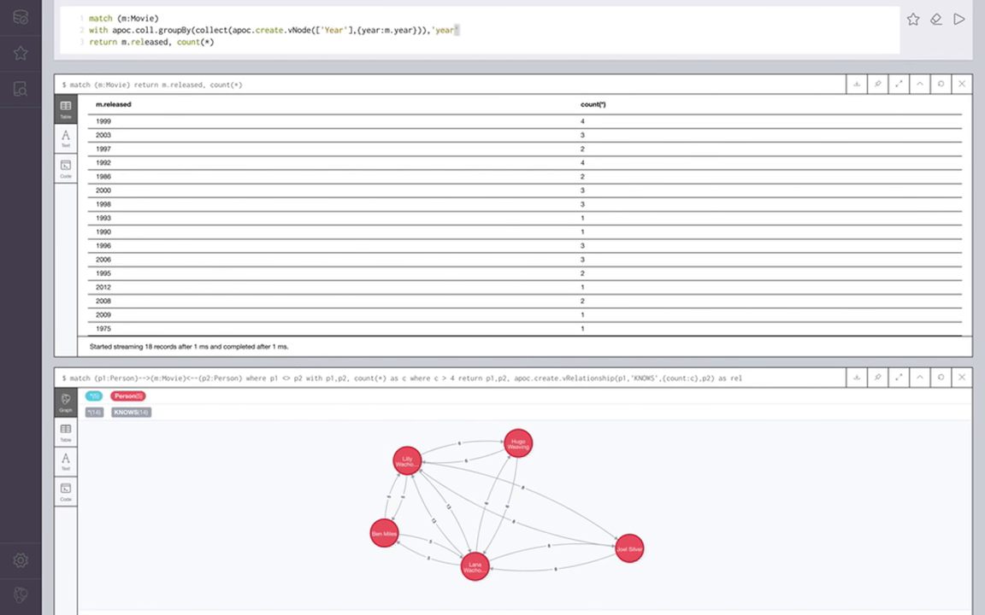
{"action": "type", "text": "as years"}
{"action": "left_click", "coordinate": [154, 41]}
{"action": "type", "text": "return years"}
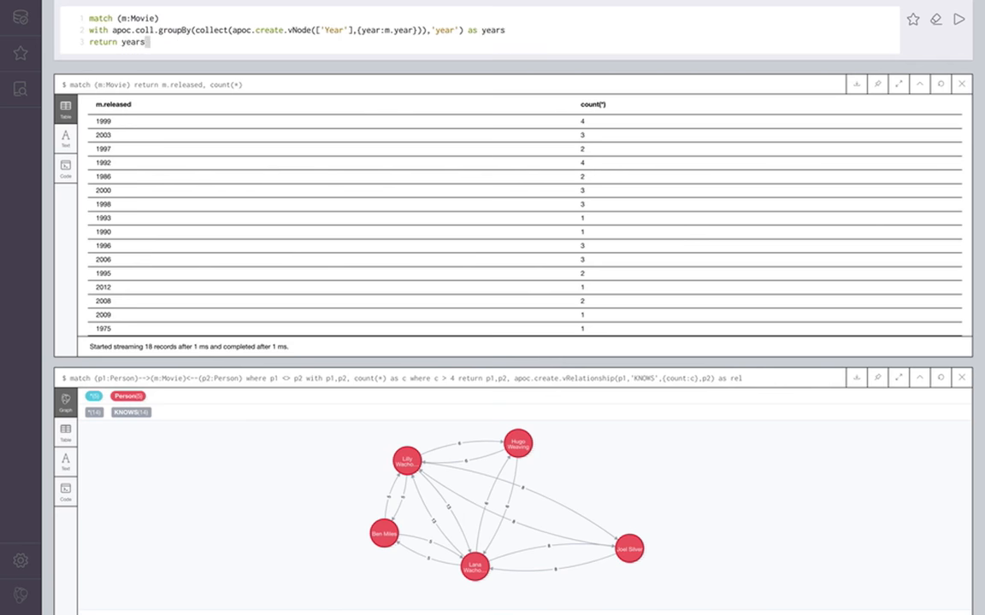
{"action": "left_click", "coordinate": [958, 19]}
{"action": "type", "text": "map"}
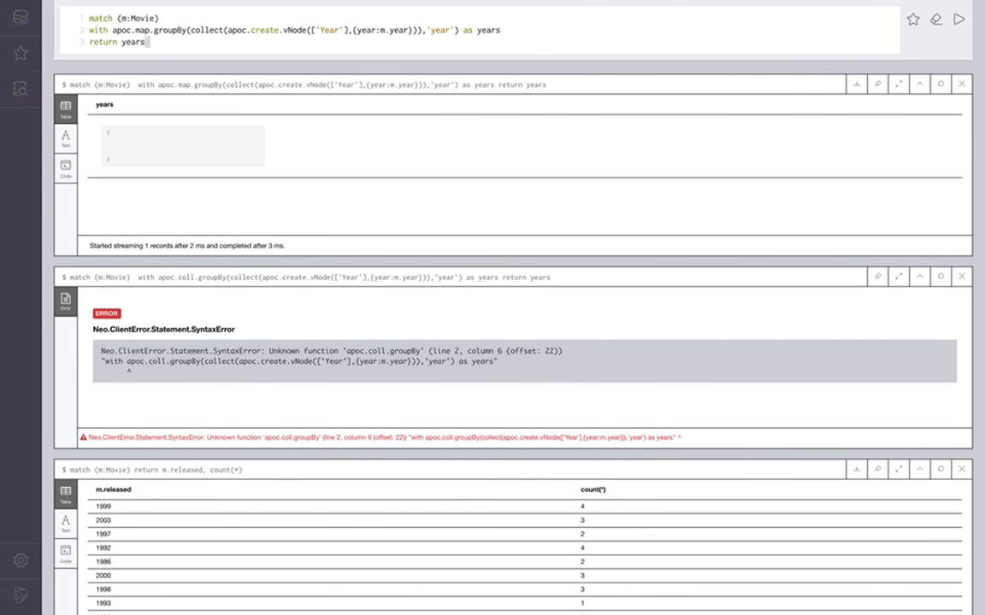
{"action": "double_click", "coordinate": [395, 31]}
{"action": "type", "text": "released"}
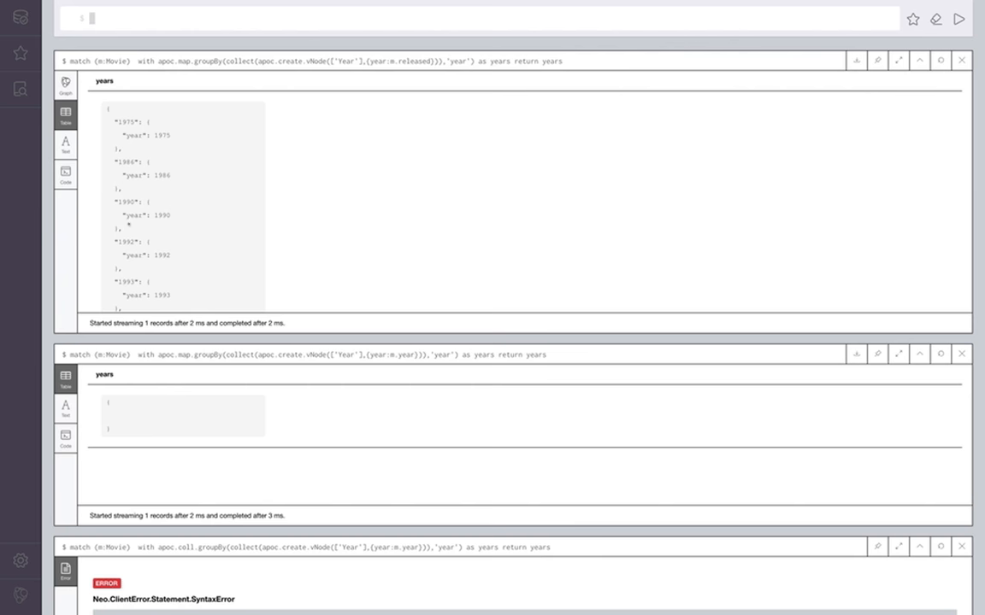
- Show the Year nodes as a graph and add match (m:Movie) return m, years[m.released]
{"action": "left_click", "coordinate": [65, 82]}
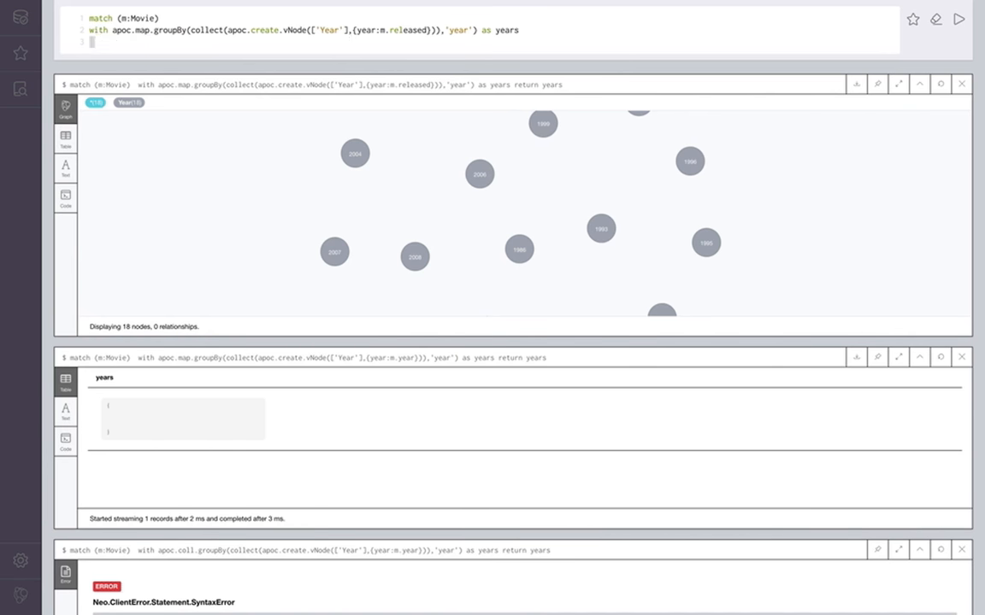
{"action": "type", "text": "match (m:Movie)"}
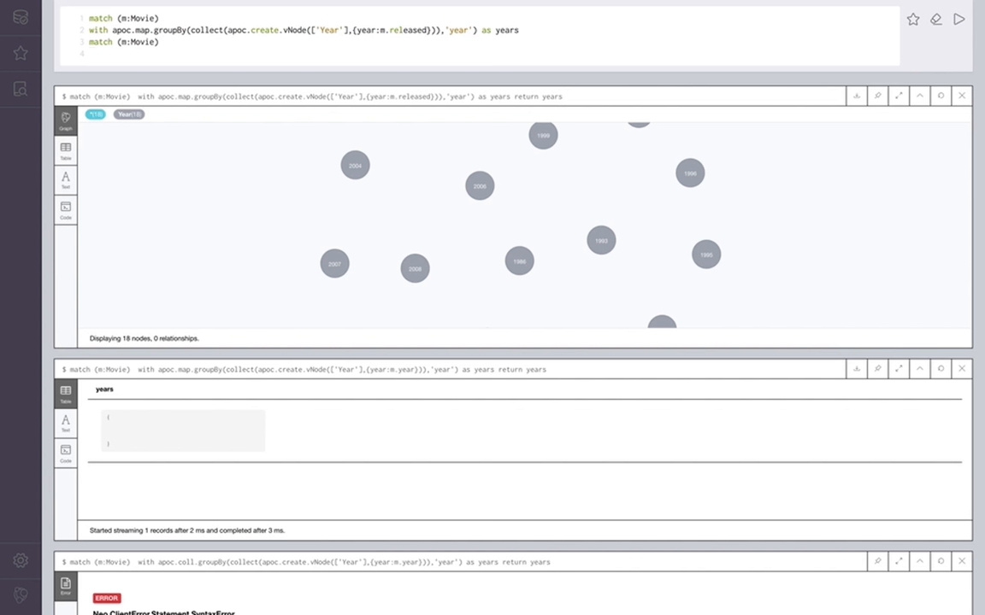
{"action": "type", "text": "return m,"}
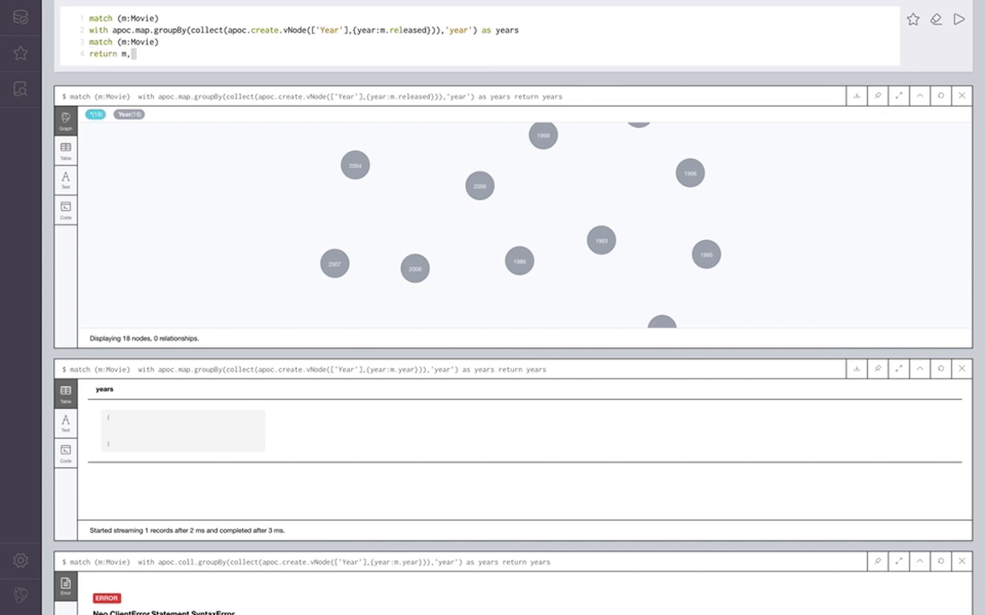
{"action": "type", "text": "e"}
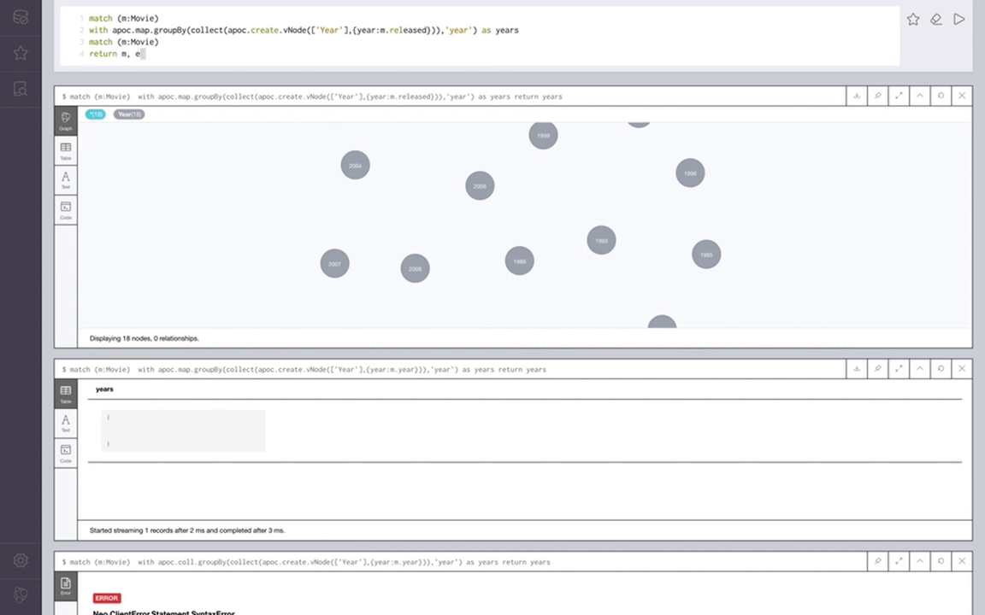
{"action": "type", "text": "years[]"}
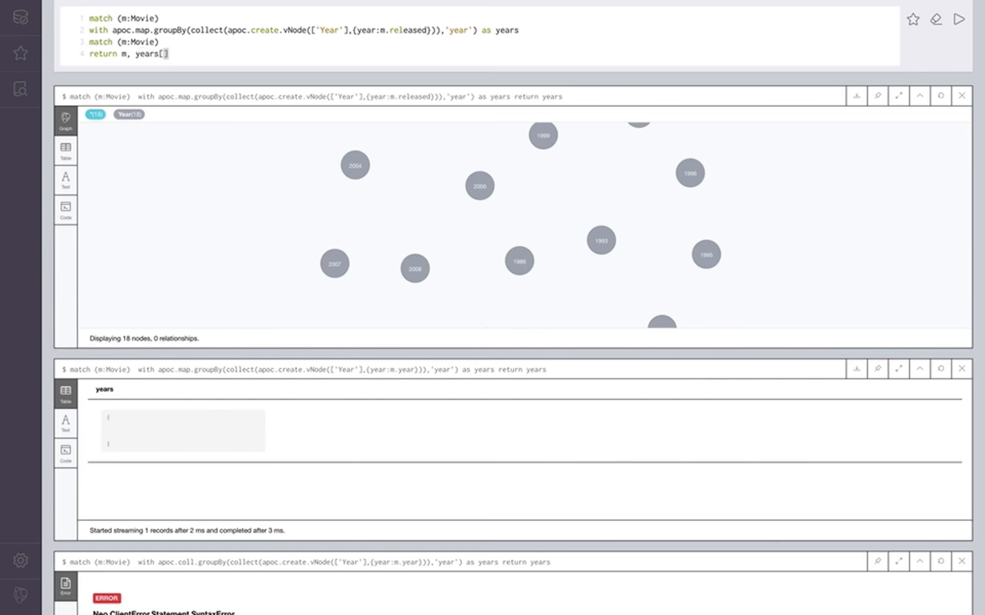
{"action": "type", "text": "m.r"}
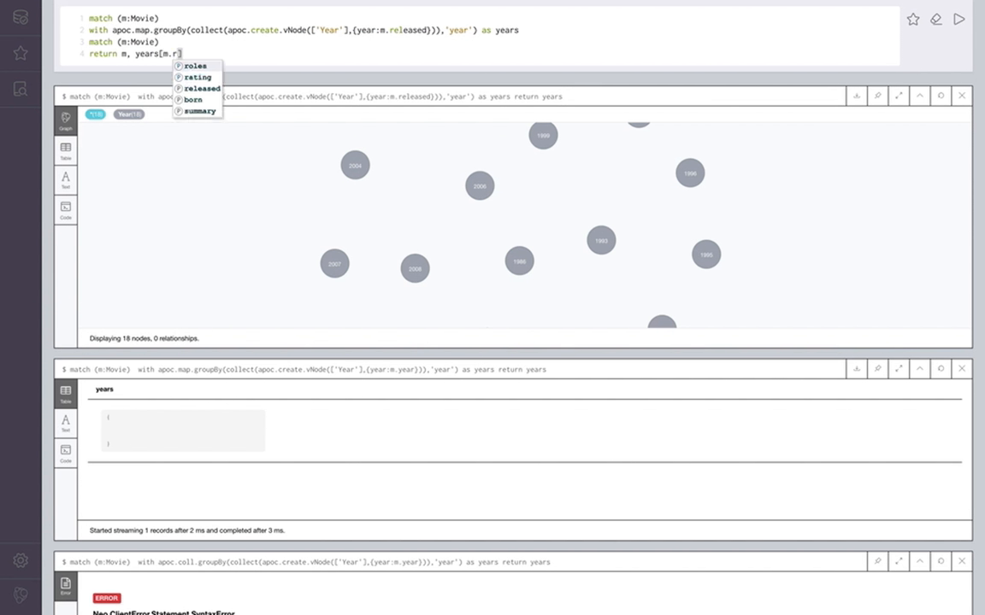
{"action": "left_click", "coordinate": [200, 89]}
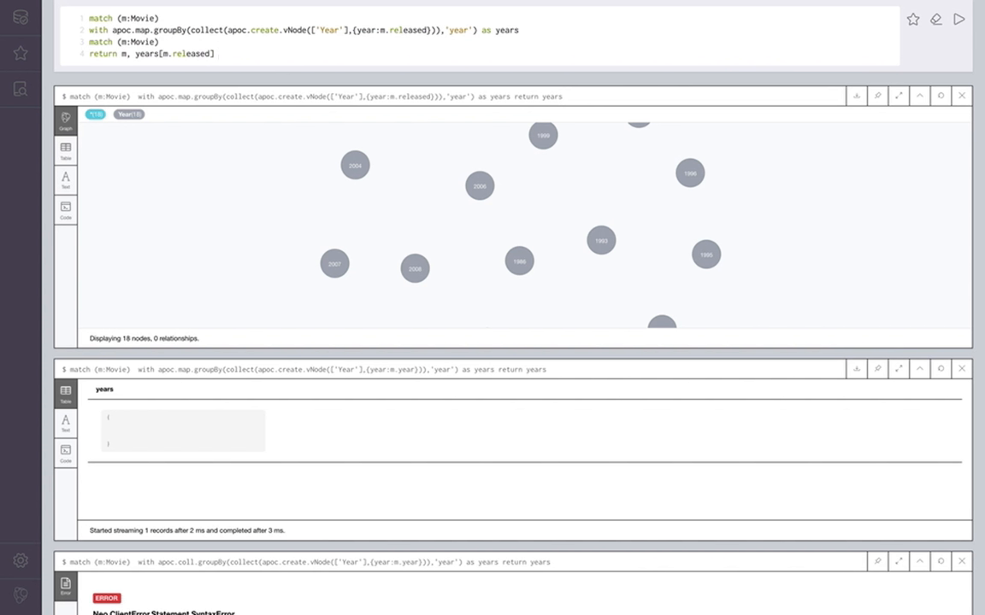
- Append apoc.create.vRelationship(m,'IN_YEAR',{},years[m.released]) reusing the year lookup expression
{"action": "type", "text": ","}
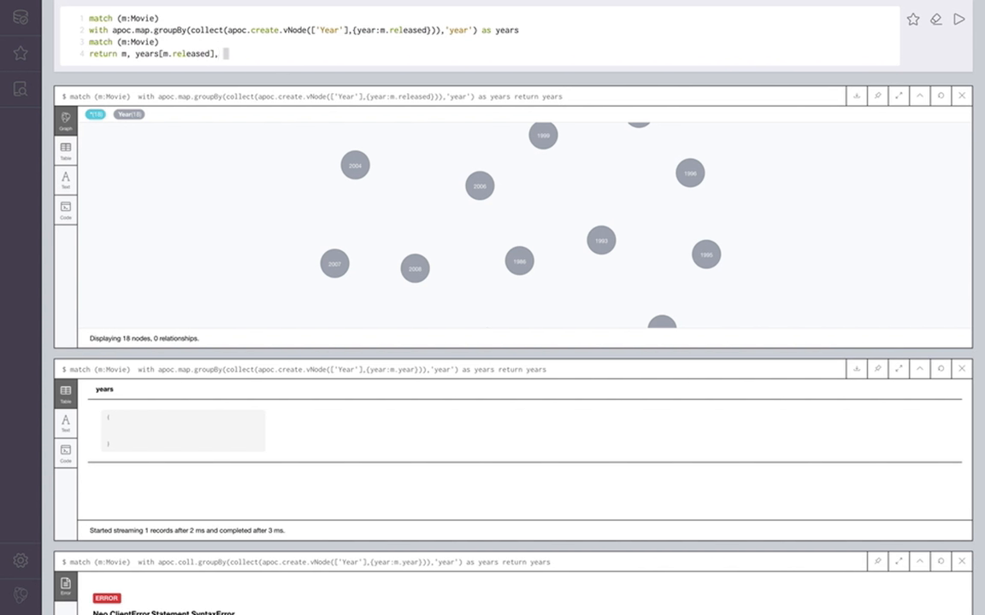
{"action": "type", "text": "apoc.create.vRelationship(m"}
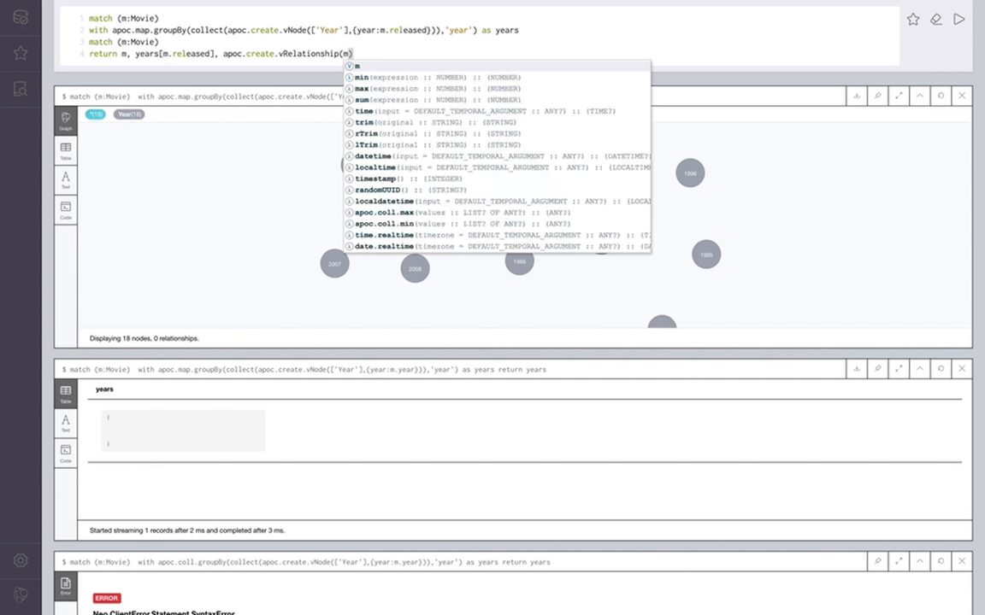
{"action": "type", "text": ","}
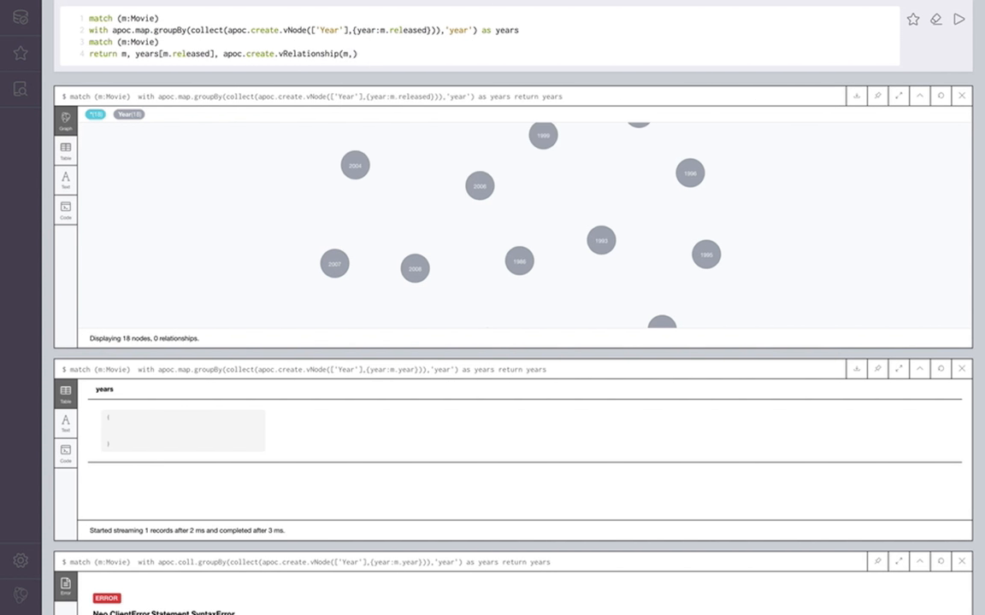
{"action": "type", "text": "IN_YA'"}
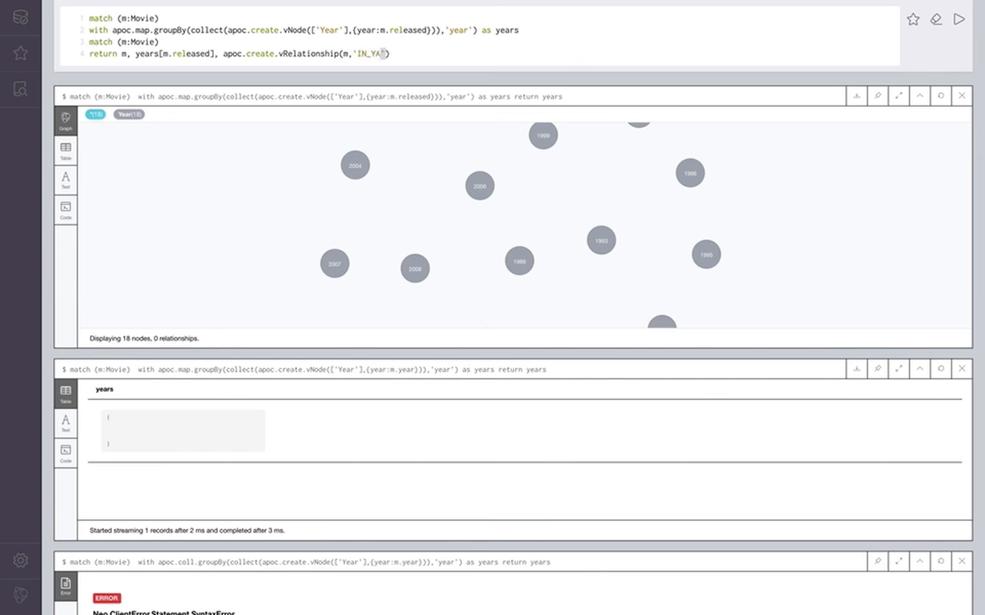
{"action": "type", "text": ",{})"}
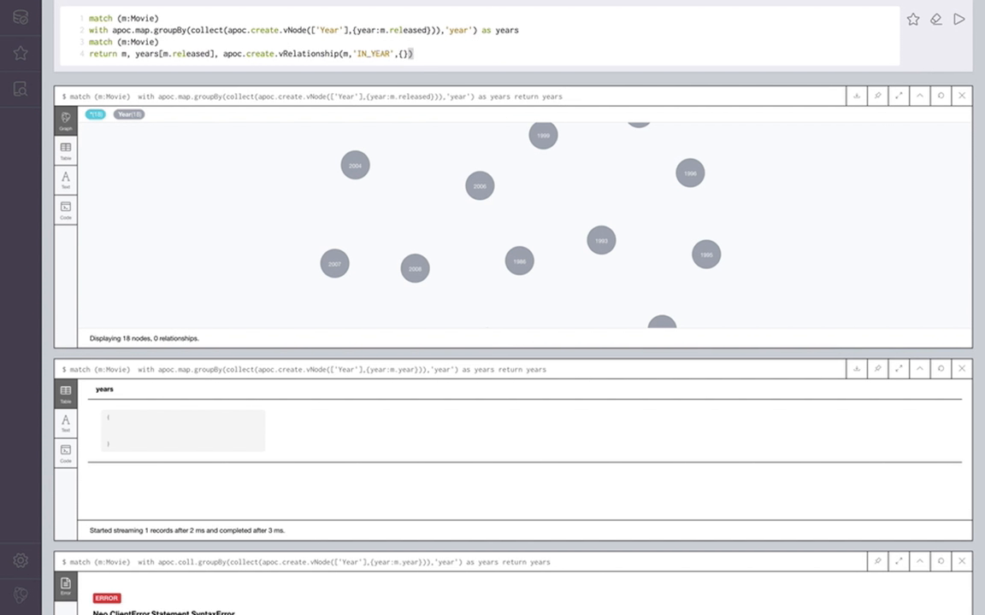
{"action": "type", "text": ","}
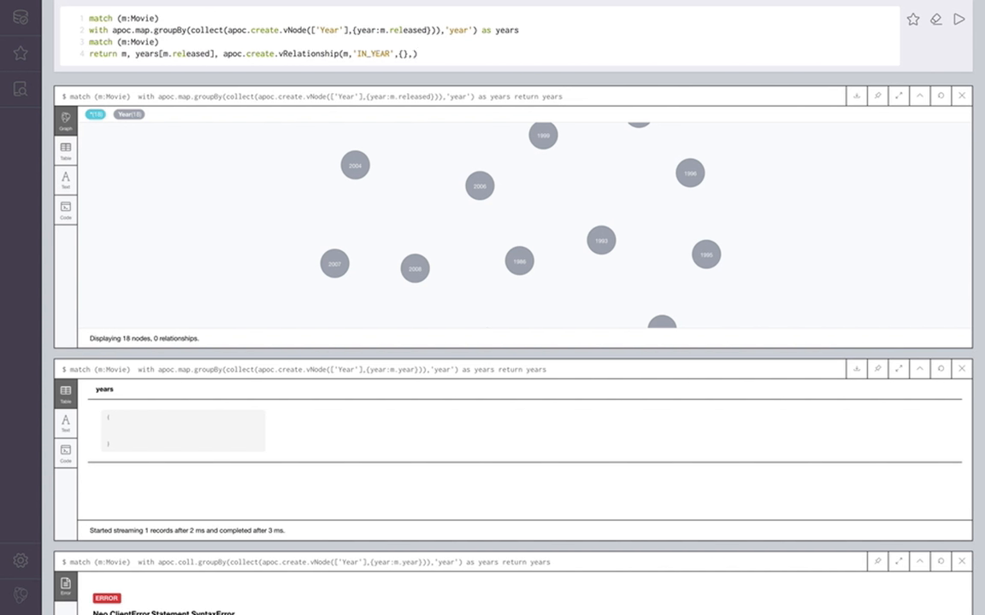
{"action": "double_click", "coordinate": [175, 53]}
{"action": "type", "text": "years[m.released"}
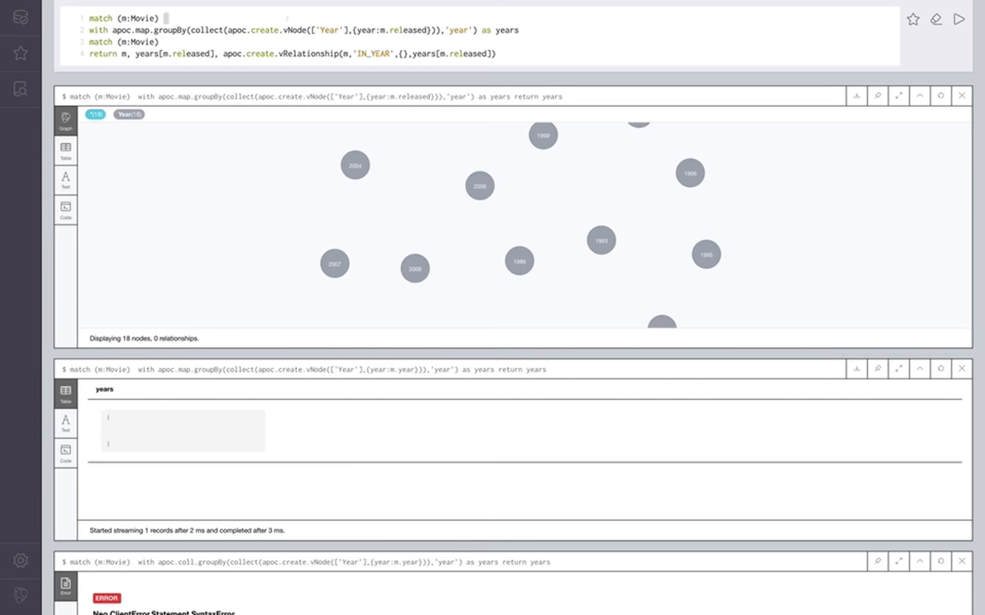
- Add WITH distinct m.released as year and change the vNode map to {year:year}
{"action": "type", "text": "WITH distinct"}
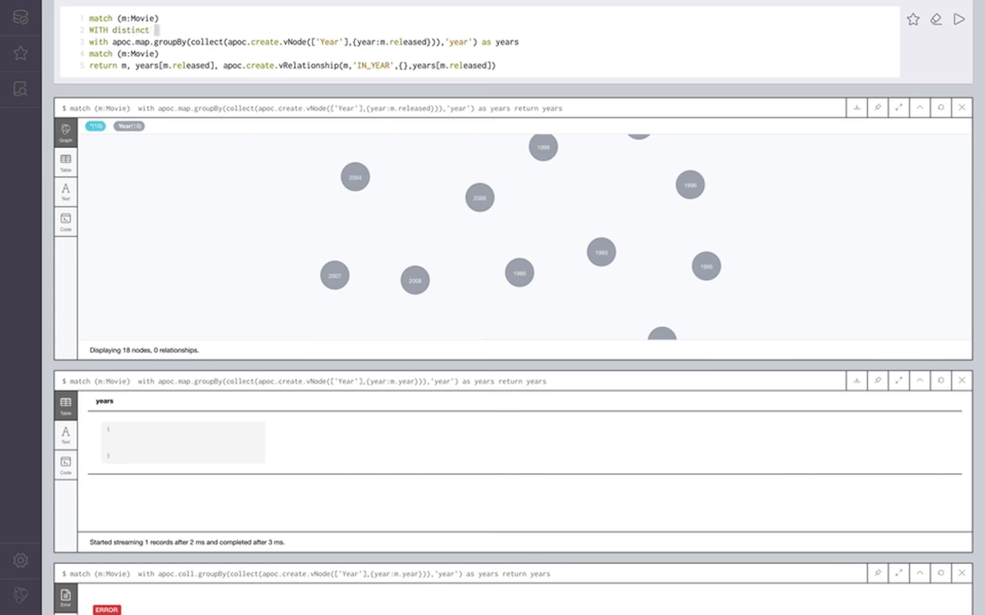
{"action": "type", "text": "m.y"}
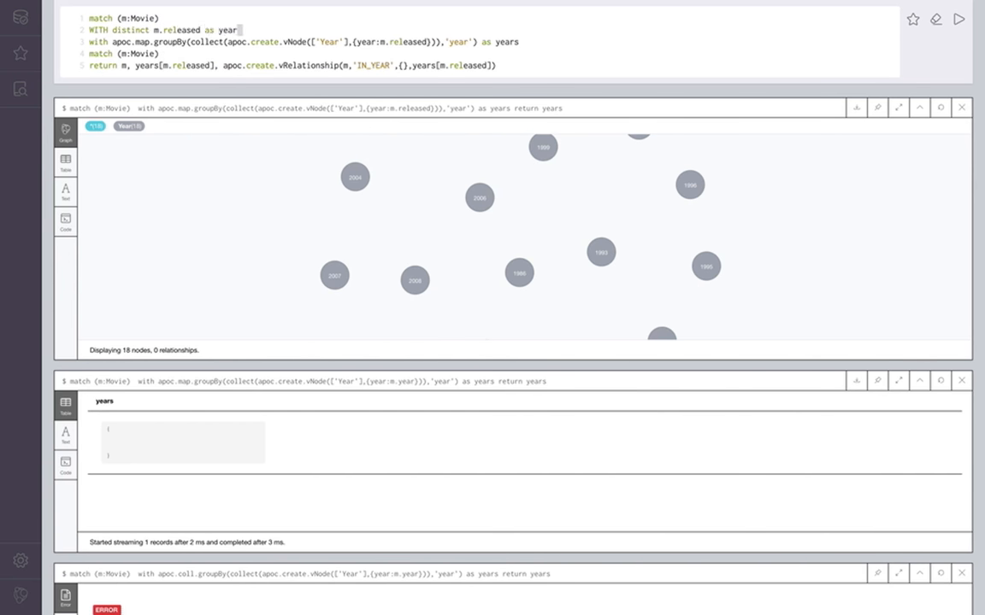
{"action": "double_click", "coordinate": [409, 41]}
{"action": "type", "text": "year"}
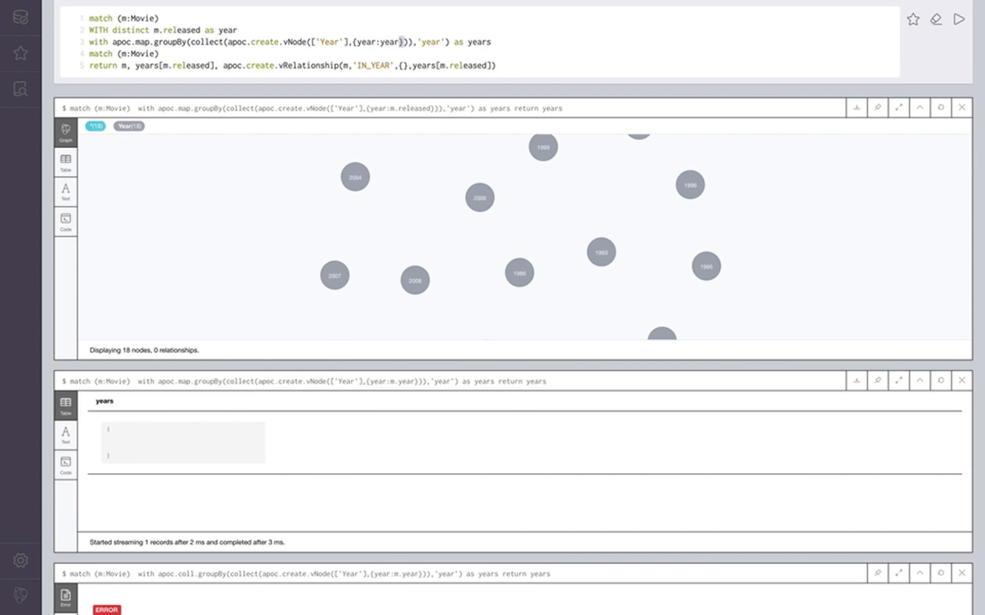
{"action": "double_click", "coordinate": [181, 29]}
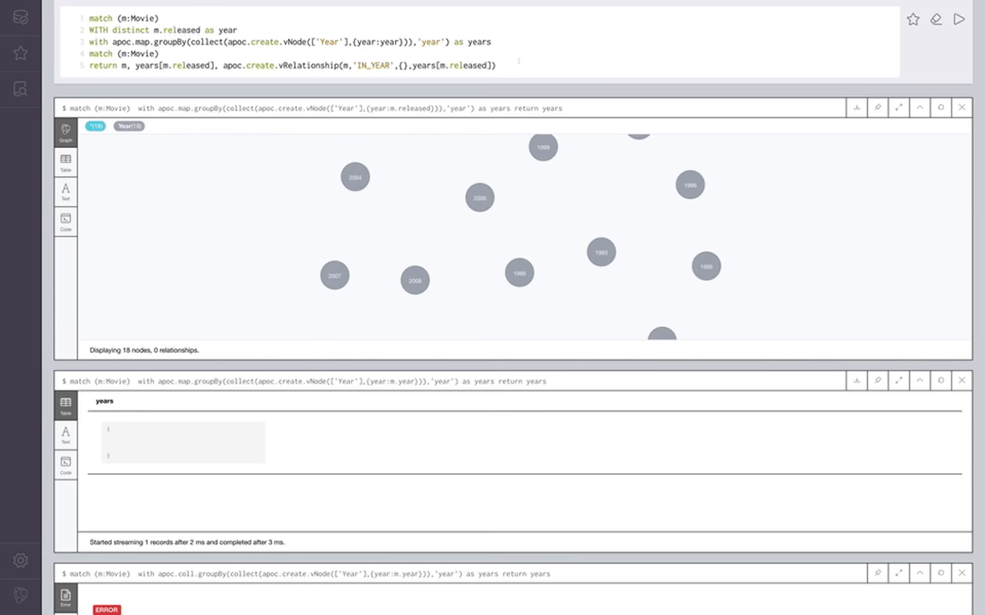
- Run the query to link movies to Year nodes via IN_YEAR and inspect a movie node
{"action": "left_click", "coordinate": [958, 19]}
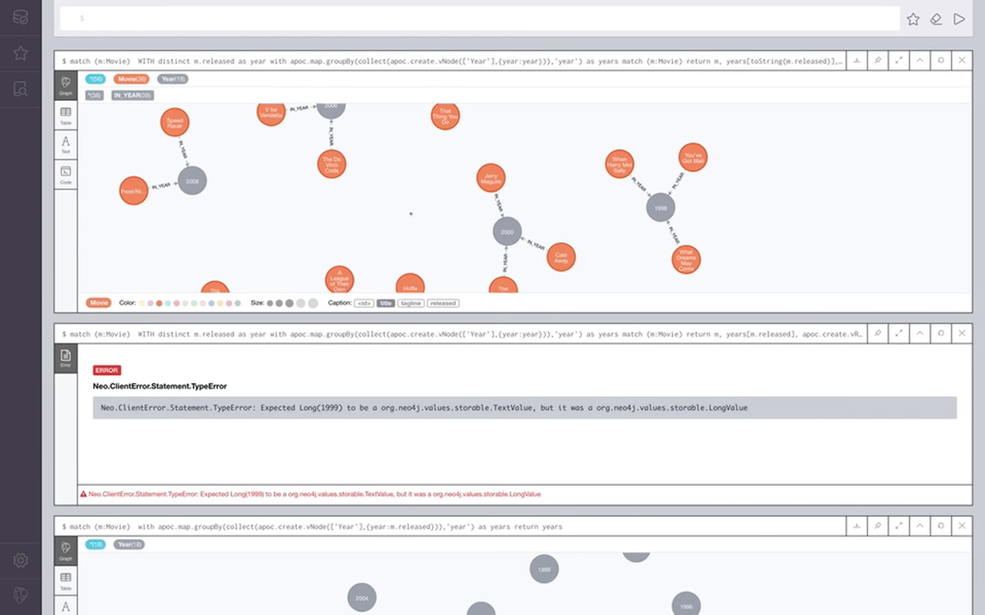
{"action": "left_click", "coordinate": [521, 157]}
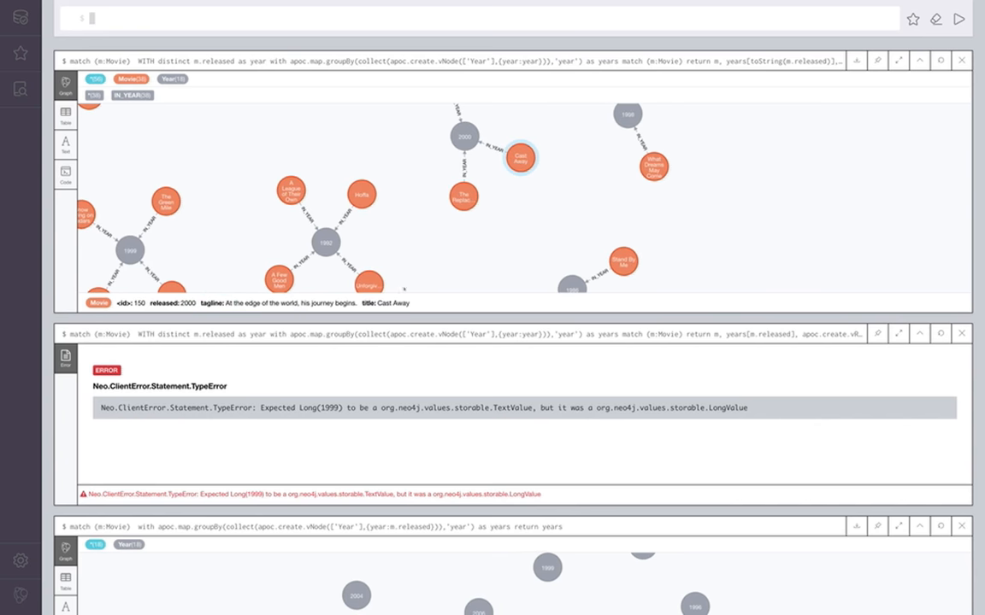